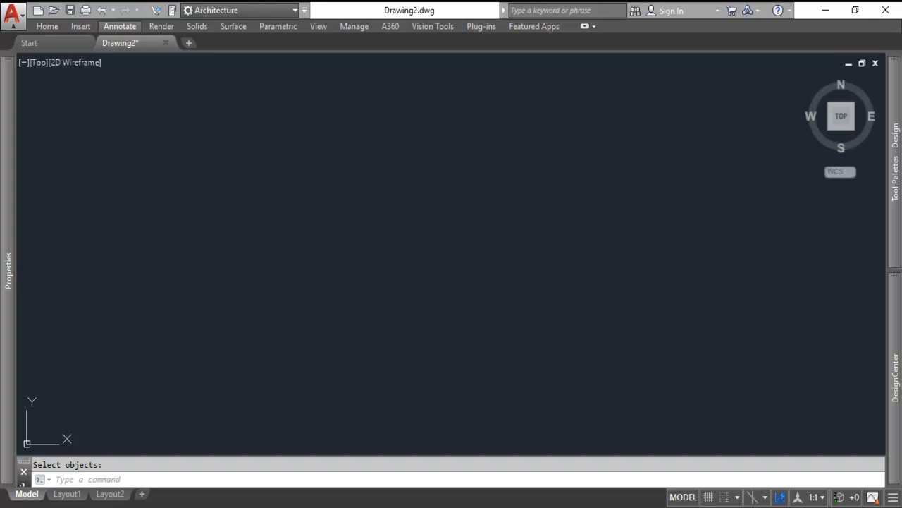
{"action": "mouse_move", "coordinate": [425, 184]}
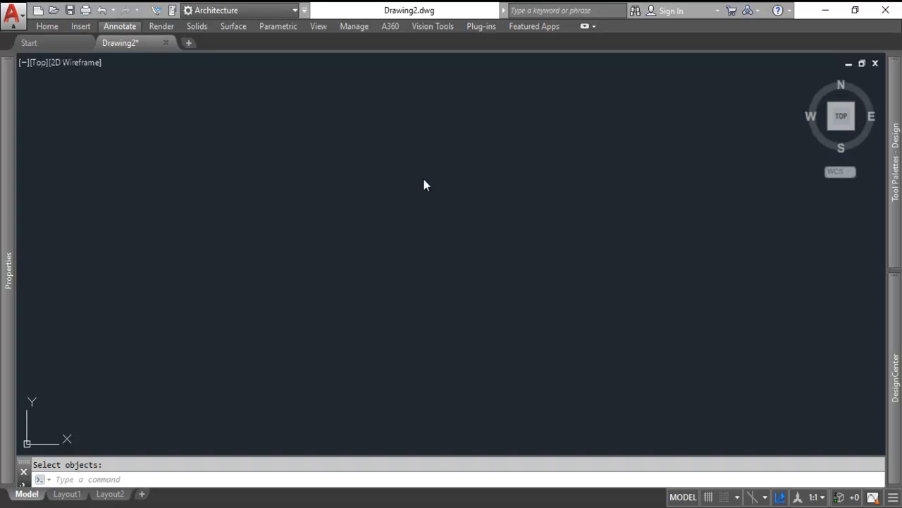
{"action": "mouse_move", "coordinate": [417, 177]}
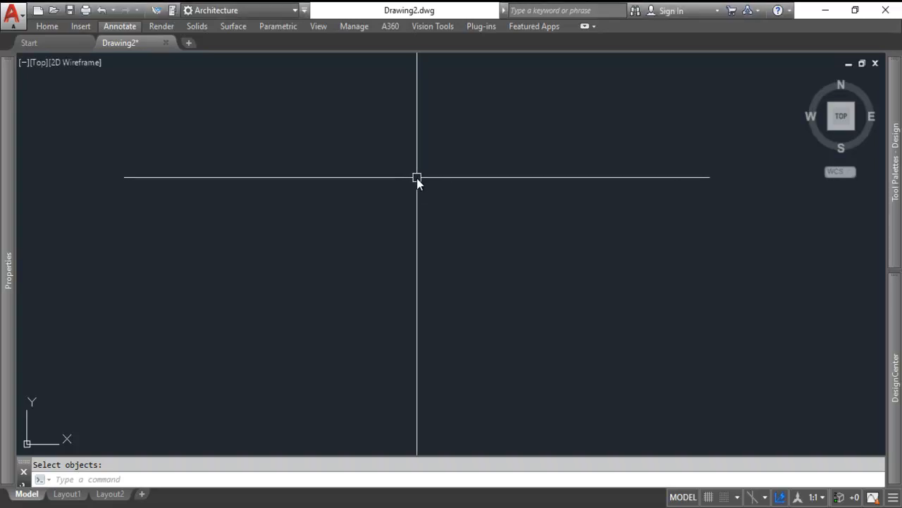
Step: Draw the wide top plate 100 long and the thin strip directly beneath it
{"action": "key", "text": "Escape"}
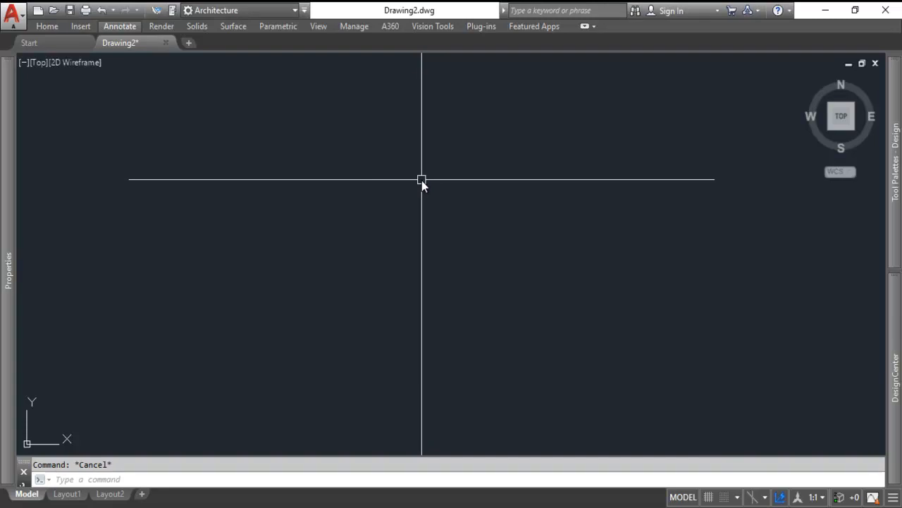
{"action": "mouse_move", "coordinate": [397, 168]}
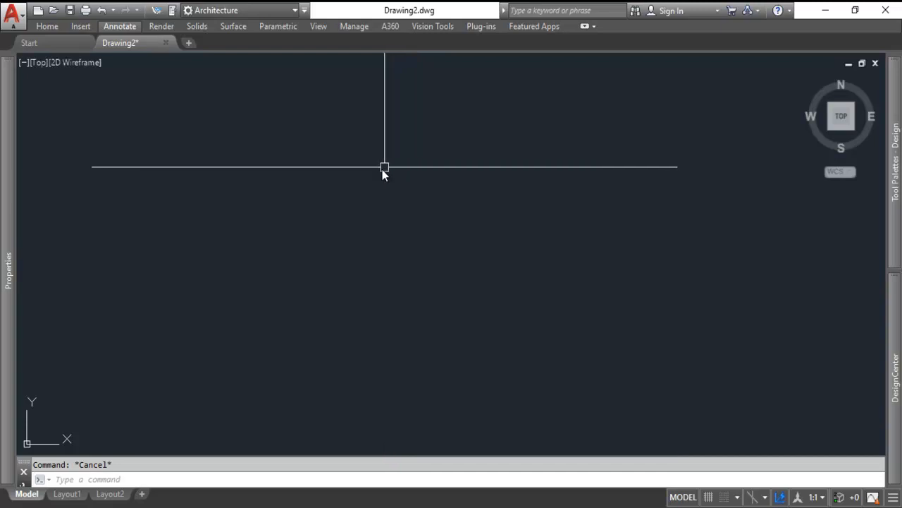
{"action": "mouse_move", "coordinate": [330, 189]}
{"action": "type", "text": "d"}
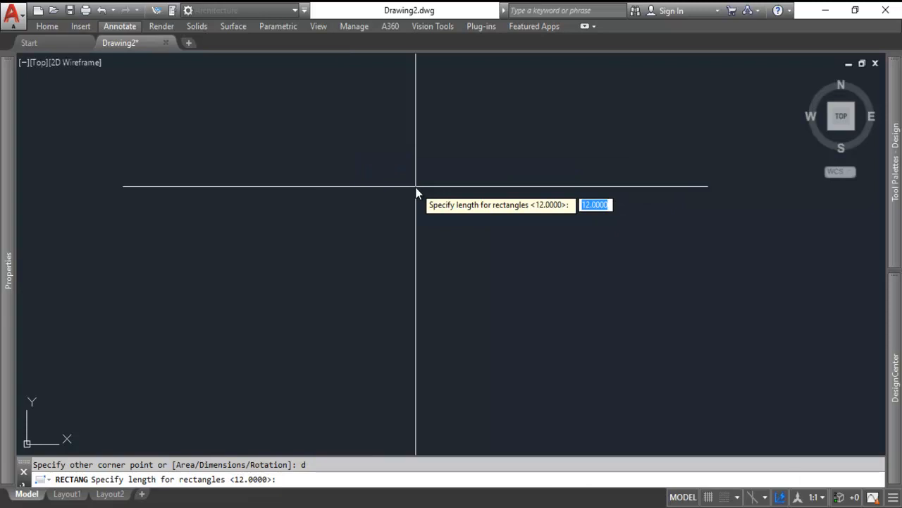
{"action": "type", "text": "100"}
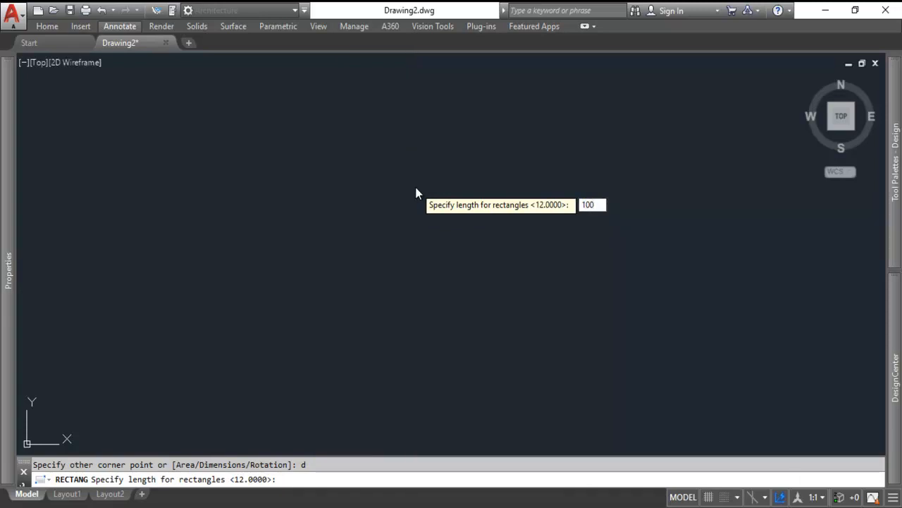
{"action": "key", "text": "Return"}
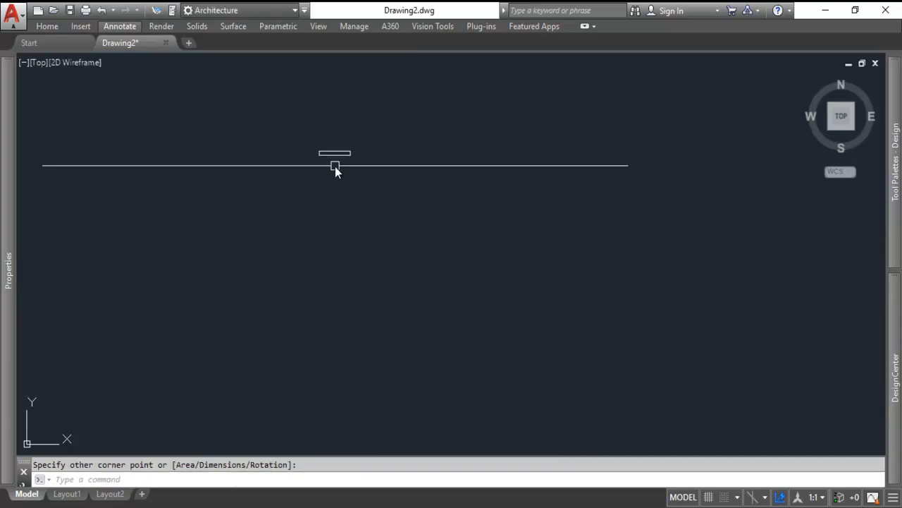
{"action": "mouse_move", "coordinate": [437, 211]}
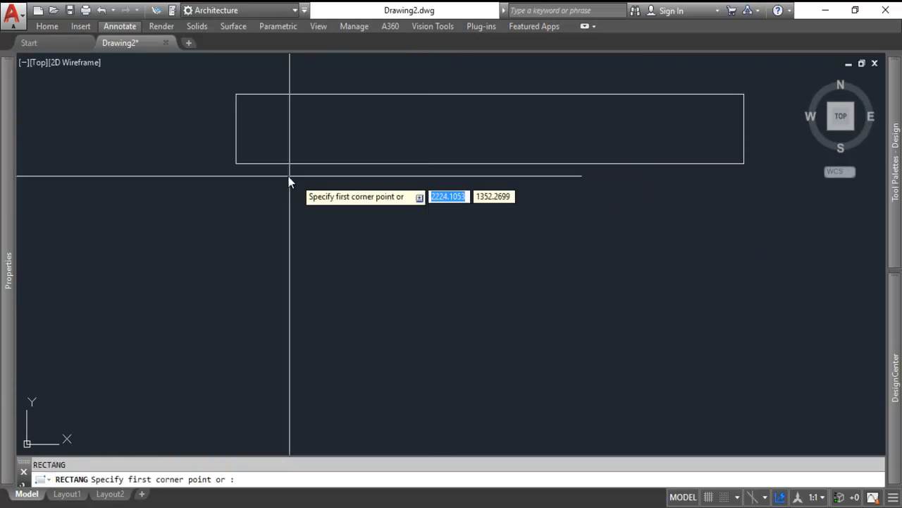
{"action": "type", "text": "d"}
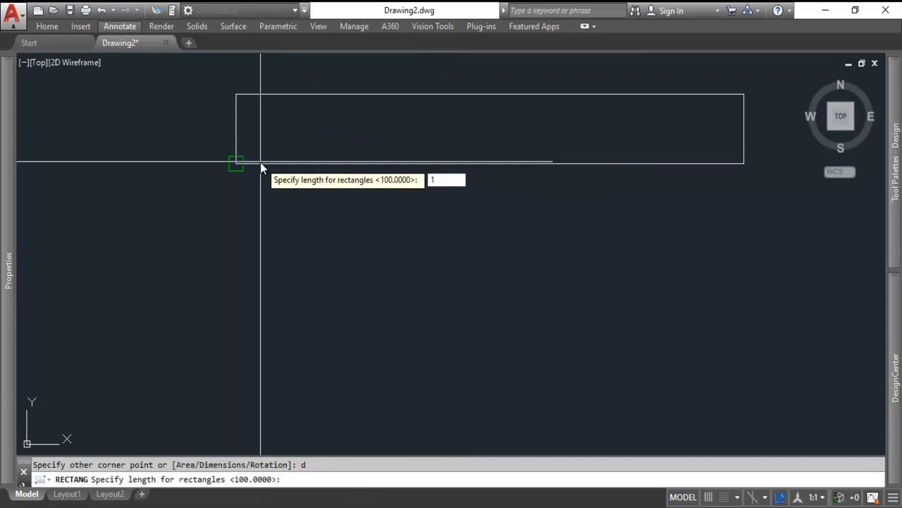
{"action": "type", "text": "00"}
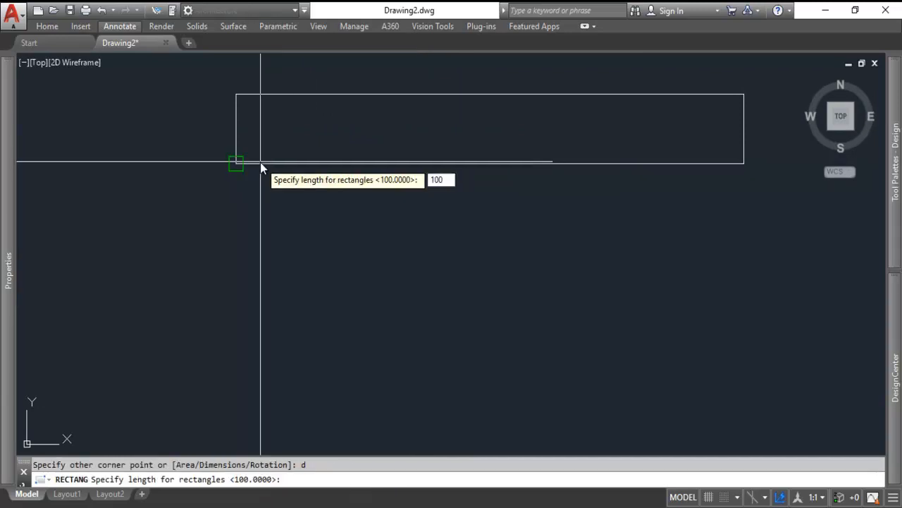
{"action": "key", "text": "Return"}
{"action": "type", "text": "3"}
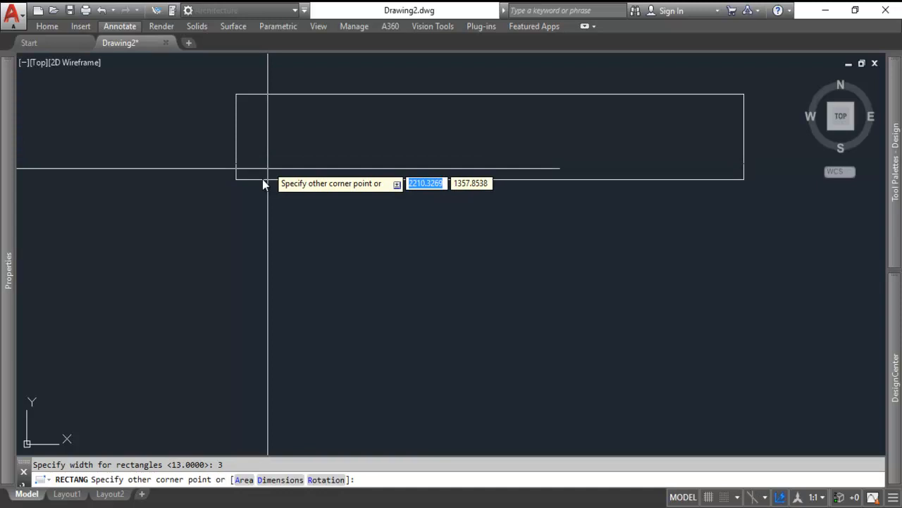
{"action": "left_click", "coordinate": [265, 183]}
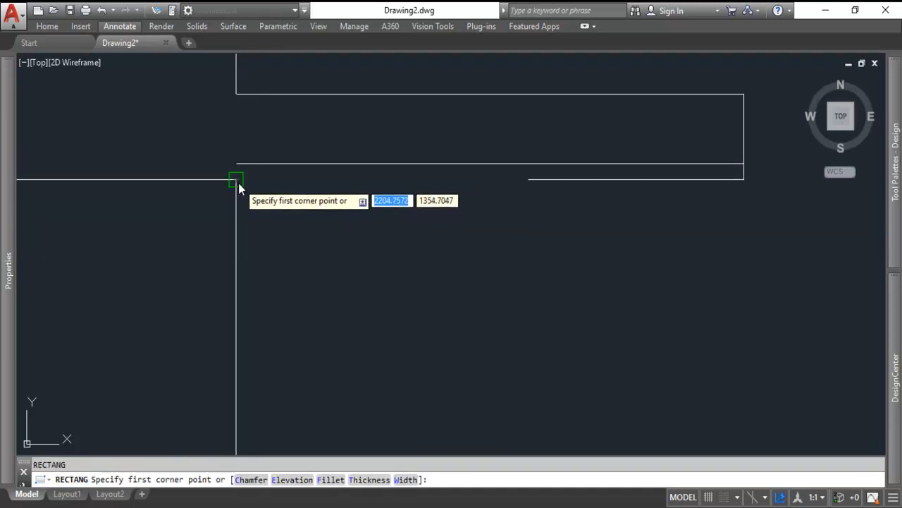
Step: Draw the taller body rectangle starting from the strip's lower corner
{"action": "left_click", "coordinate": [236, 178]}
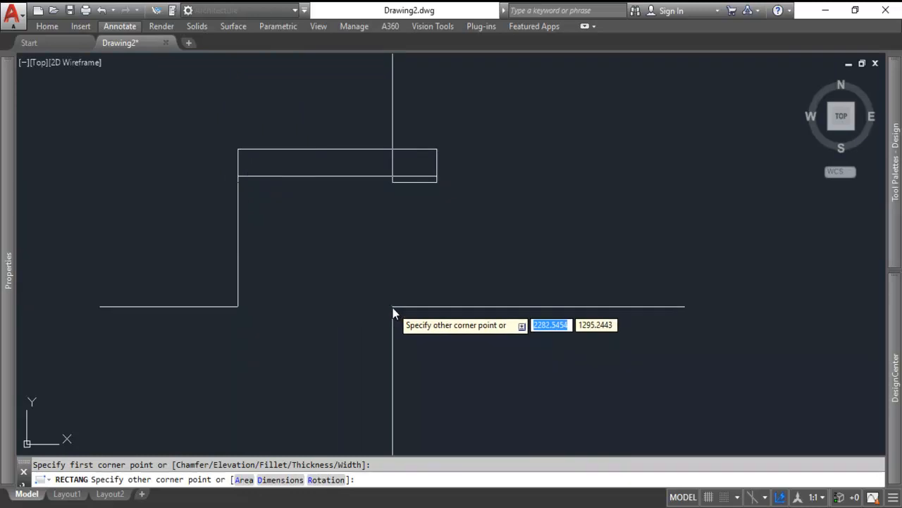
{"action": "type", "text": "d"}
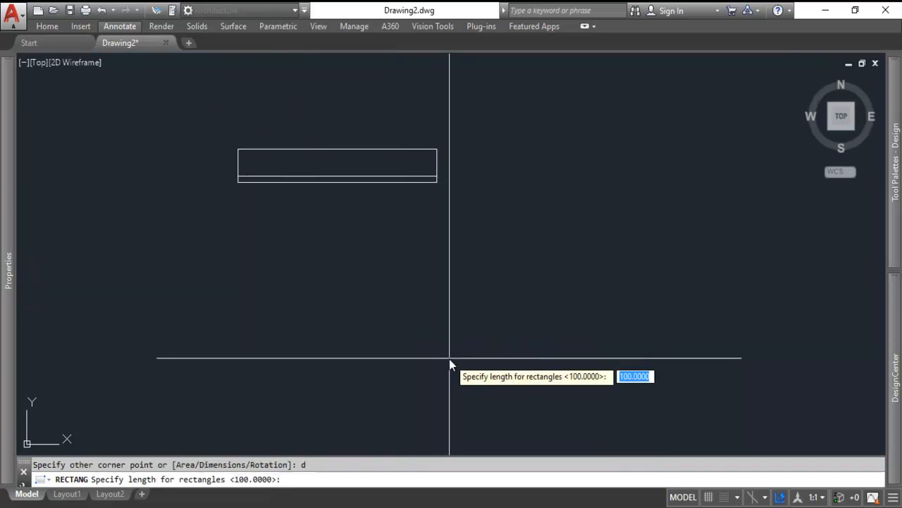
{"action": "type", "text": "1"}
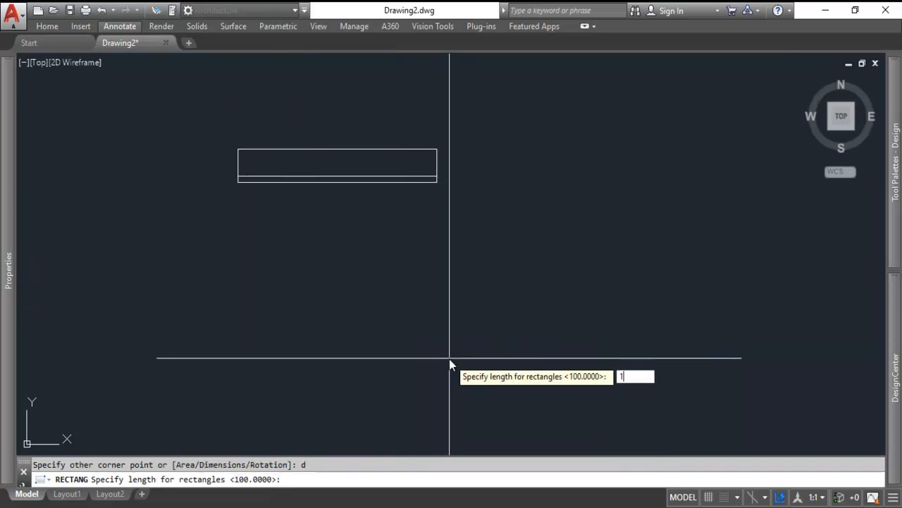
{"action": "key", "text": "Return"}
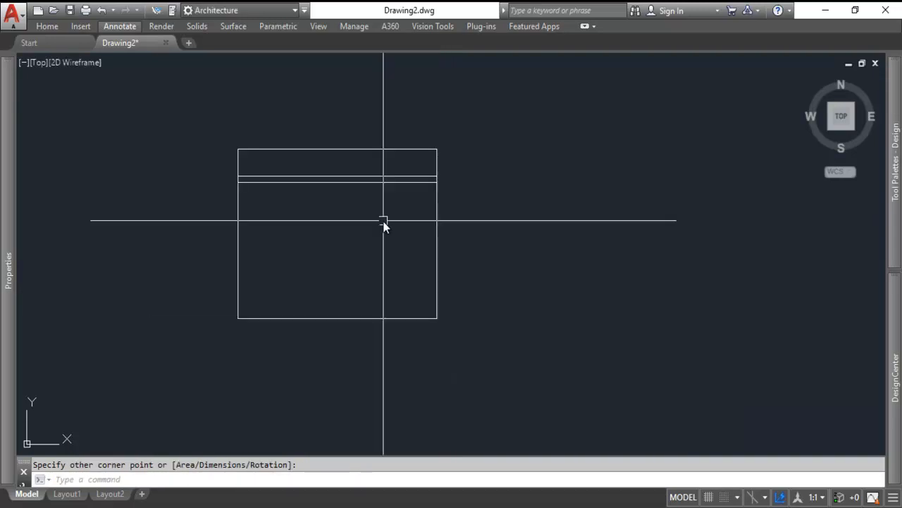
{"action": "mouse_move", "coordinate": [448, 259]}
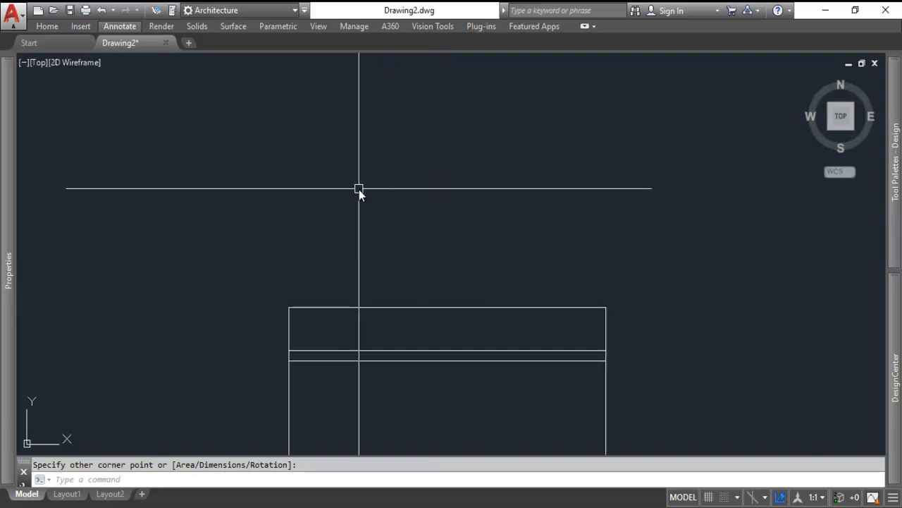
Step: Draw a six-sided polygon inscribed in a radius-6 circle above the rectangles
{"action": "type", "text": "pol"}
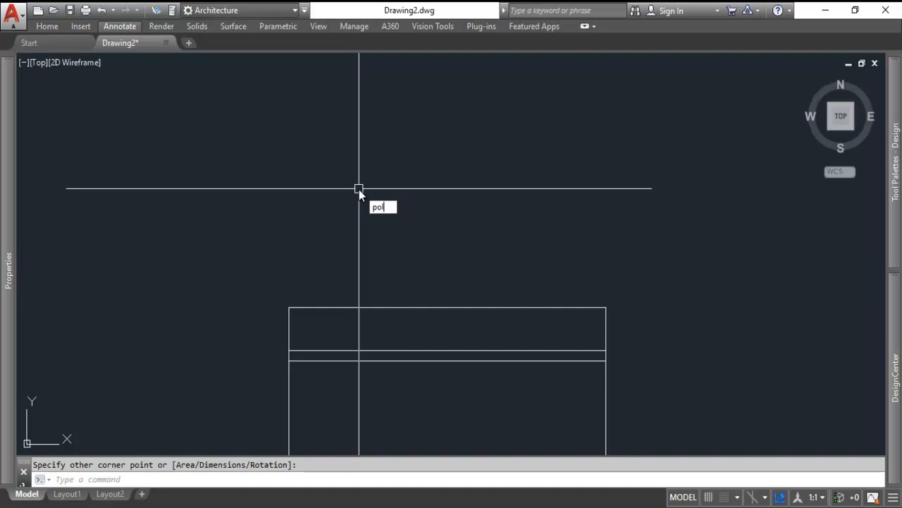
{"action": "key", "text": "Return"}
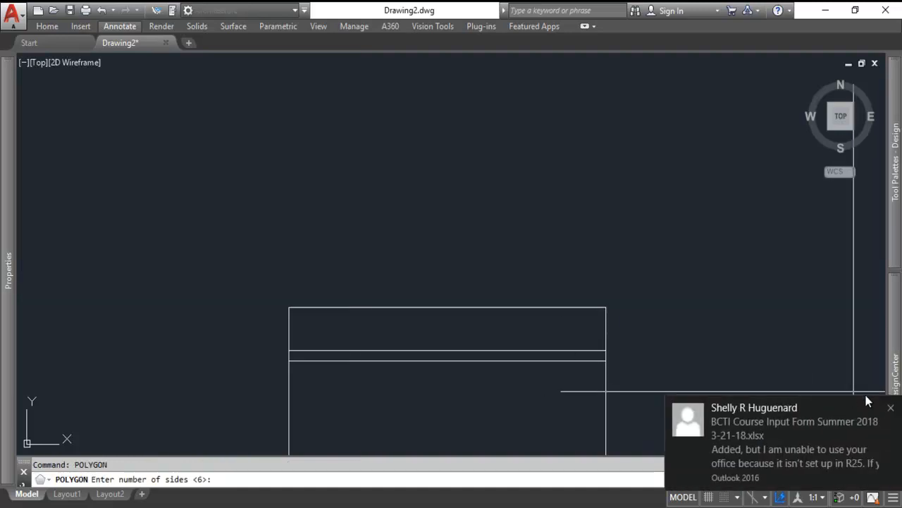
{"action": "mouse_move", "coordinate": [375, 187]}
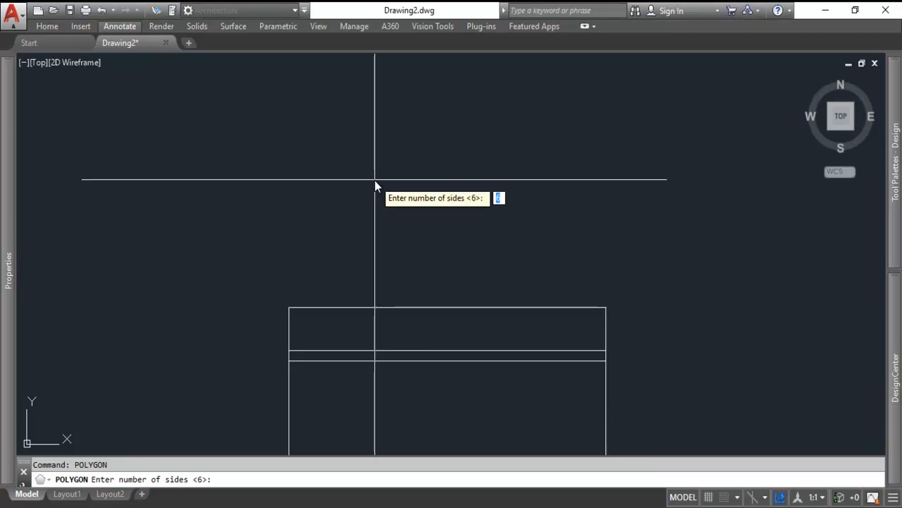
{"action": "mouse_move", "coordinate": [406, 197]}
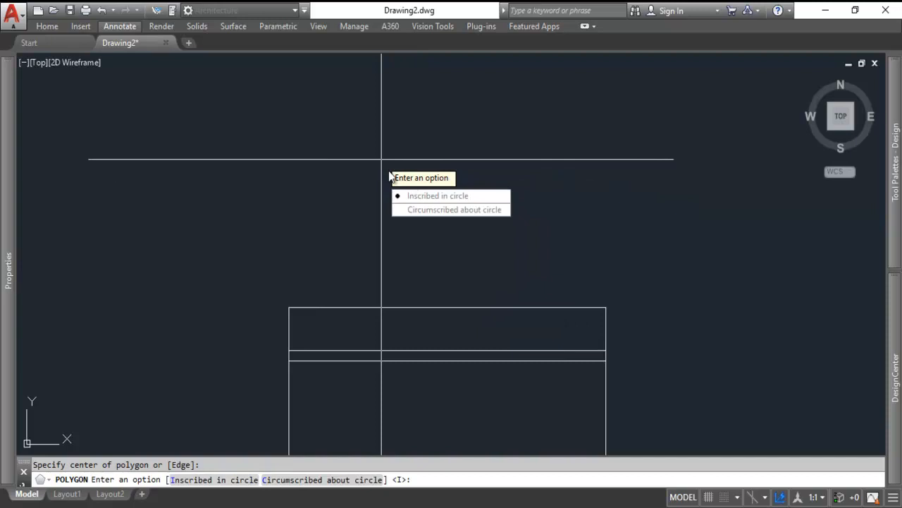
{"action": "left_click", "coordinate": [437, 194]}
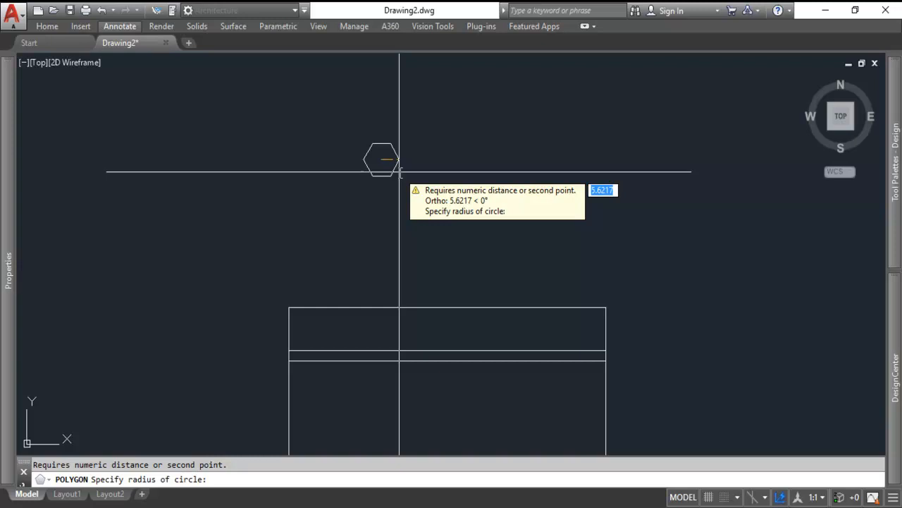
{"action": "type", "text": "6"}
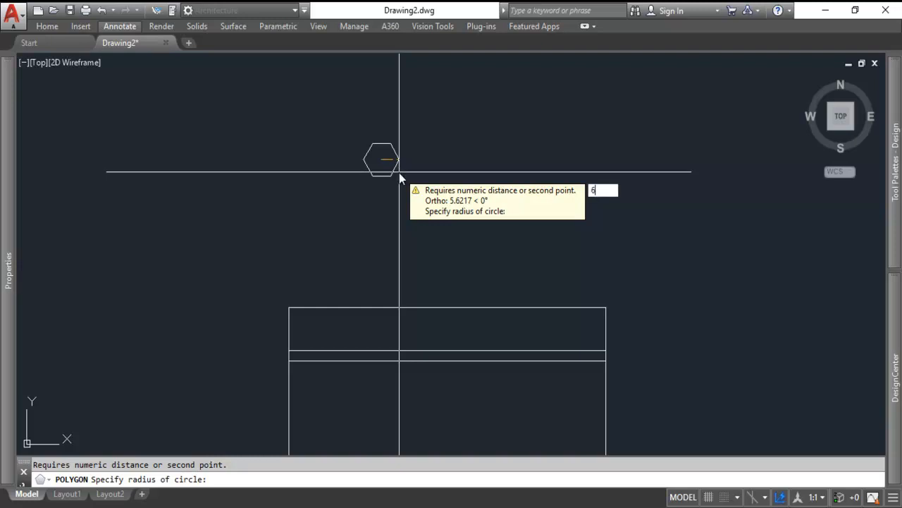
{"action": "key", "text": "Return"}
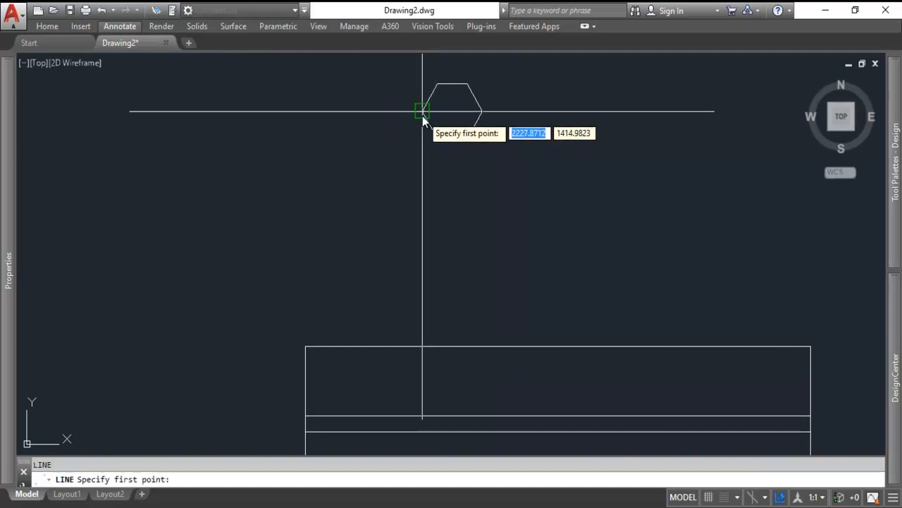
Step: Start the table outline line from the hexagon's left corner
{"action": "left_click", "coordinate": [423, 113]}
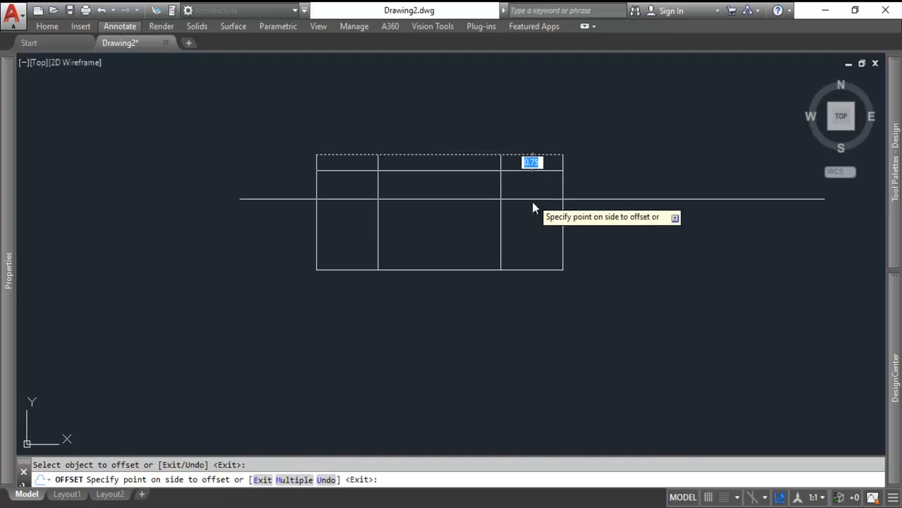
Step: Draw arcs along the top edge of the front view
{"action": "key", "text": "Escape"}
{"action": "type", "text": "ARC"}
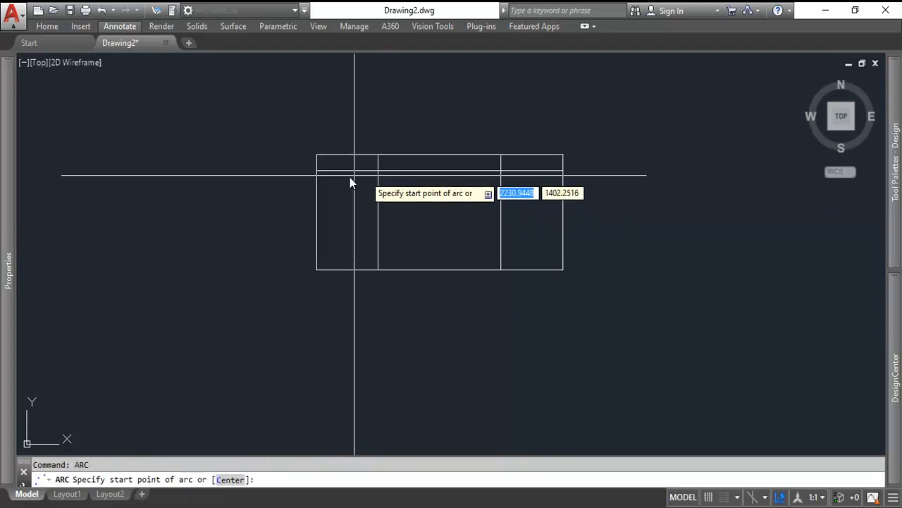
{"action": "left_click", "coordinate": [316, 154]}
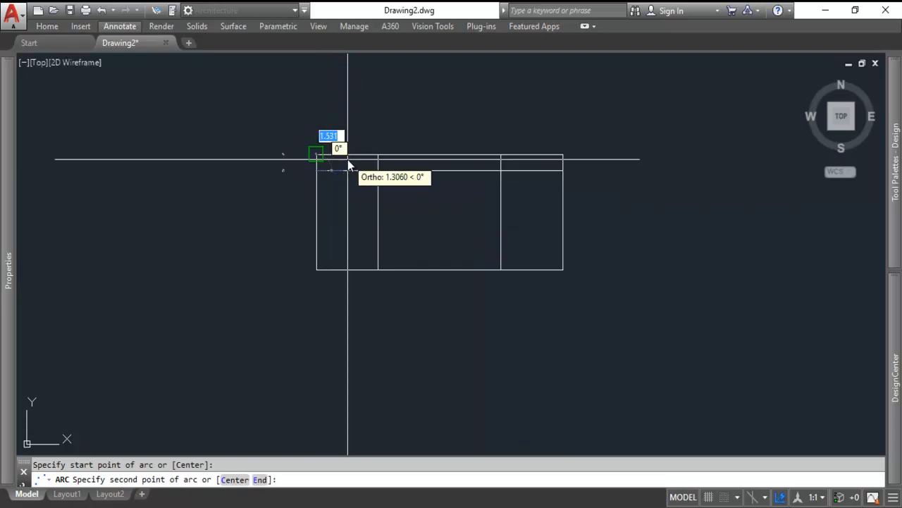
{"action": "left_click", "coordinate": [347, 169]}
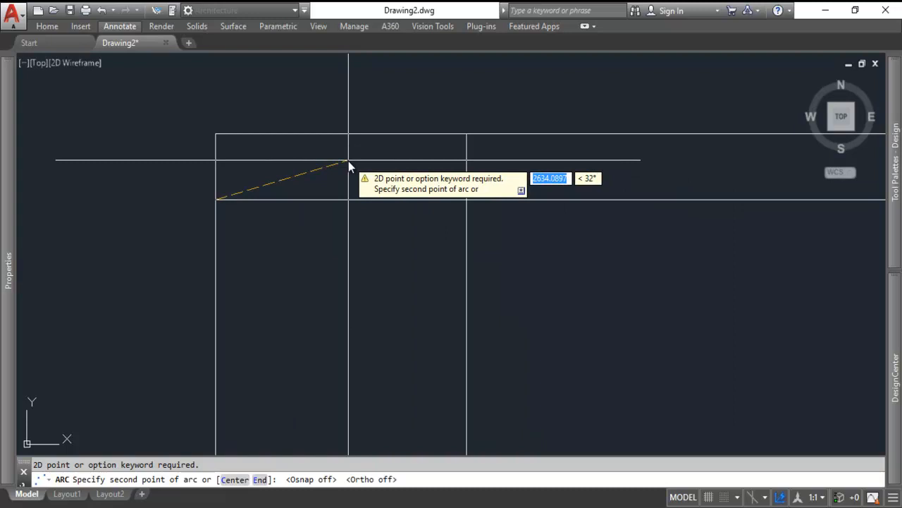
{"action": "left_click", "coordinate": [350, 139]}
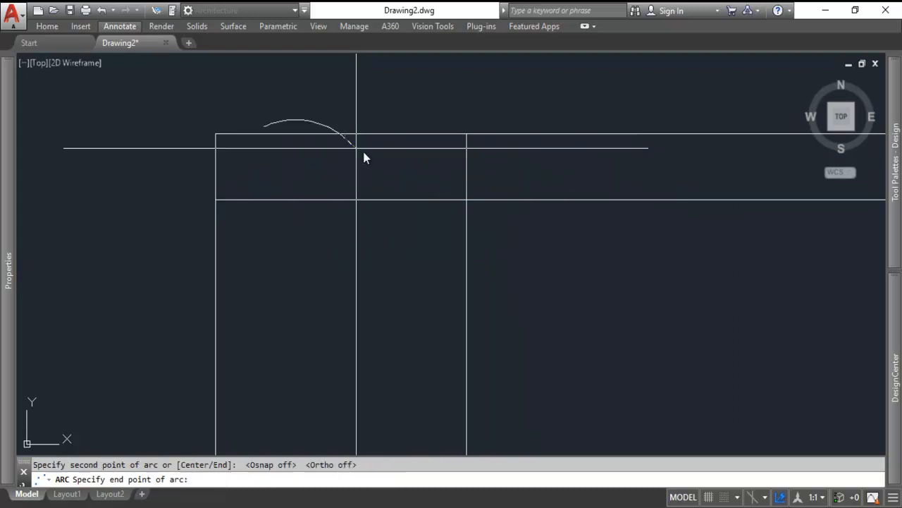
{"action": "mouse_move", "coordinate": [467, 206]}
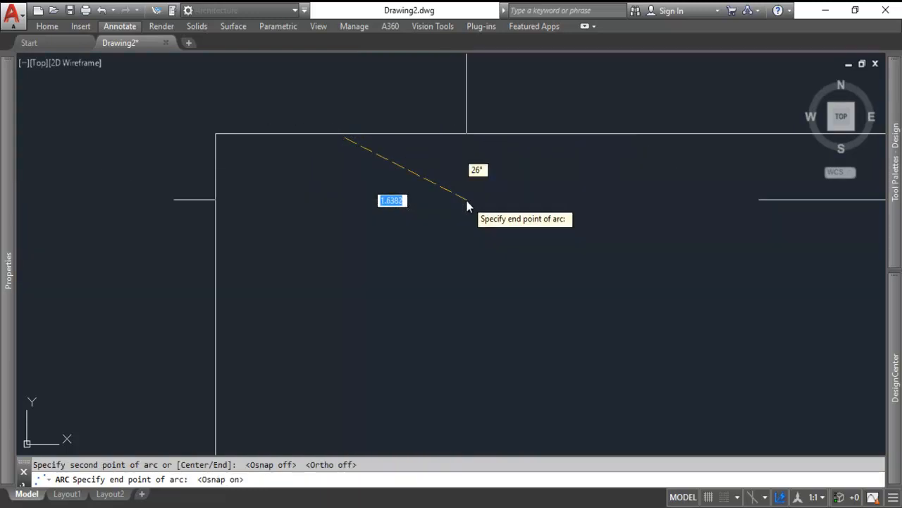
{"action": "left_click", "coordinate": [468, 206]}
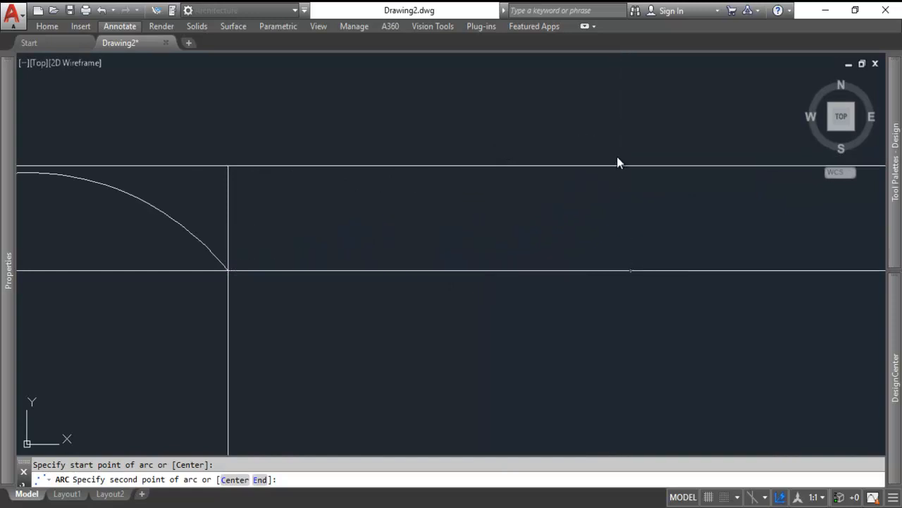
{"action": "left_click", "coordinate": [781, 209]}
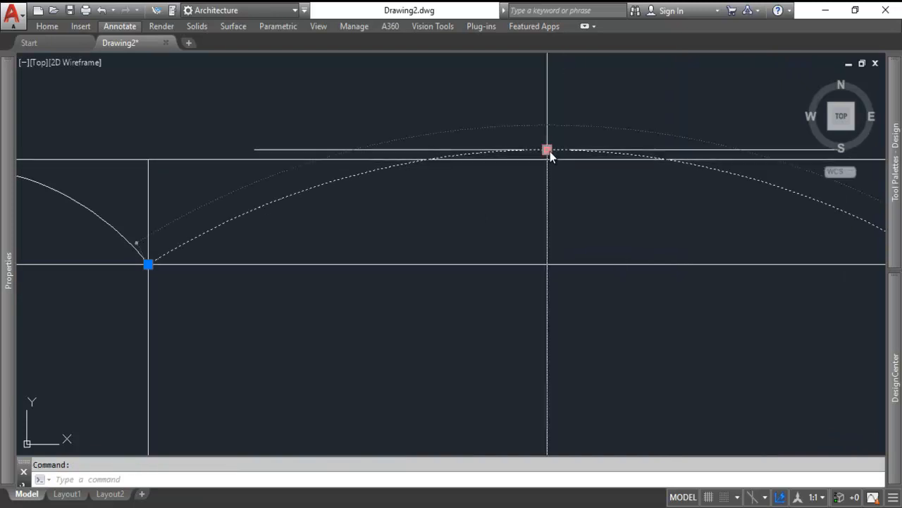
Step: Stretch each arc's peak up to meet the top line
{"action": "left_click", "coordinate": [547, 149]}
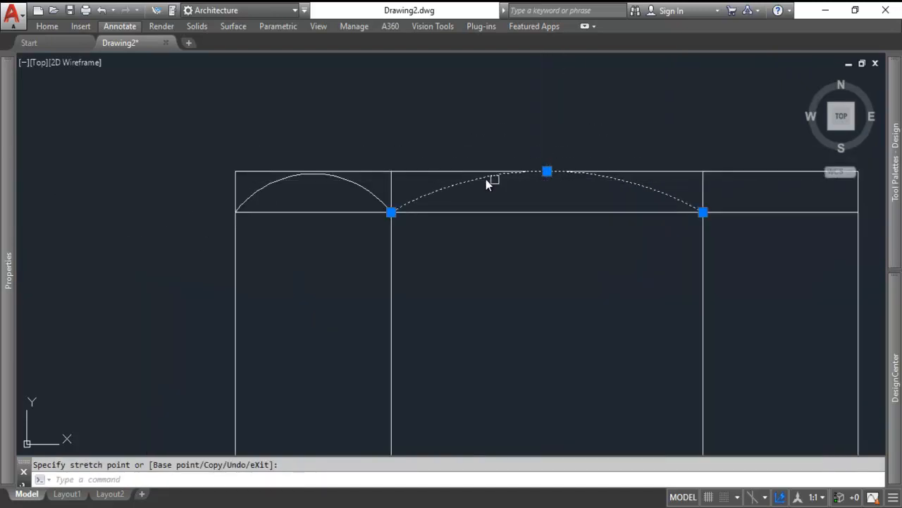
{"action": "left_click", "coordinate": [312, 175]}
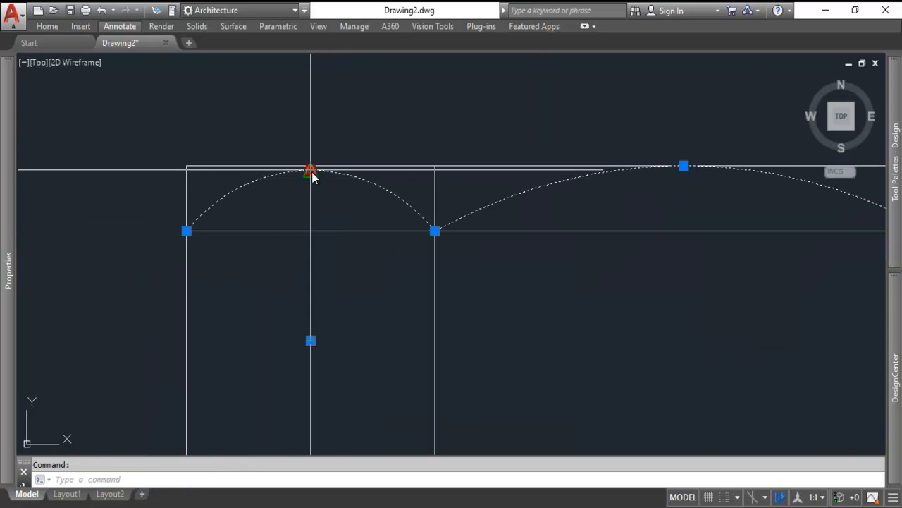
{"action": "left_click", "coordinate": [310, 172]}
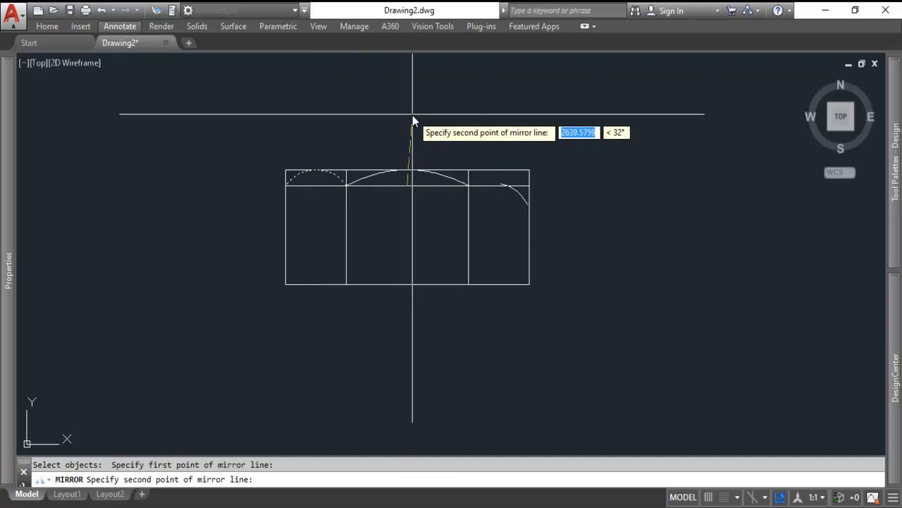
Step: Mirror the arcs about a vertical line and redraw the outline down to the bottom corner
{"action": "key", "text": "f8"}
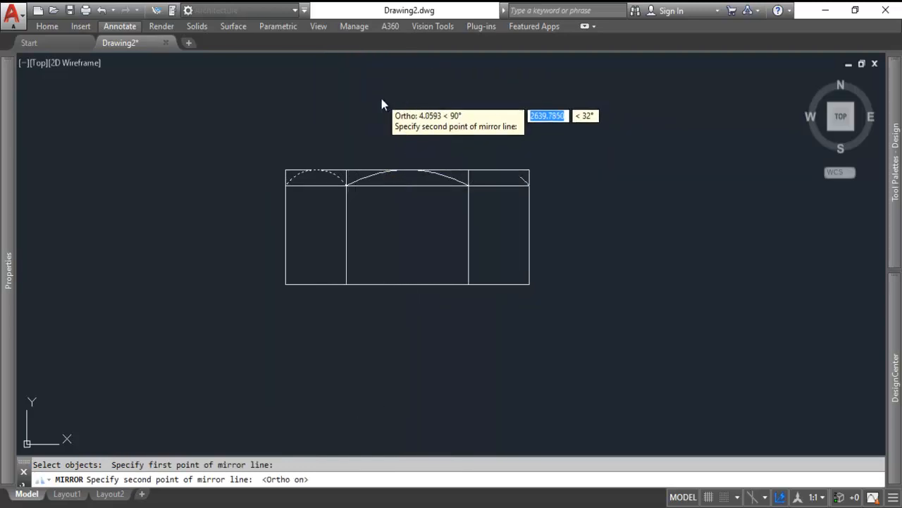
{"action": "left_click", "coordinate": [522, 175]}
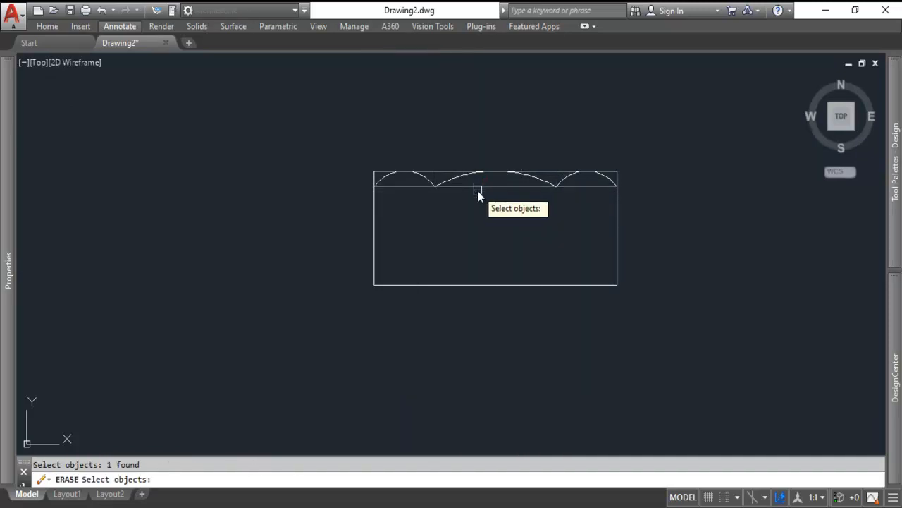
{"action": "type", "text": "t"}
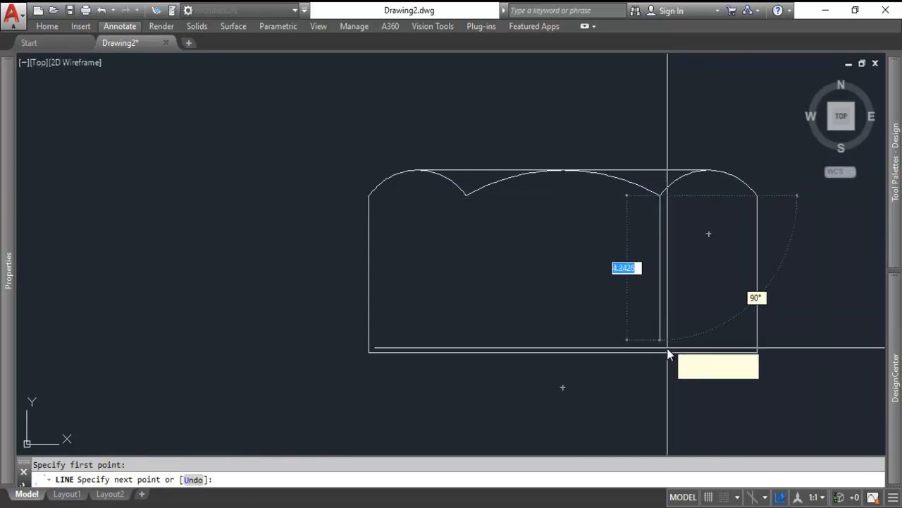
{"action": "left_click", "coordinate": [474, 212]}
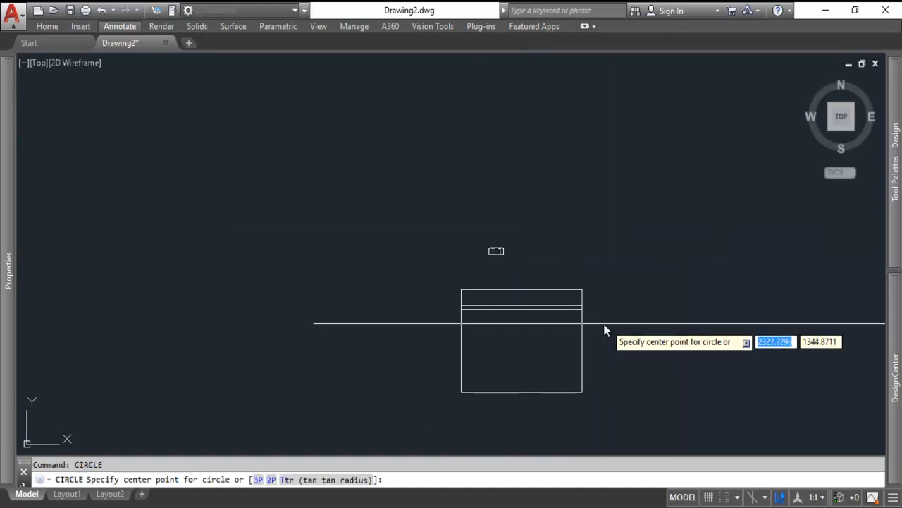
Step: Draw the outer circle and the 80-diameter inner circle above the part
{"action": "left_click", "coordinate": [572, 287]}
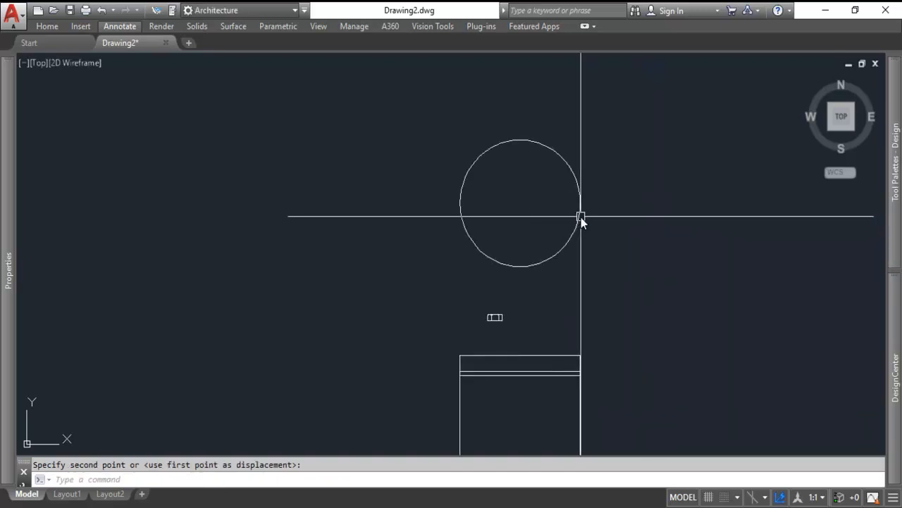
{"action": "mouse_move", "coordinate": [581, 214]}
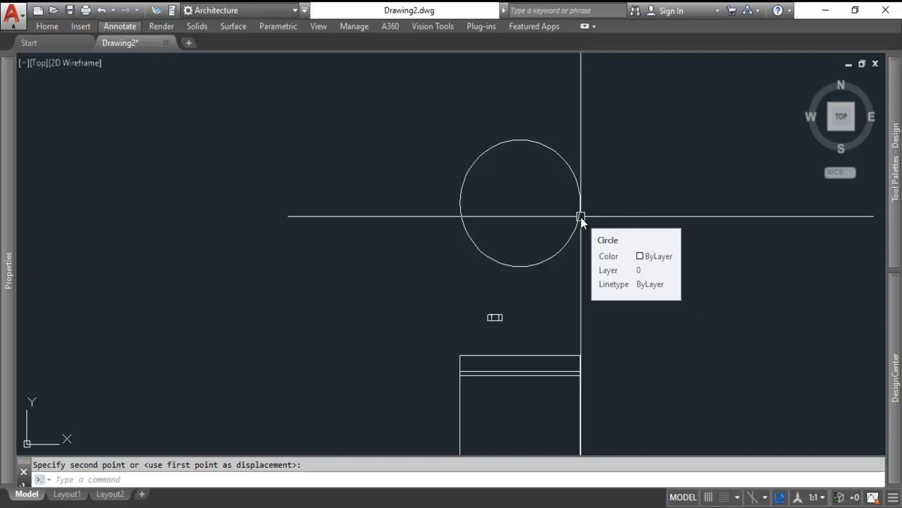
{"action": "mouse_move", "coordinate": [598, 205]}
{"action": "type", "text": "CIRCLE"}
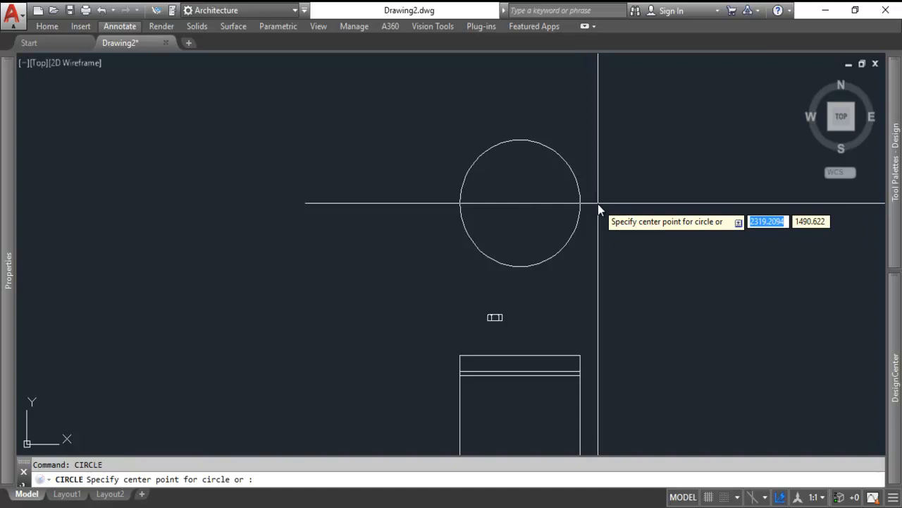
{"action": "left_click", "coordinate": [521, 205]}
{"action": "type", "text": "80"}
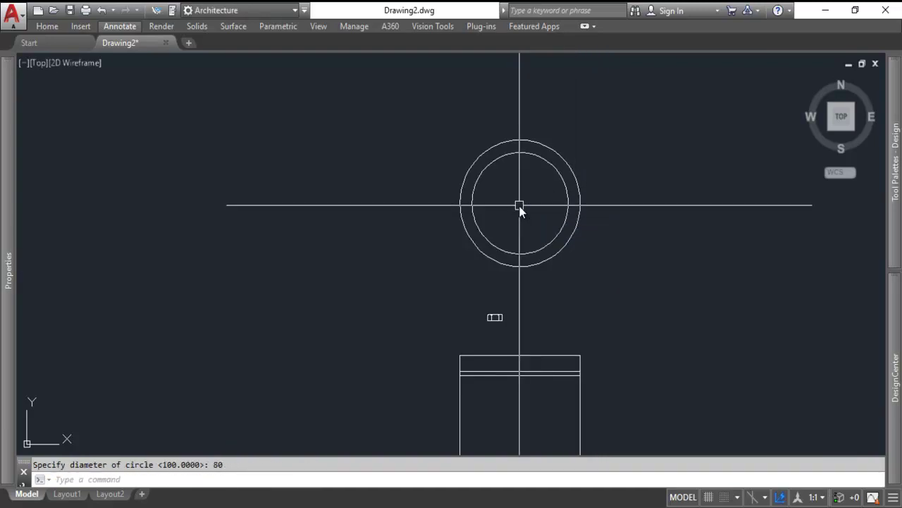
{"action": "key", "text": "Escape"}
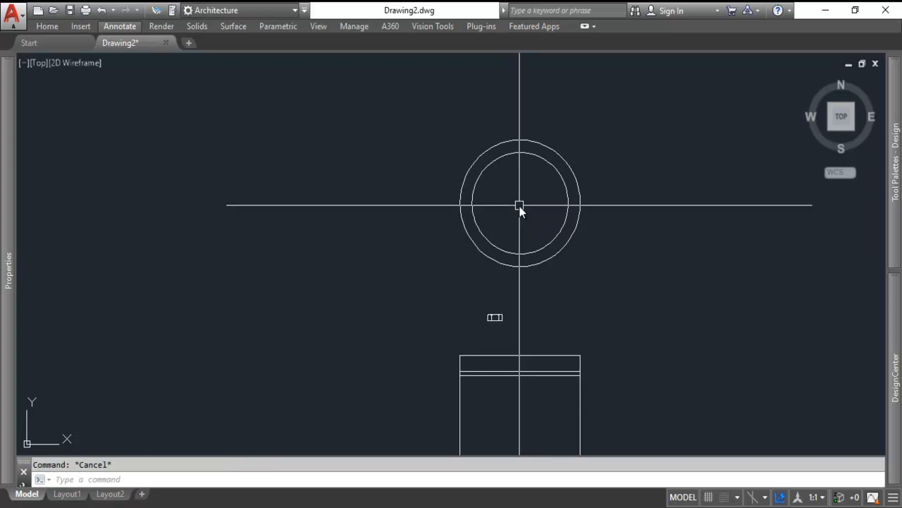
Step: Draw the 10-diameter holes at the ring's quadrants
{"action": "type", "text": "circle or [3P 2P Ttr (tan tan radius)]:"}
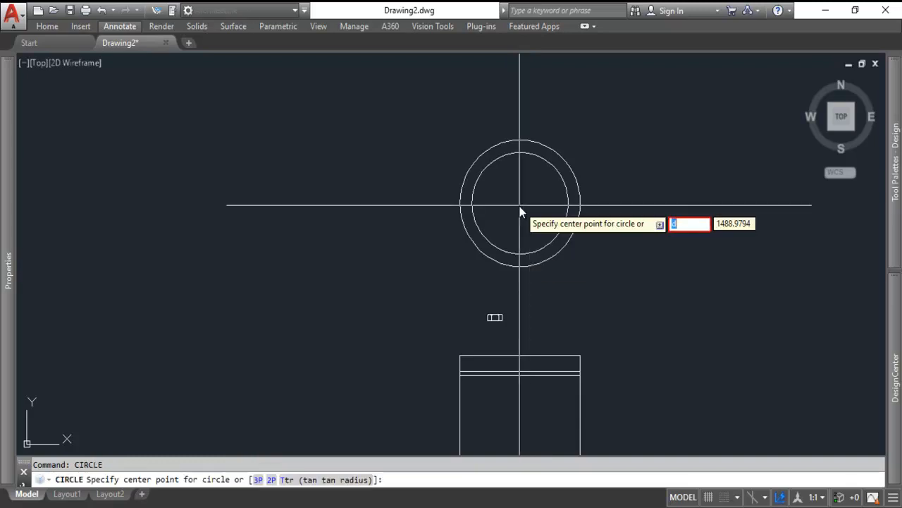
{"action": "key", "text": "Escape"}
{"action": "type", "text": "10"}
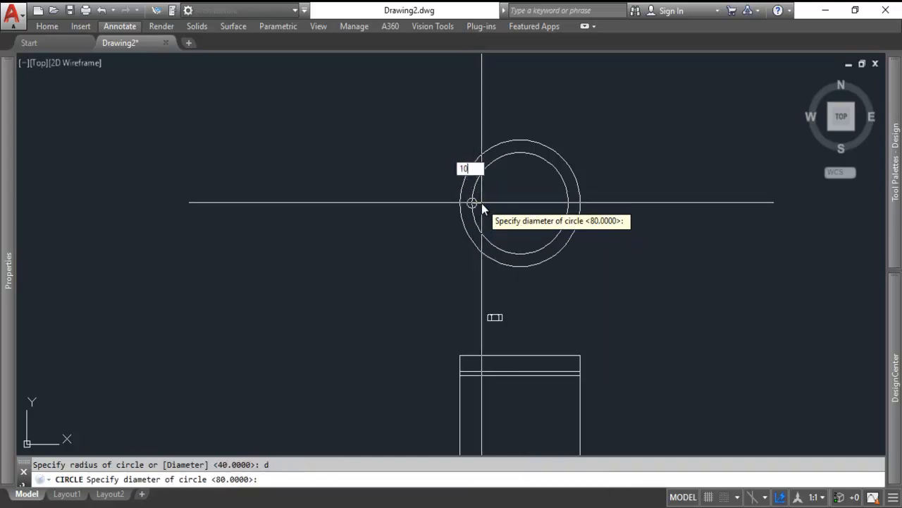
{"action": "key", "text": "Escape"}
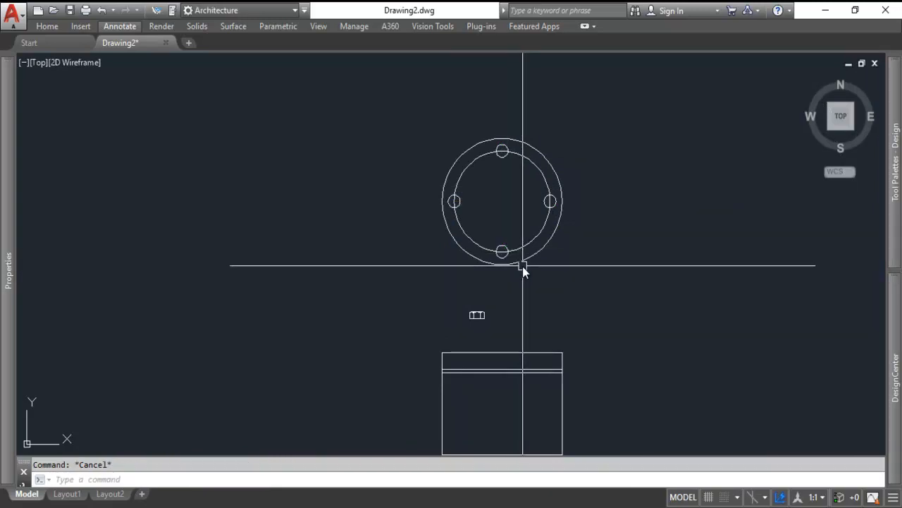
{"action": "mouse_move", "coordinate": [493, 276]}
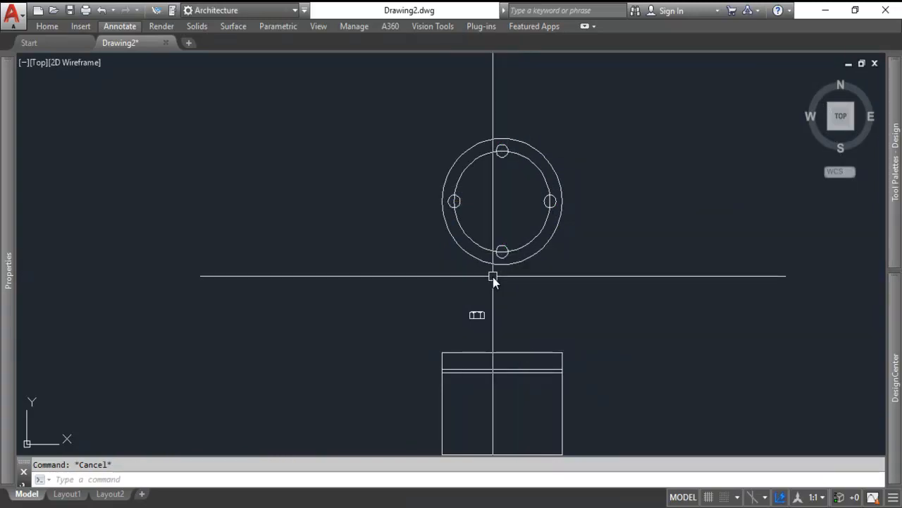
{"action": "key", "text": "f5"}
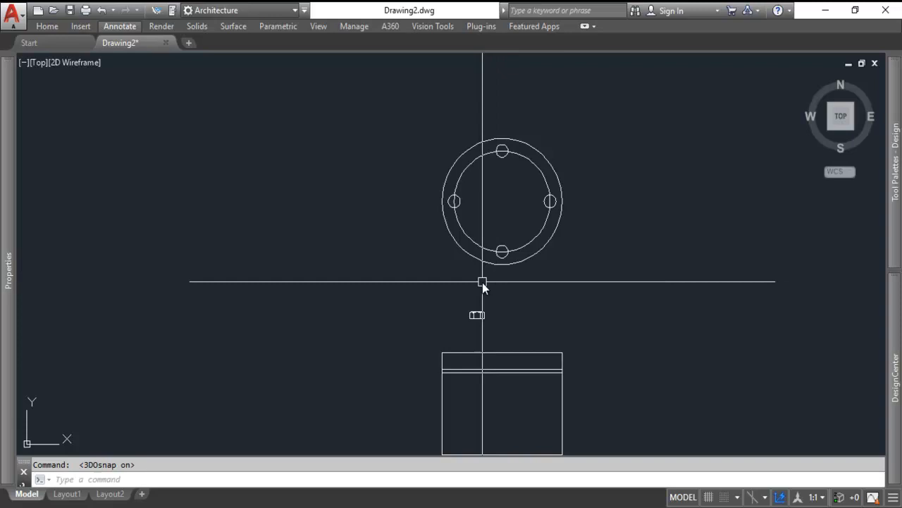
{"action": "key", "text": "F2"}
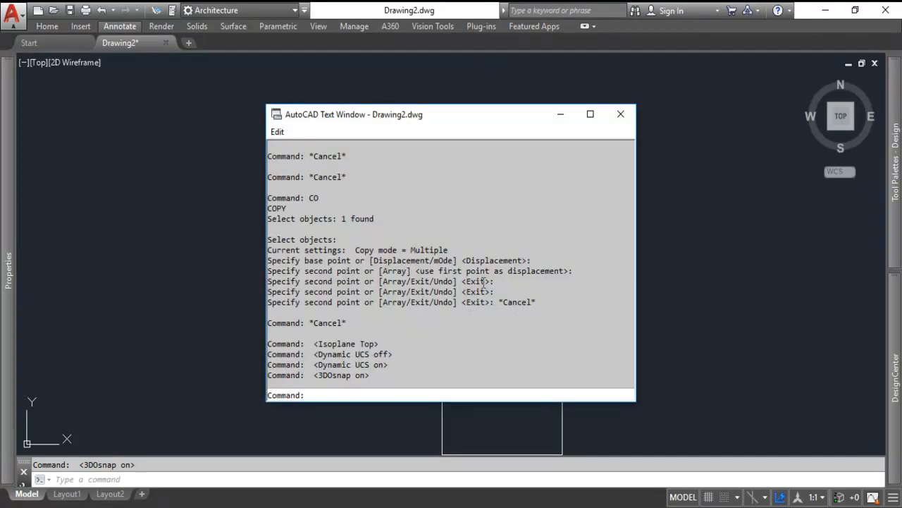
Step: Enable Quadrant among the active object snap modes in Snap Settings
{"action": "left_click", "coordinate": [620, 113]}
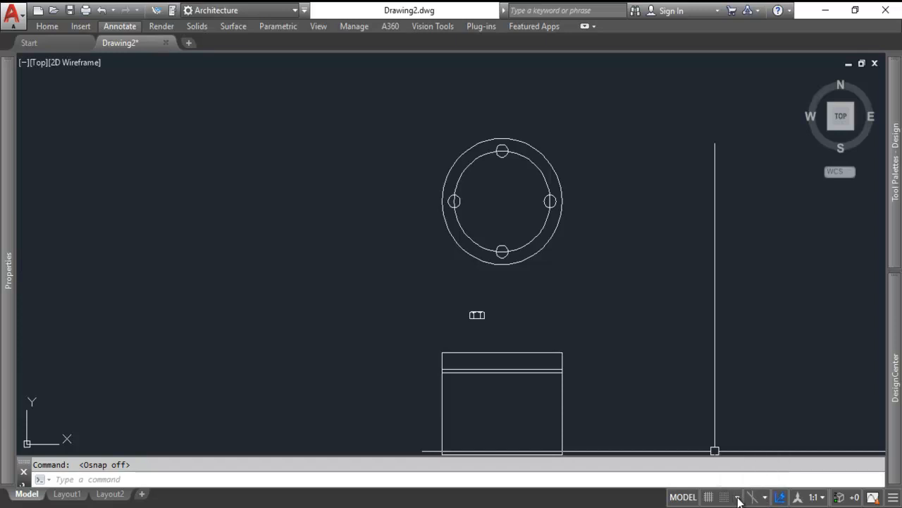
{"action": "mouse_move", "coordinate": [723, 497]}
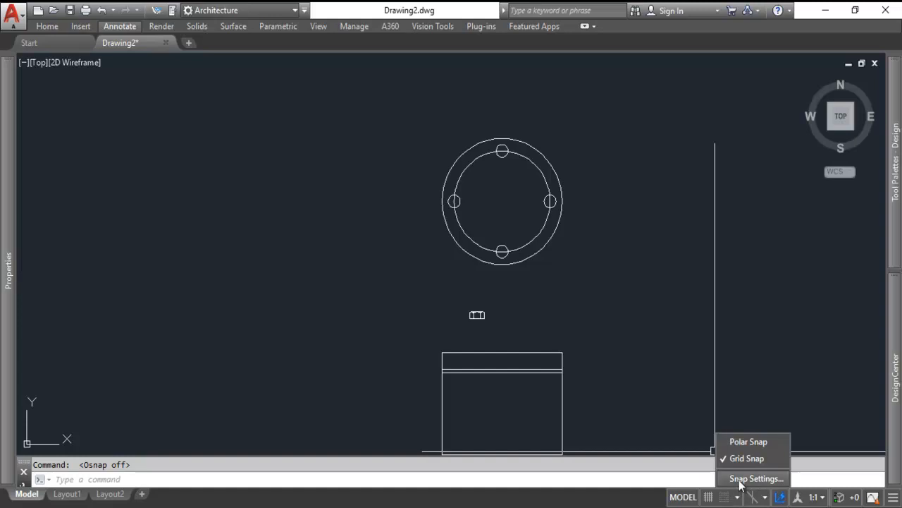
{"action": "left_click", "coordinate": [756, 478]}
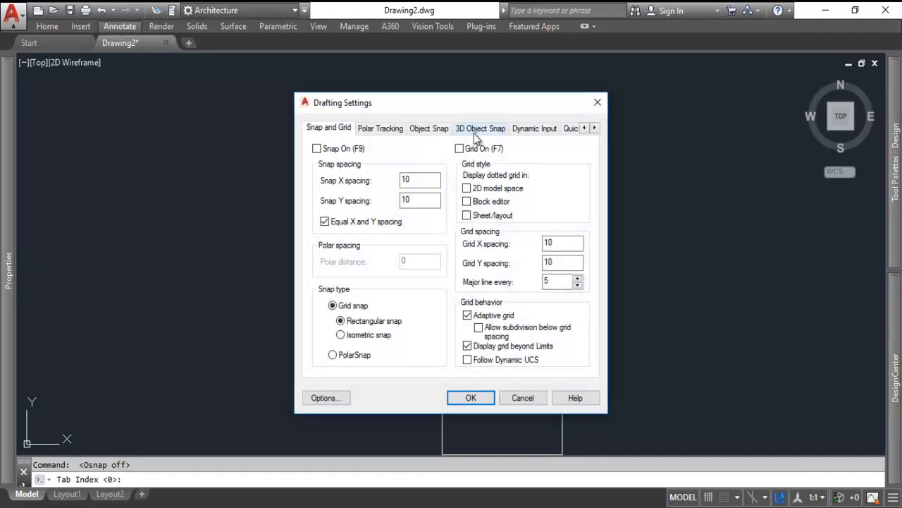
{"action": "left_click", "coordinate": [429, 127]}
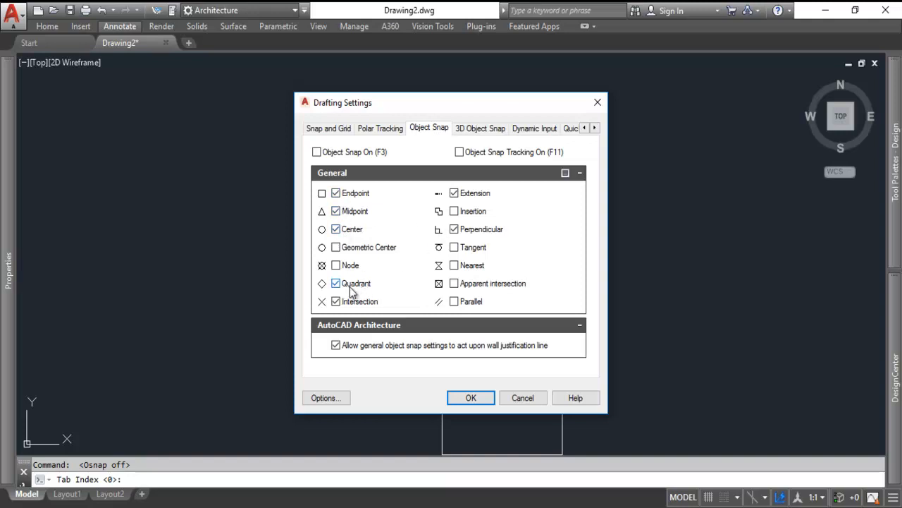
{"action": "left_click", "coordinate": [471, 397]}
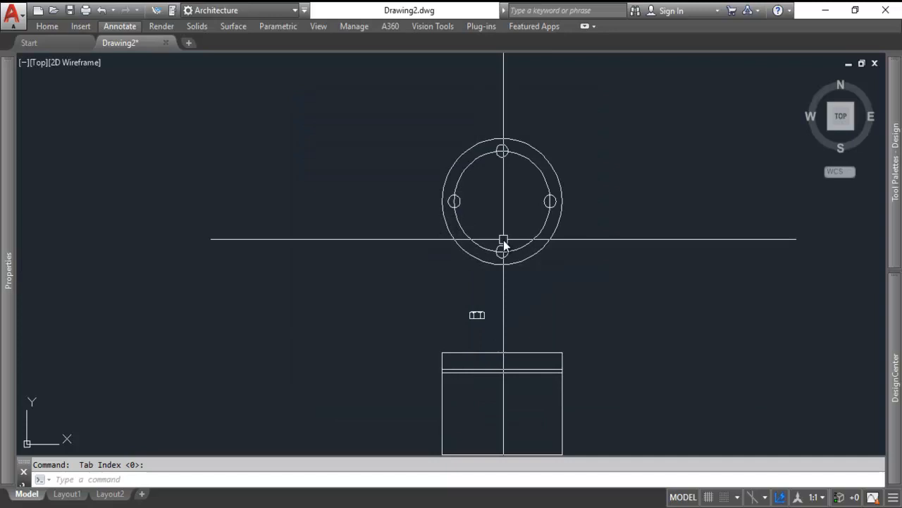
Step: Draw a construction line between hole centres and copy holes to the diagonal positions
{"action": "scroll", "scroll_direction": "up", "scroll_amount": 3}
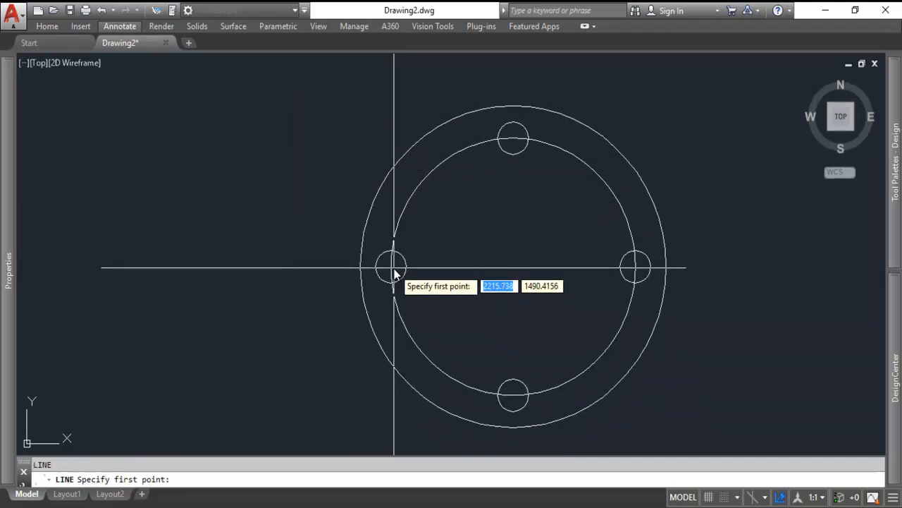
{"action": "mouse_move", "coordinate": [623, 124]}
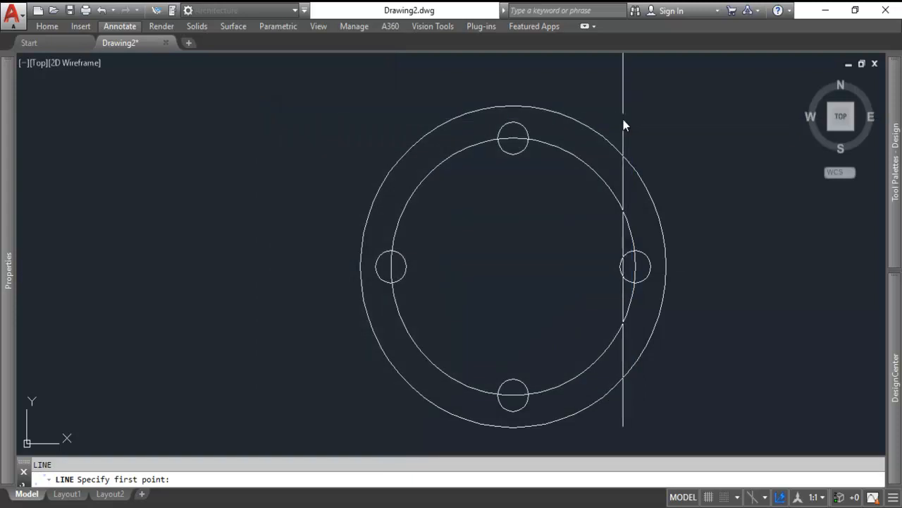
{"action": "key", "text": "Escape"}
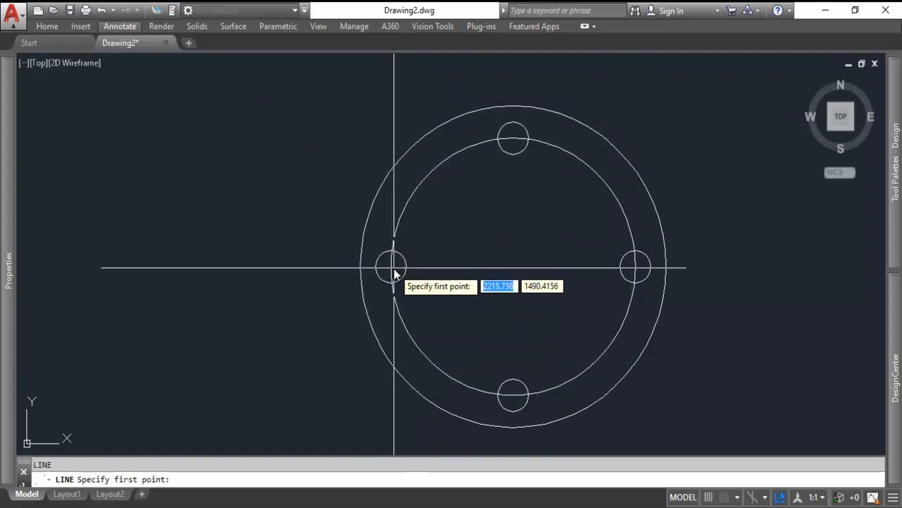
{"action": "left_click", "coordinate": [392, 267]}
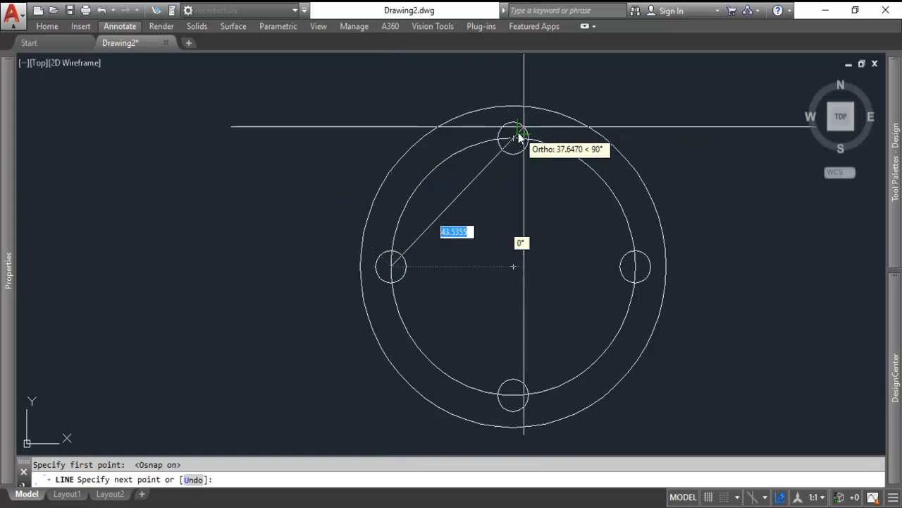
{"action": "left_click", "coordinate": [519, 134]}
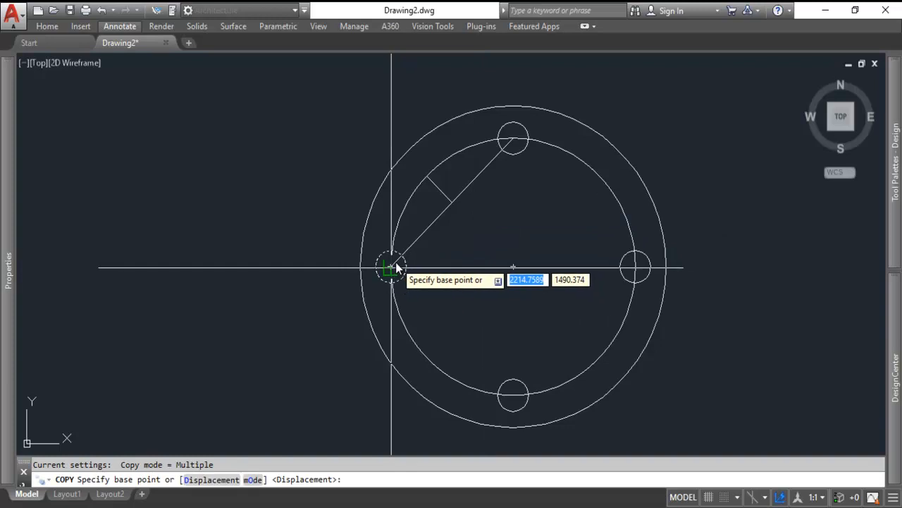
{"action": "left_click", "coordinate": [392, 266]}
{"action": "type", "text": "MIRROR"}
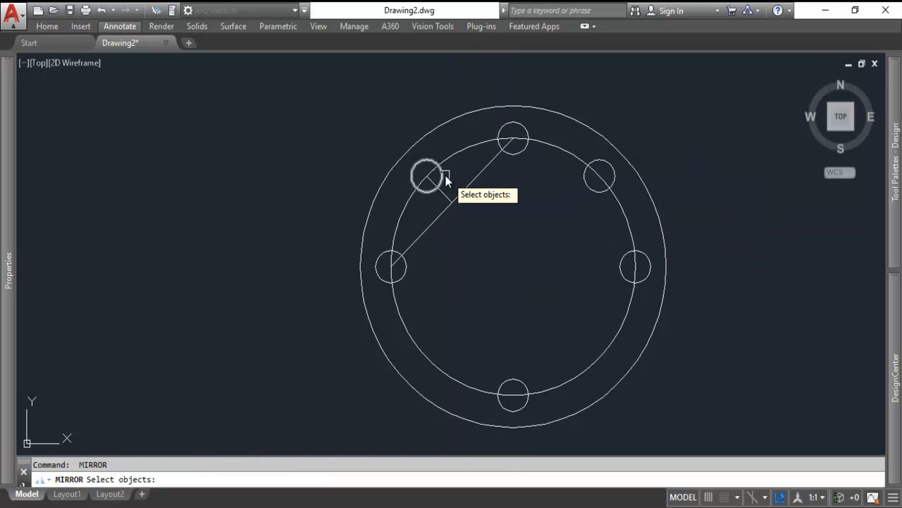
Step: Mirror the top holes across the horizontal centreline, keeping the originals
{"action": "left_click", "coordinate": [599, 176]}
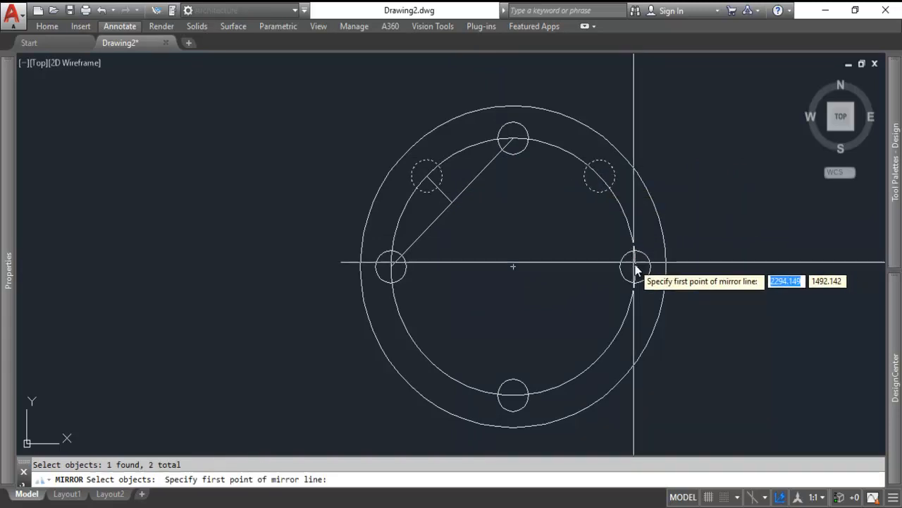
{"action": "left_click", "coordinate": [634, 267]}
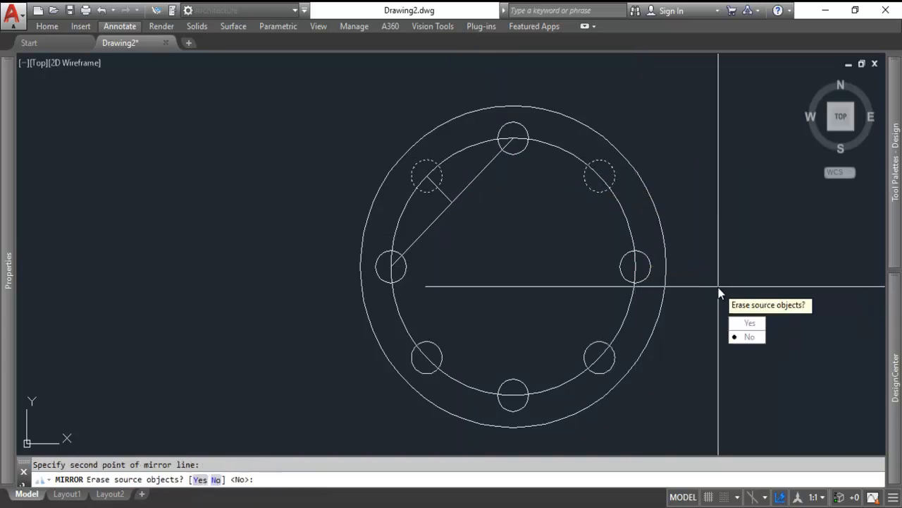
{"action": "left_click", "coordinate": [749, 336]}
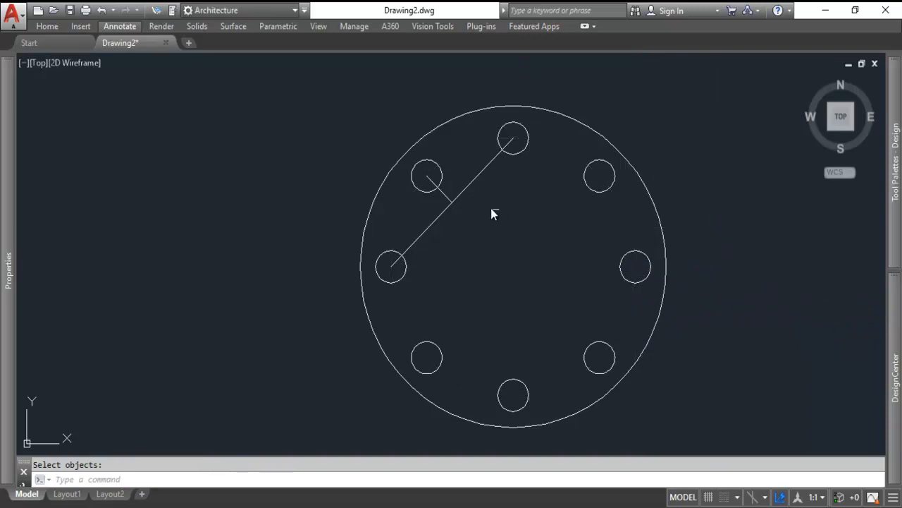
{"action": "key", "text": "Escape"}
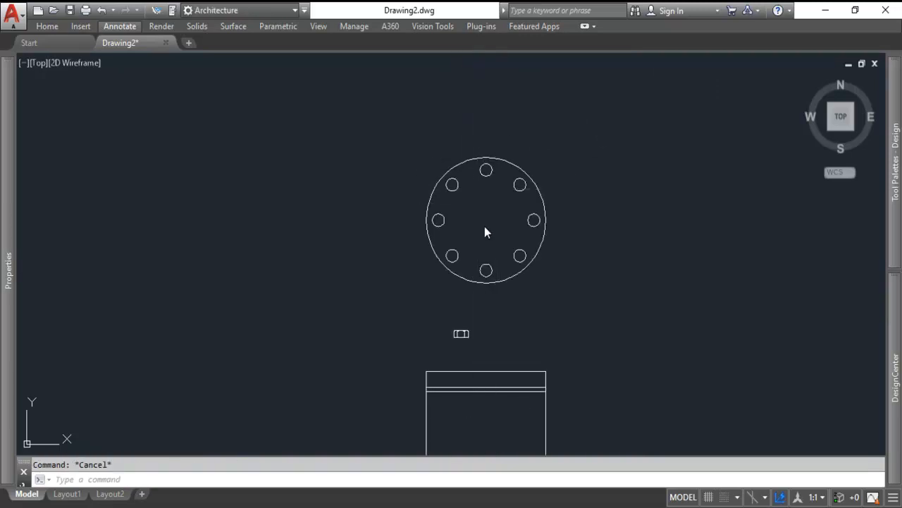
Step: Project lines from the bolt holes and copy bolt heads onto the assembly top
{"action": "left_click", "coordinate": [477, 169]}
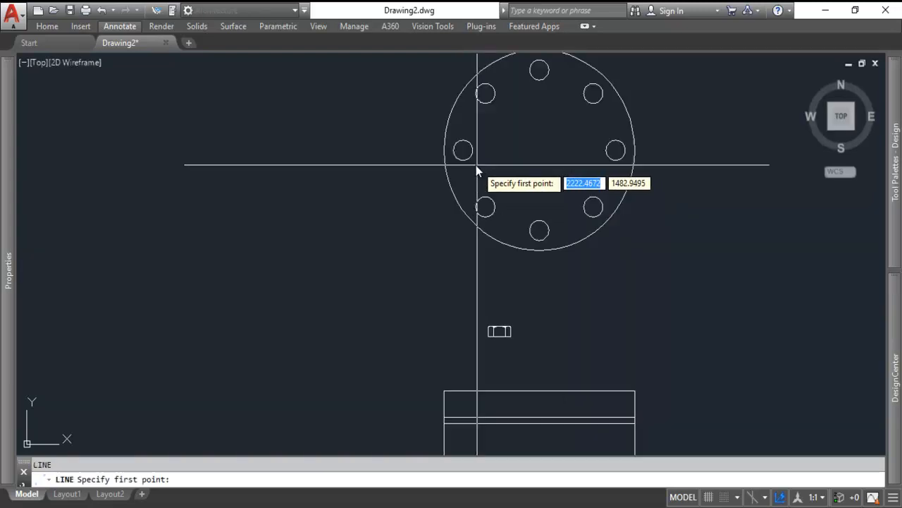
{"action": "left_click", "coordinate": [467, 172]}
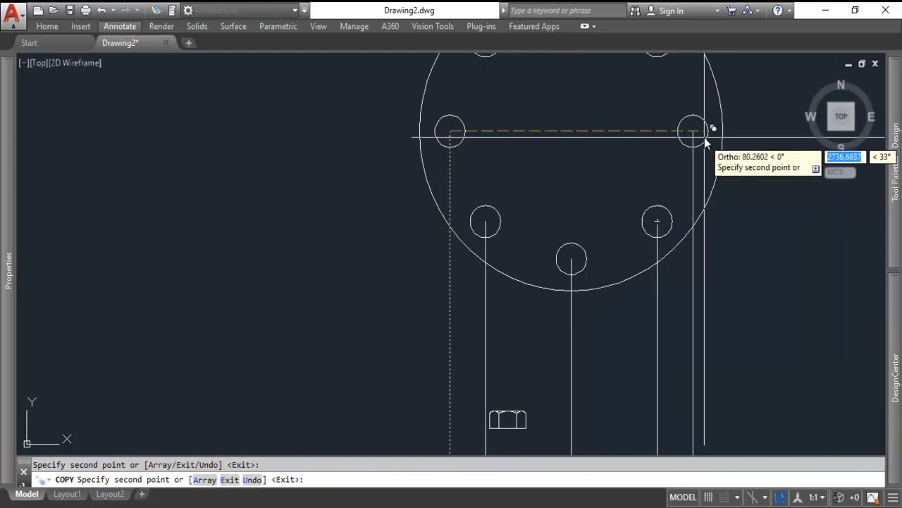
{"action": "key", "text": "Escape"}
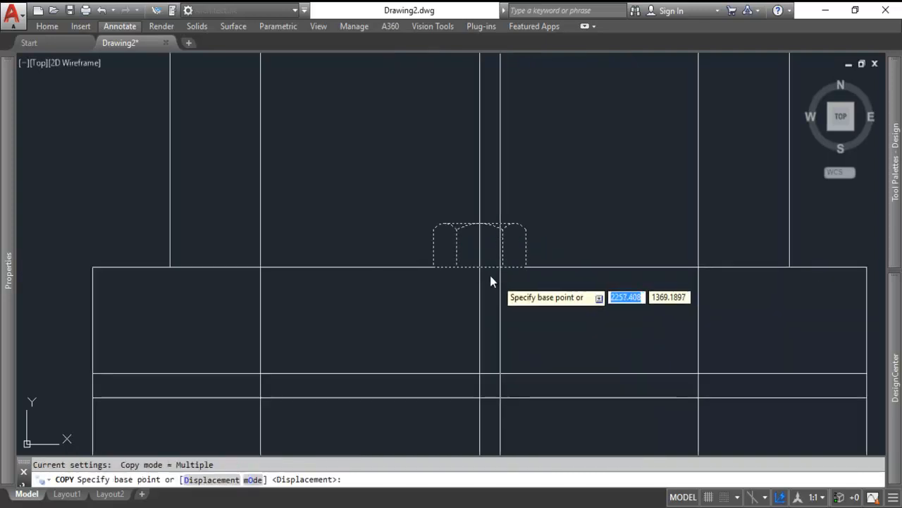
{"action": "left_click", "coordinate": [494, 268]}
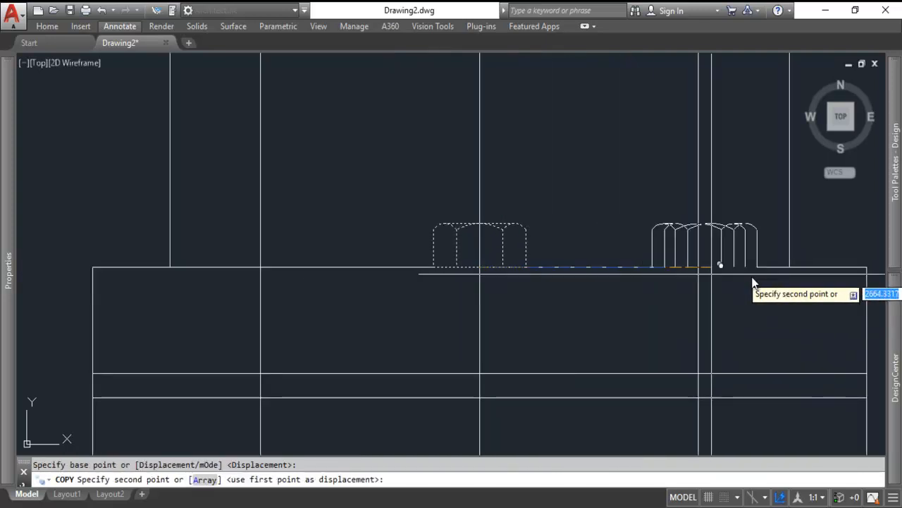
{"action": "left_click", "coordinate": [593, 294]}
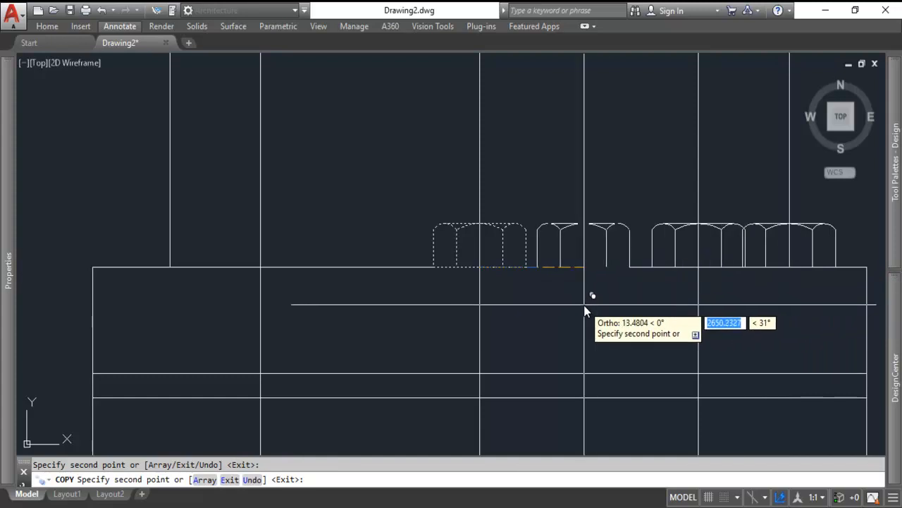
{"action": "mouse_move", "coordinate": [267, 273]}
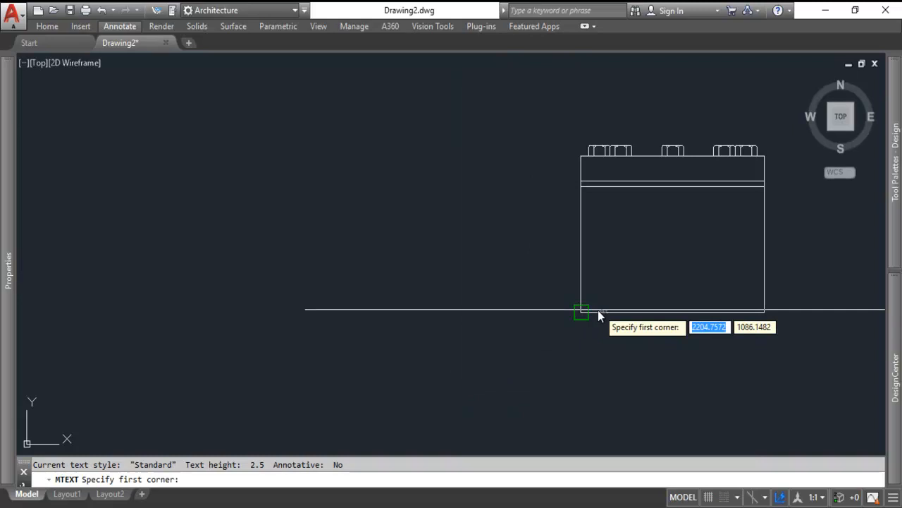
Step: Add an ASSEMBLY DRAWING multiline text label beneath the assembly view
{"action": "left_click", "coordinate": [581, 312]}
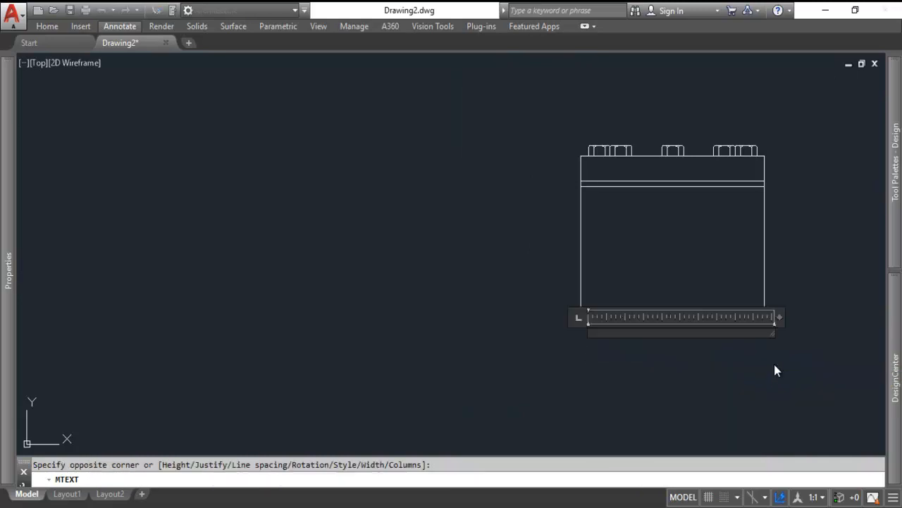
{"action": "left_click", "coordinate": [682, 316]}
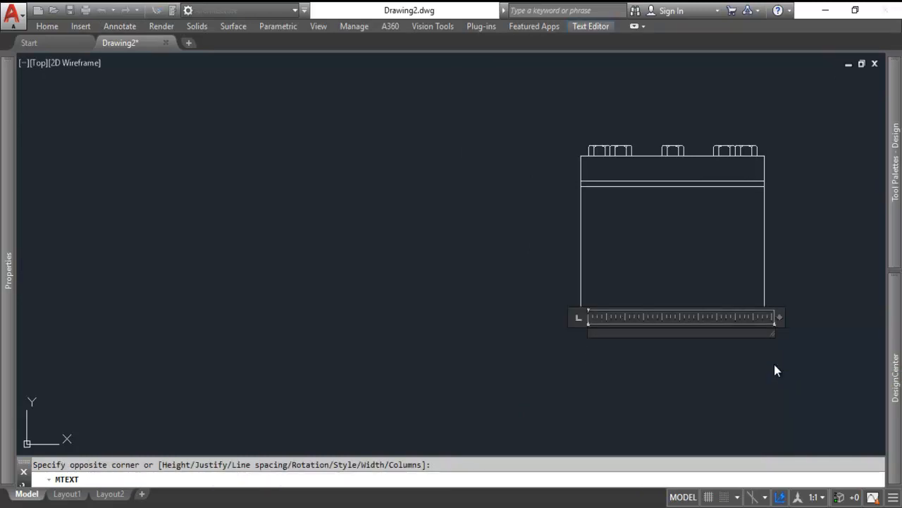
{"action": "type", "text": "ASSEMB"}
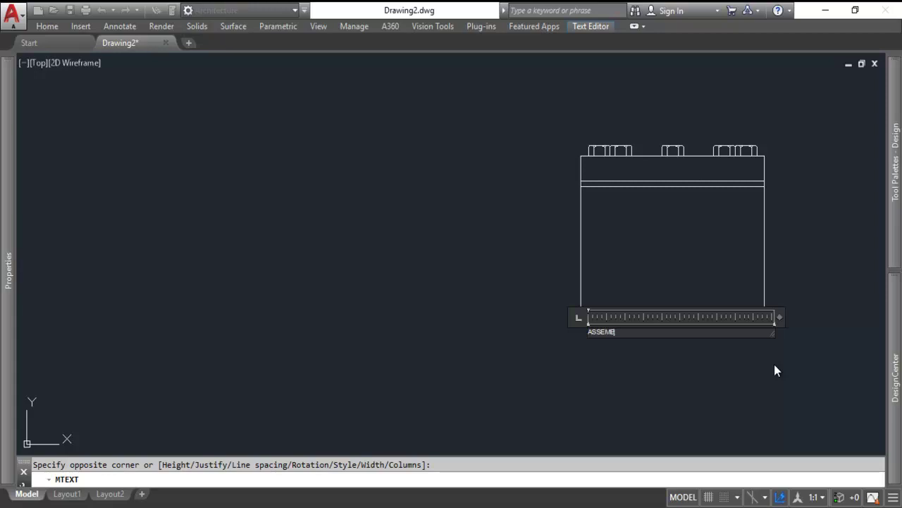
{"action": "type", "text": "LY DRAWING"}
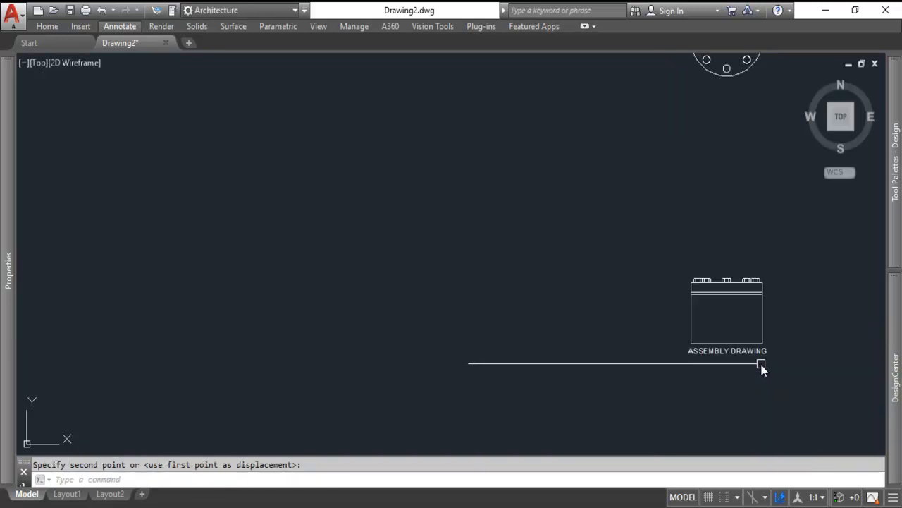
{"action": "mouse_move", "coordinate": [735, 335]}
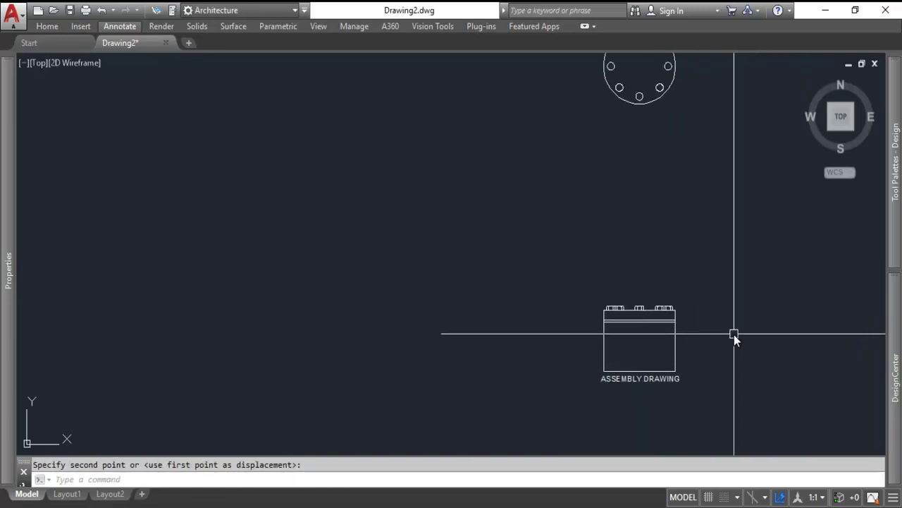
{"action": "mouse_move", "coordinate": [657, 291]}
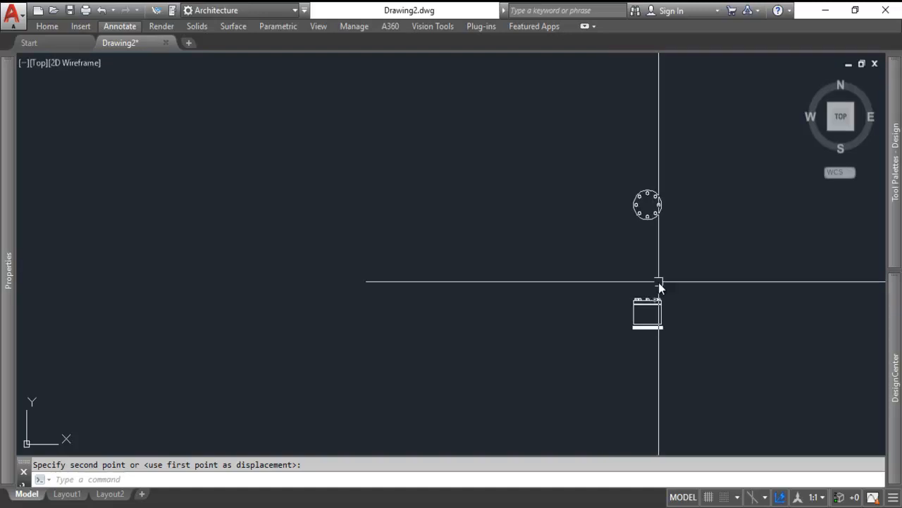
{"action": "mouse_move", "coordinate": [661, 304]}
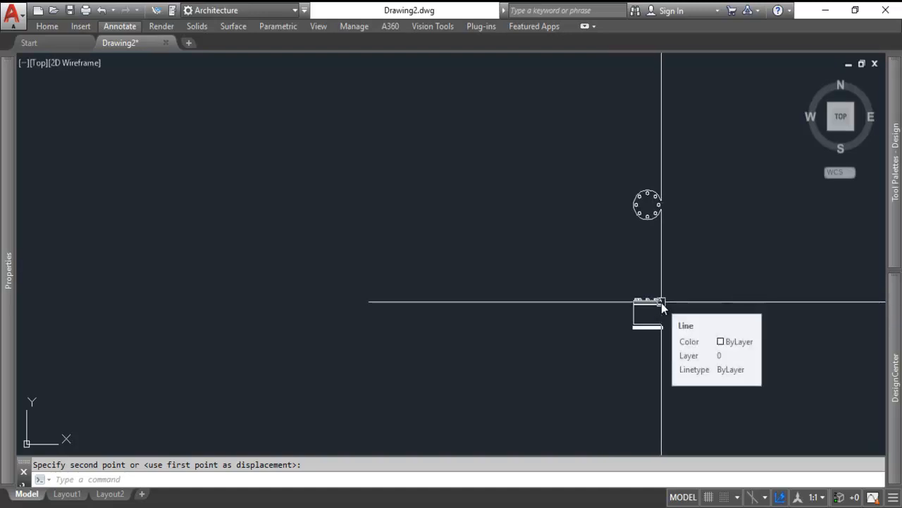
{"action": "mouse_move", "coordinate": [668, 291]}
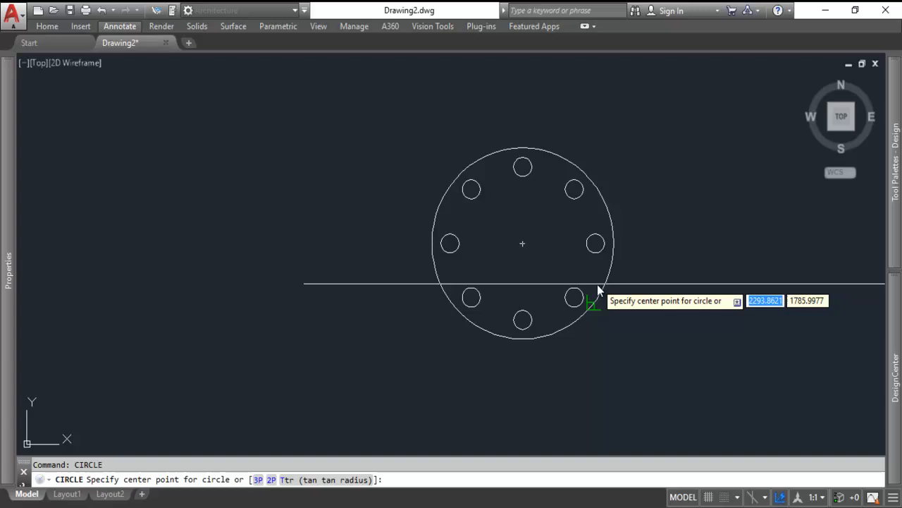
{"action": "mouse_move", "coordinate": [523, 251]}
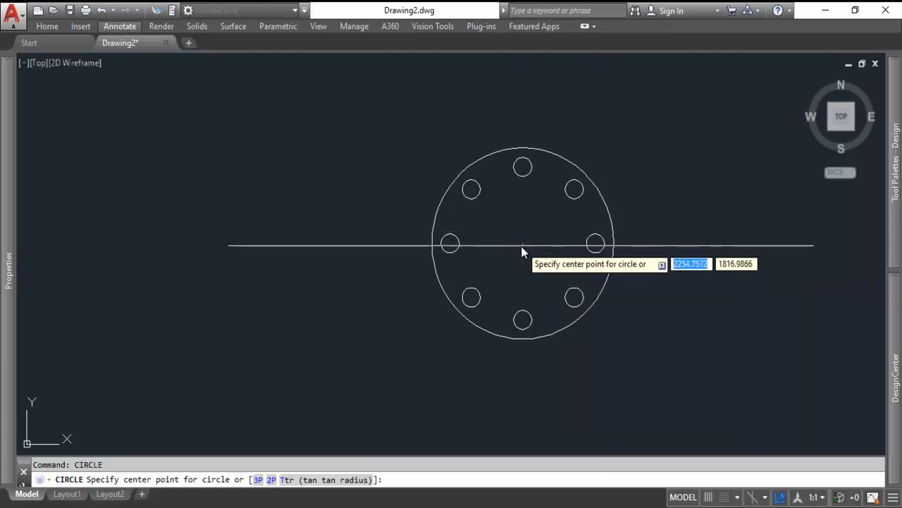
Step: Place the circle's centre on the plate's centre point
{"action": "left_click", "coordinate": [522, 242]}
{"action": "type", "text": "13"}
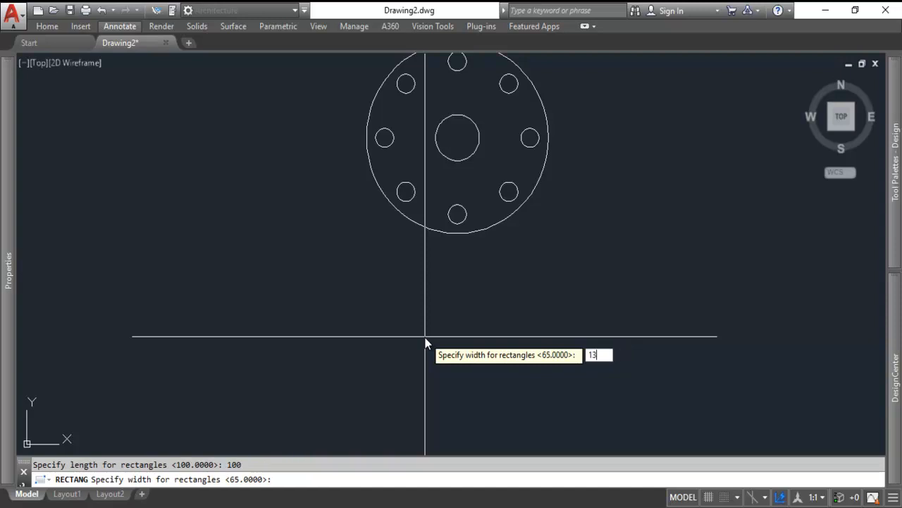
Step: Place the 100-long section rectangle below the plate and trim the projection lines to it
{"action": "key", "text": "Return"}
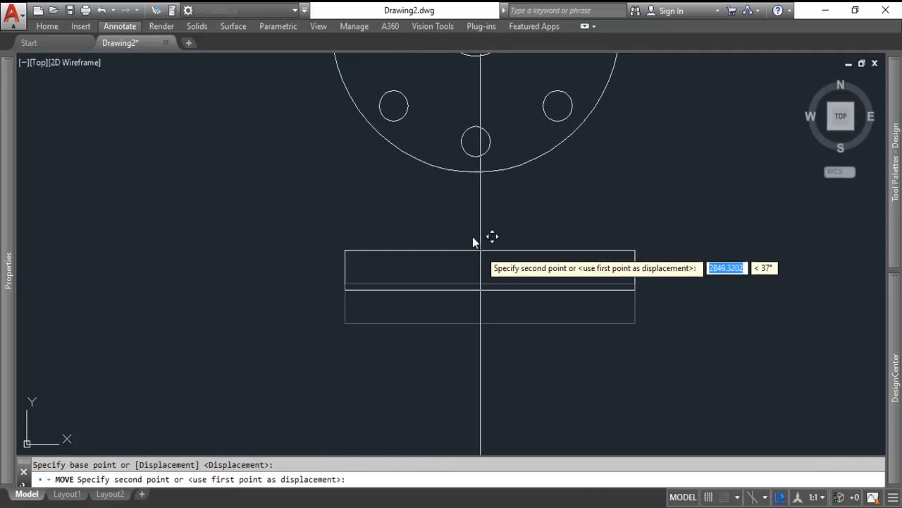
{"action": "left_click", "coordinate": [482, 192]}
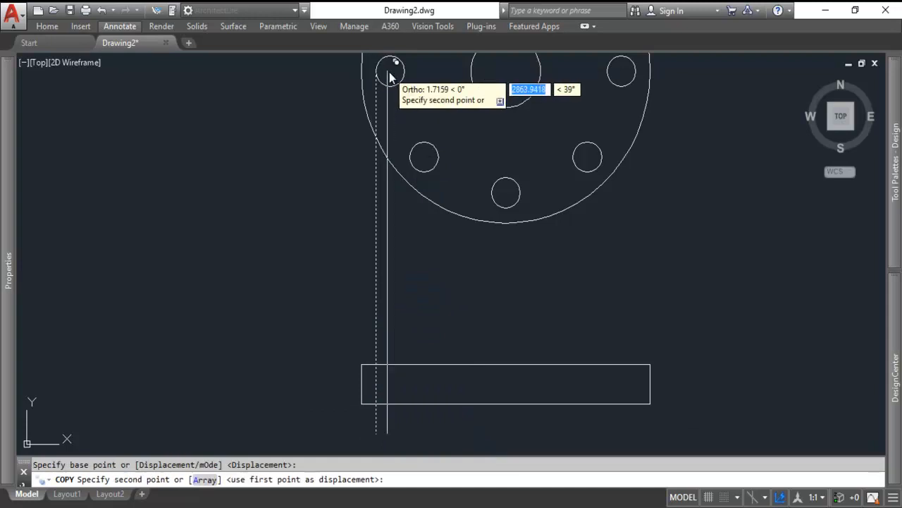
{"action": "mouse_move", "coordinate": [468, 71]}
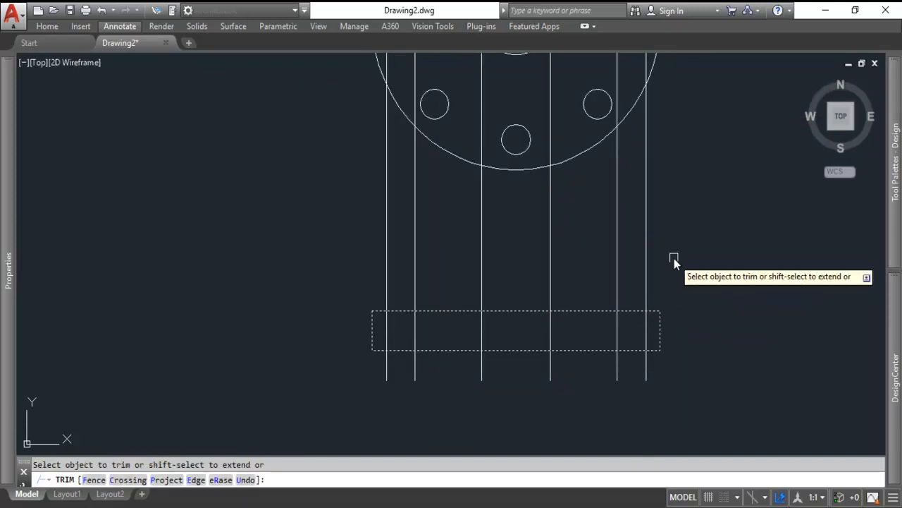
{"action": "left_click", "coordinate": [502, 384]}
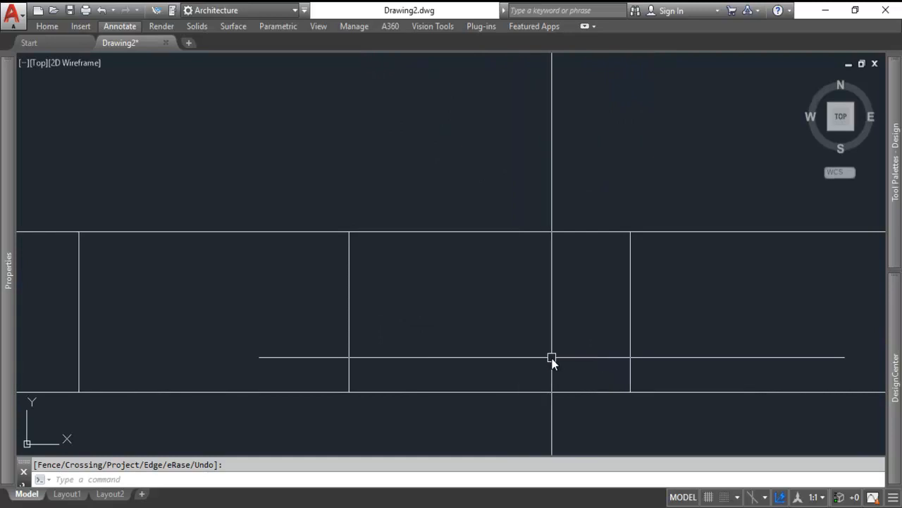
{"action": "mouse_move", "coordinate": [564, 353]}
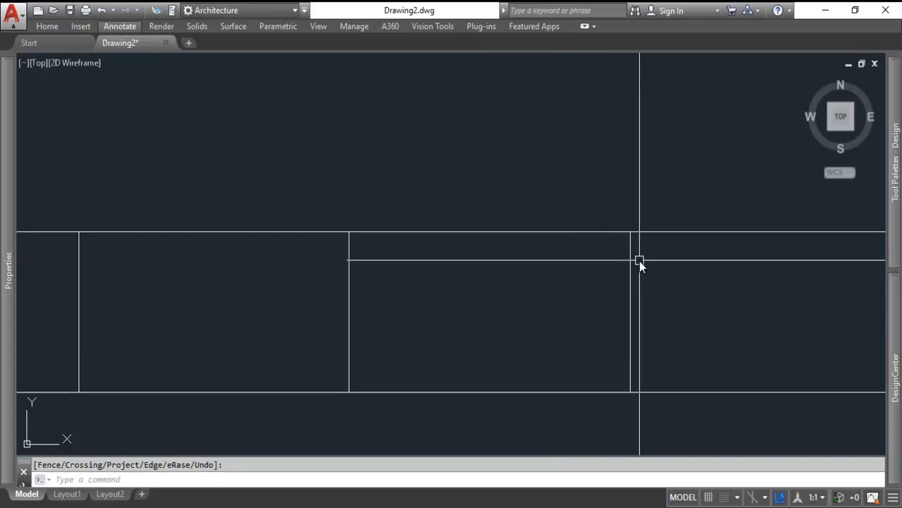
{"action": "type", "text": "0"}
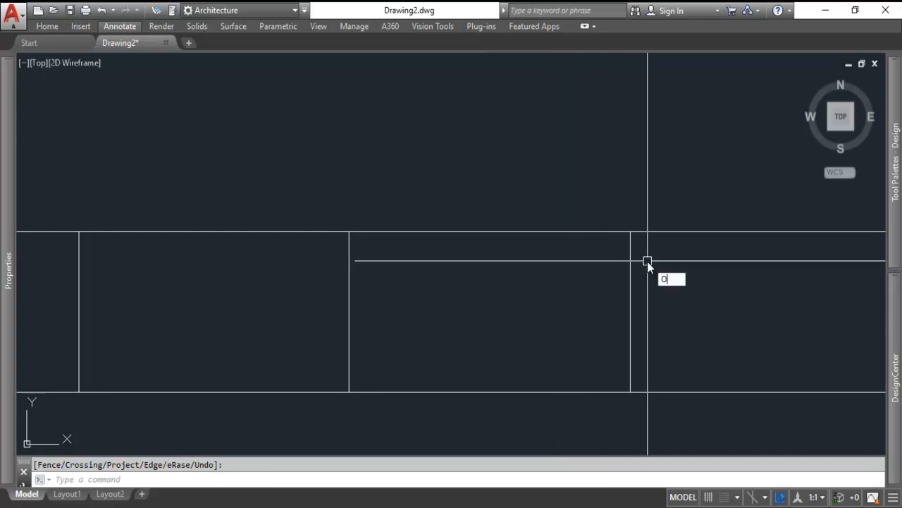
{"action": "key", "text": "Return"}
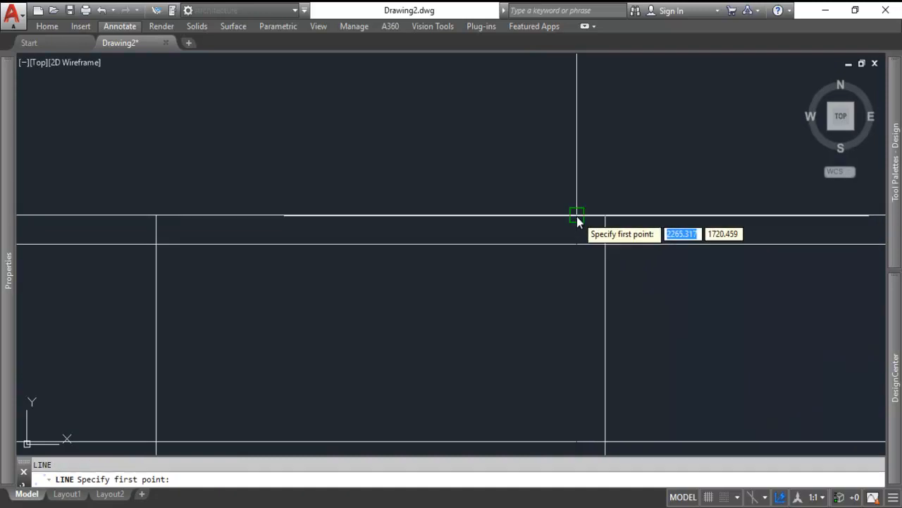
Step: Mirror the thread tooth and copy it down the hole edge, then trim the leftovers
{"action": "left_click", "coordinate": [577, 214]}
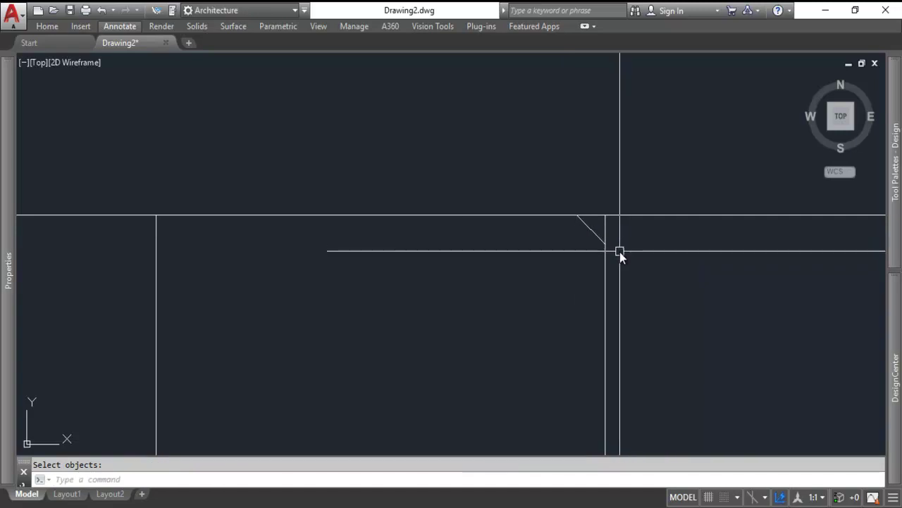
{"action": "mouse_move", "coordinate": [599, 237]}
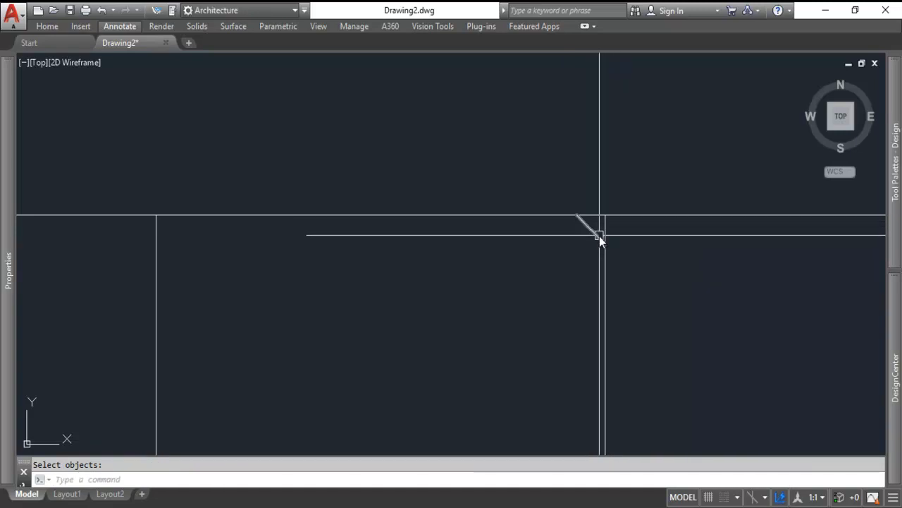
{"action": "left_click", "coordinate": [599, 237]}
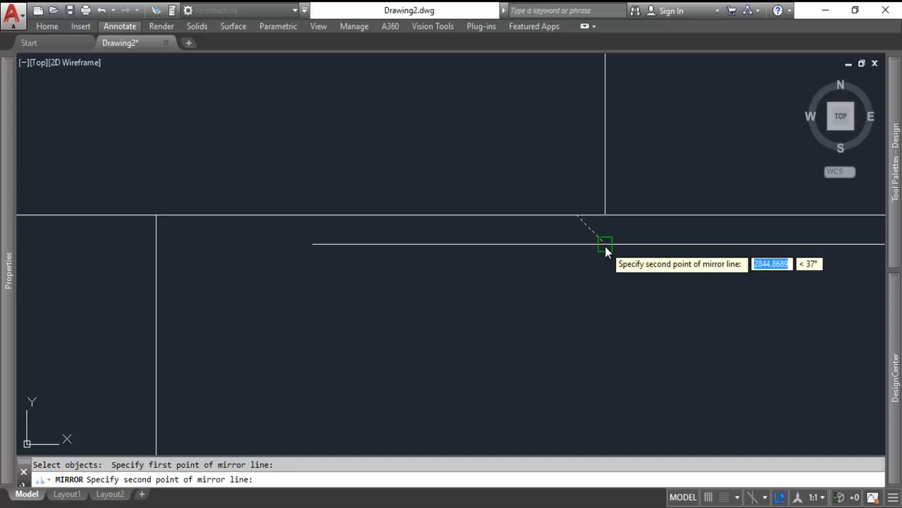
{"action": "type", "text": "COPY"}
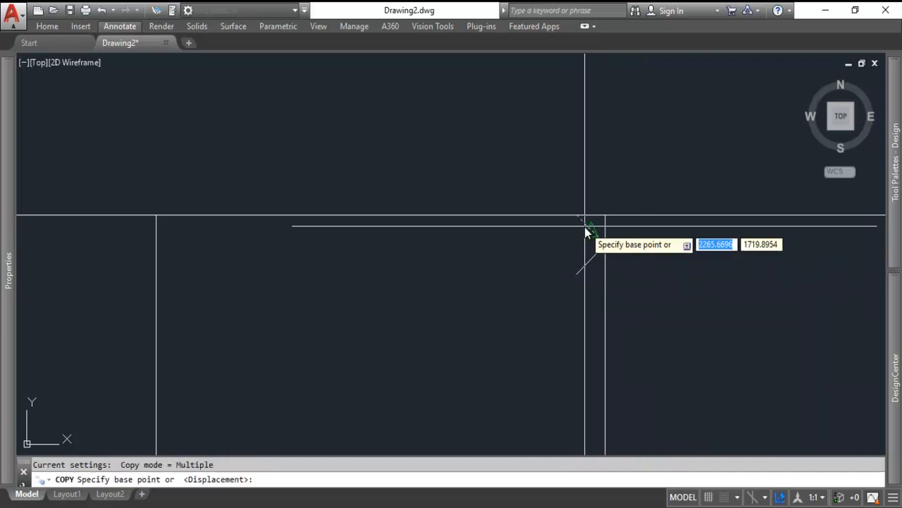
{"action": "mouse_move", "coordinate": [578, 214]}
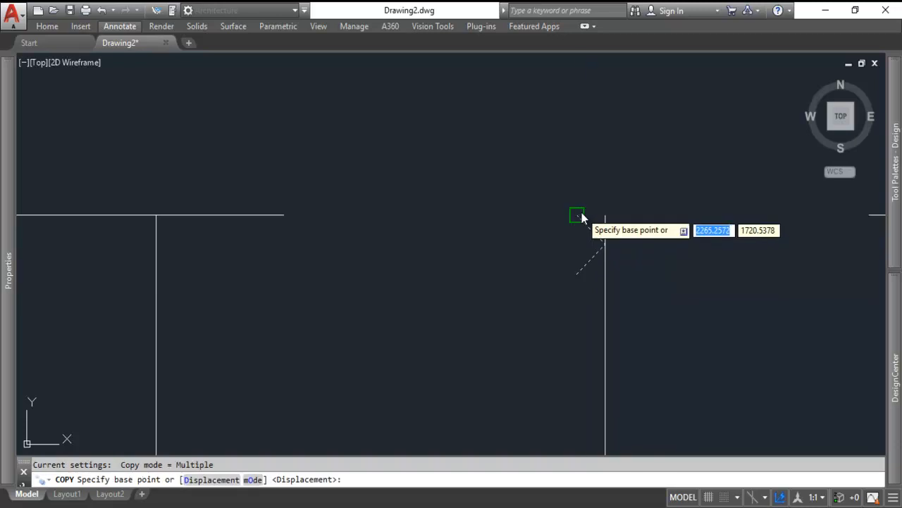
{"action": "left_click", "coordinate": [577, 214]}
{"action": "type", "text": "TR"}
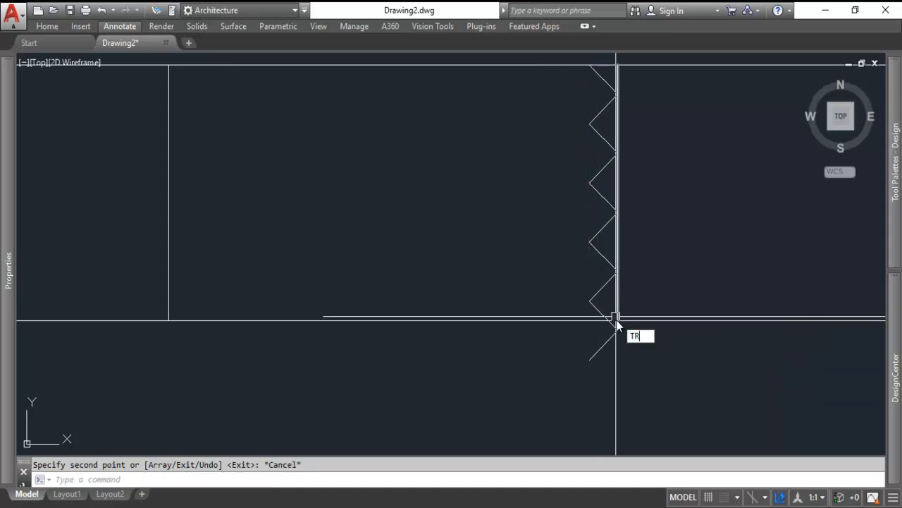
{"action": "key", "text": "Return"}
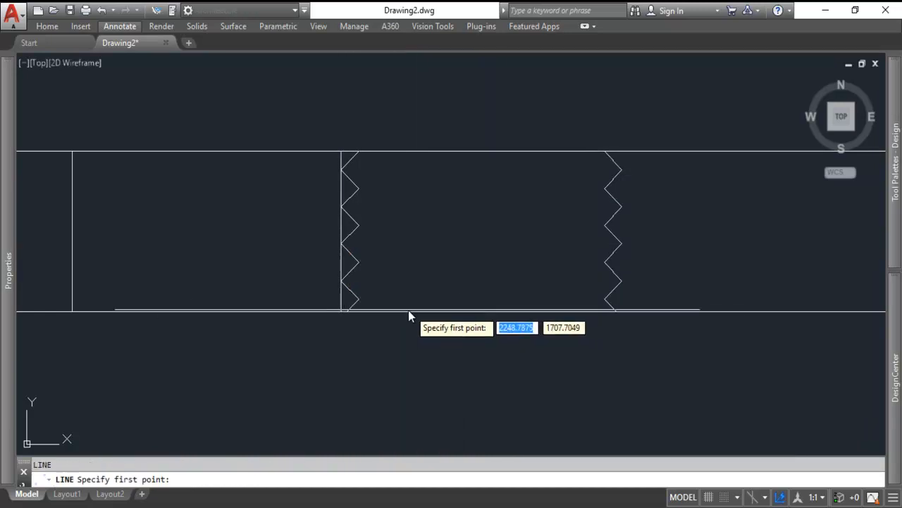
{"action": "mouse_move", "coordinate": [358, 160]}
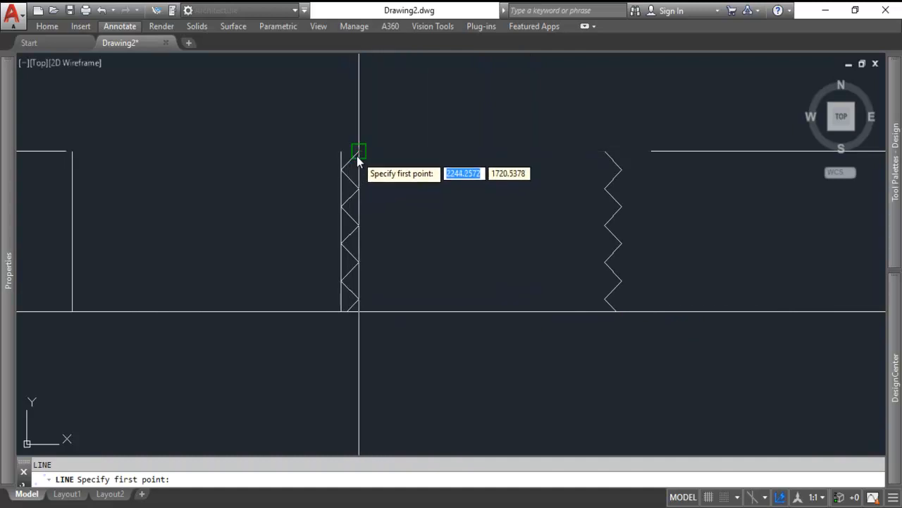
Step: Draw a slanted line between the profile peaks and copy it down the thread
{"action": "left_click", "coordinate": [358, 151]}
{"action": "type", "text": "C"}
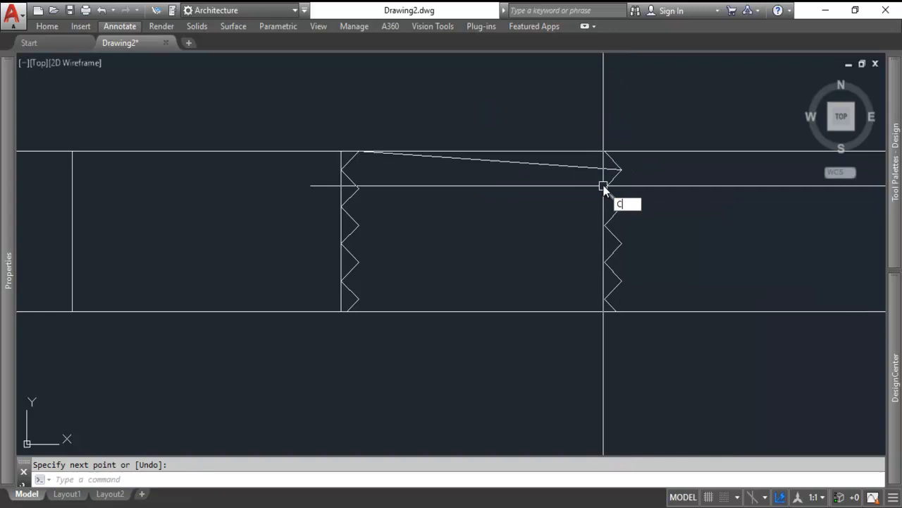
{"action": "left_click", "coordinate": [604, 186]}
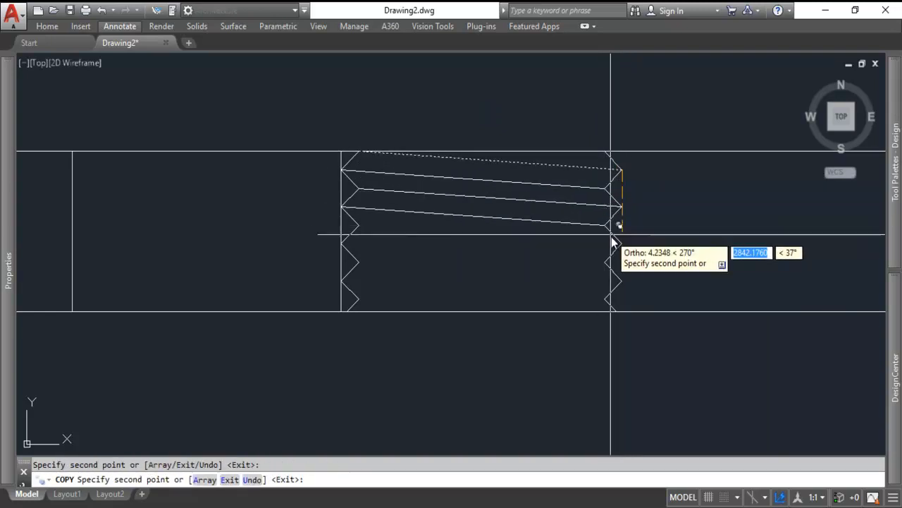
{"action": "mouse_move", "coordinate": [609, 298]}
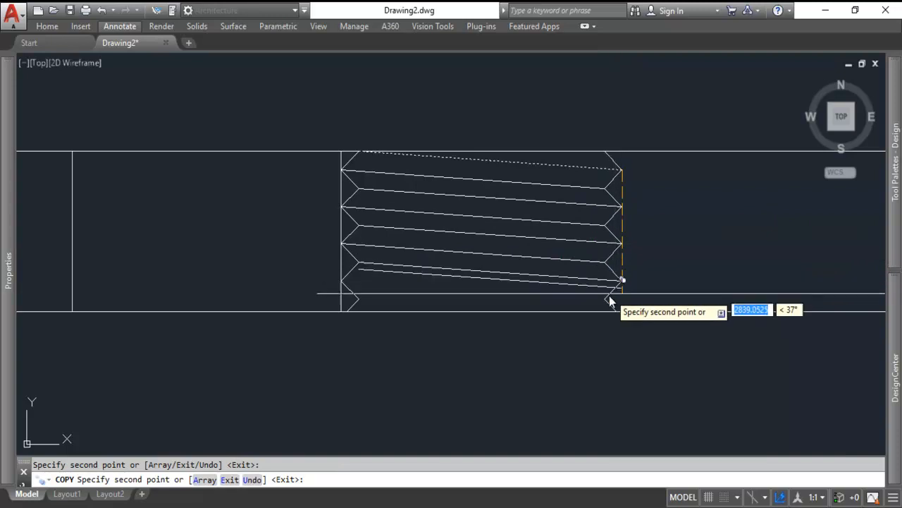
{"action": "key", "text": "Escape"}
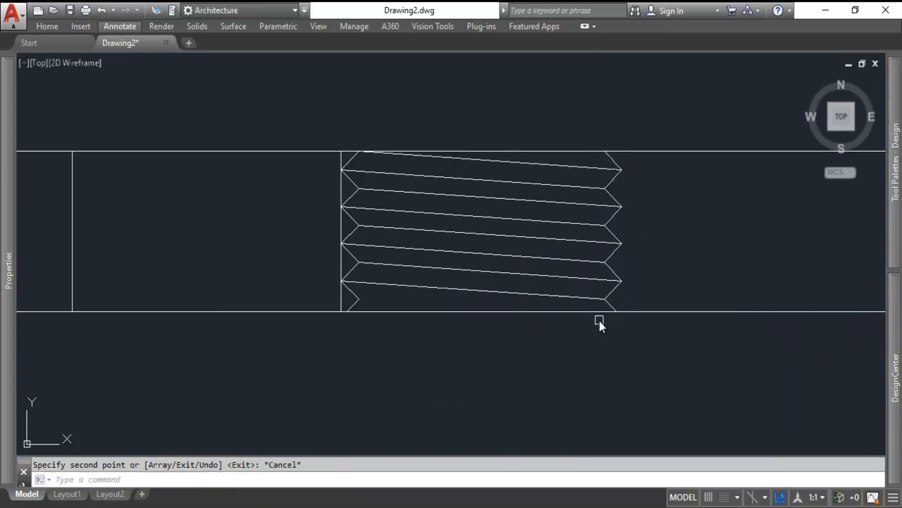
{"action": "left_click", "coordinate": [356, 279]}
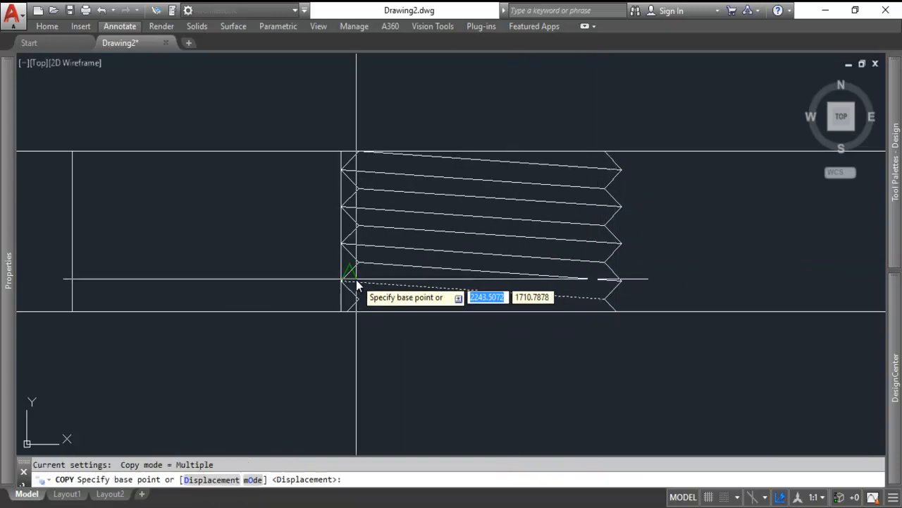
{"action": "left_click", "coordinate": [355, 296]}
{"action": "type", "text": "HATC"}
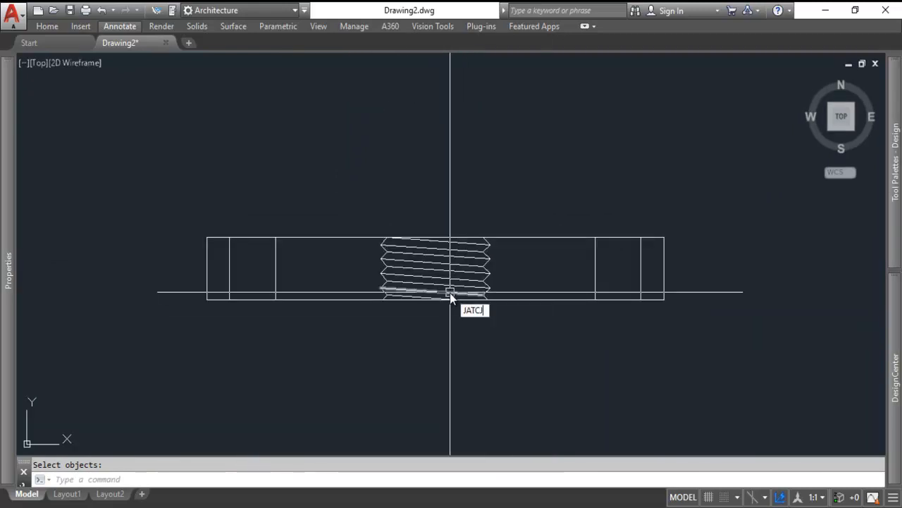
Step: Start HATCH to fill the solid areas of the section view
{"action": "type", "text": "HA"}
{"action": "type", "text": "D"}
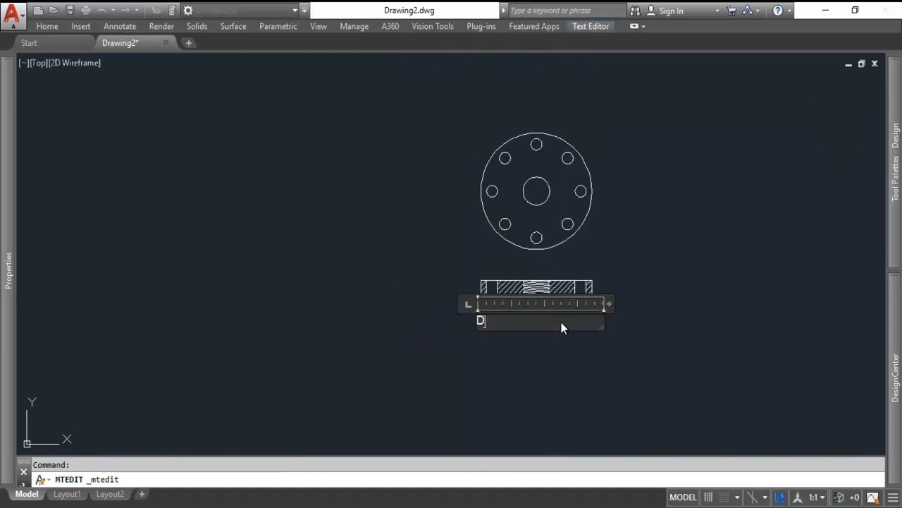
Step: Add the DETAIL DRAWING: COVER PLATE title and edit labels to TOP VIEW and SECTION VIEW
{"action": "type", "text": "ETAIL DRAWING:"}
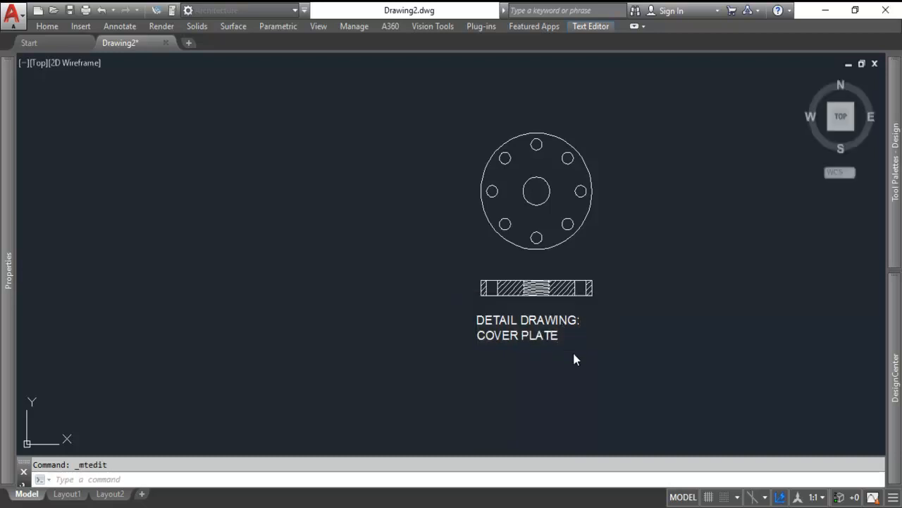
{"action": "left_click", "coordinate": [575, 360]}
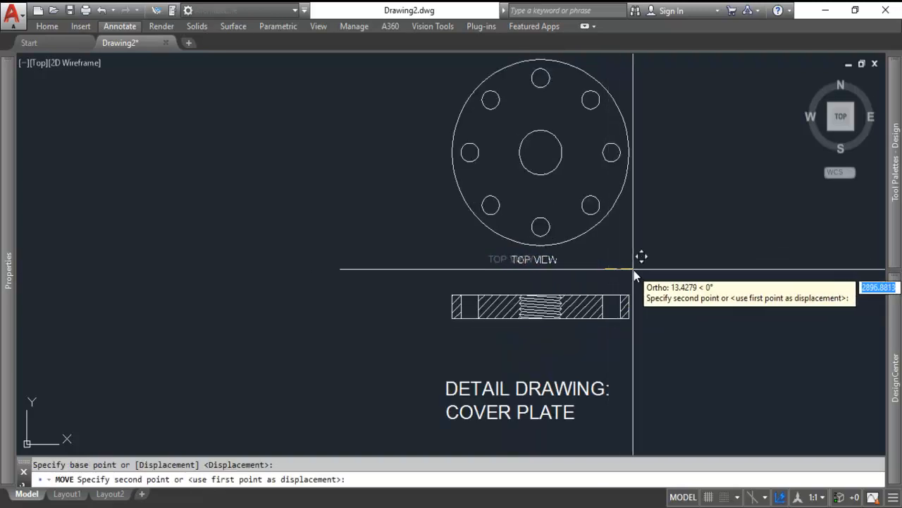
{"action": "key", "text": "Escape"}
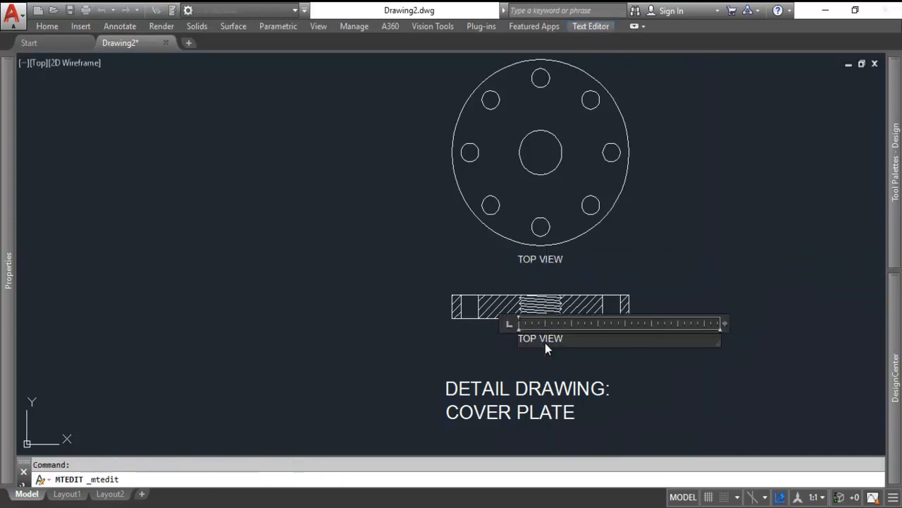
{"action": "type", "text": "SE"}
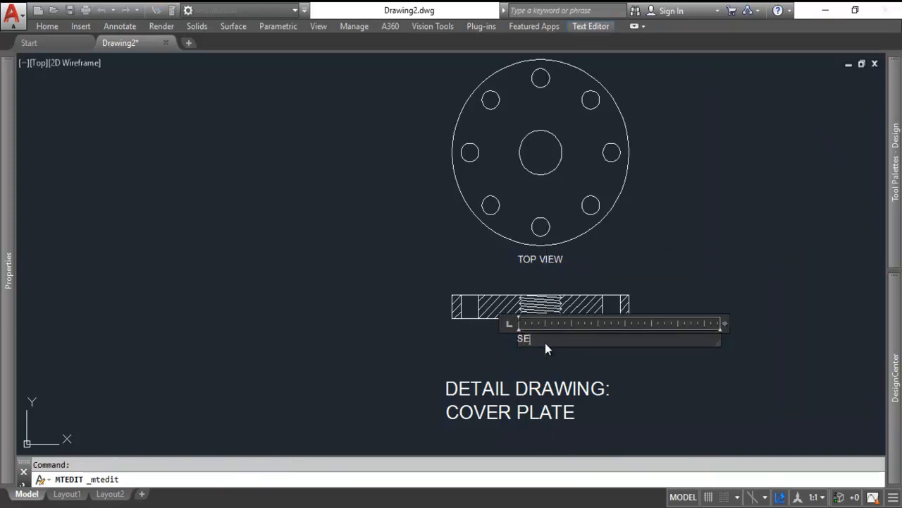
{"action": "type", "text": "CTION VIEW"}
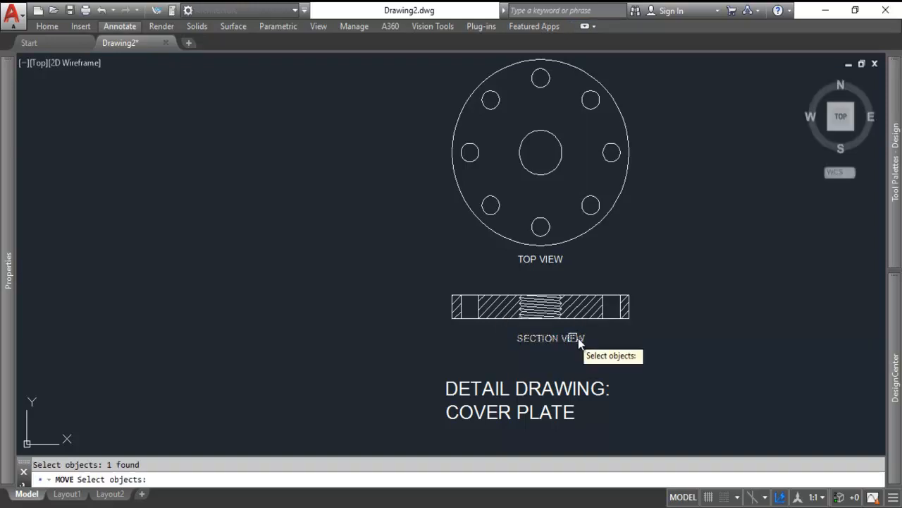
{"action": "mouse_move", "coordinate": [654, 369]}
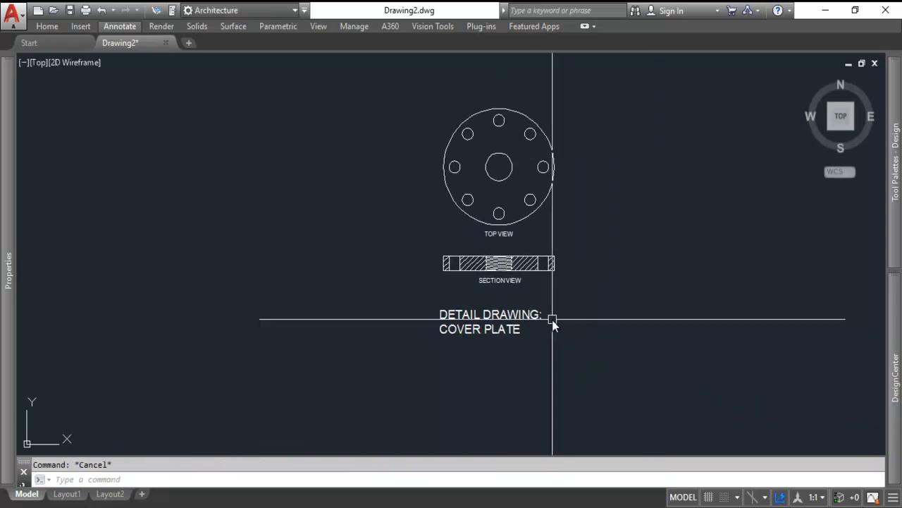
Step: Copy the whole cover plate detail with a crossing window to start the gasket
{"action": "left_click", "coordinate": [553, 319]}
{"action": "type", "text": "COPY"}
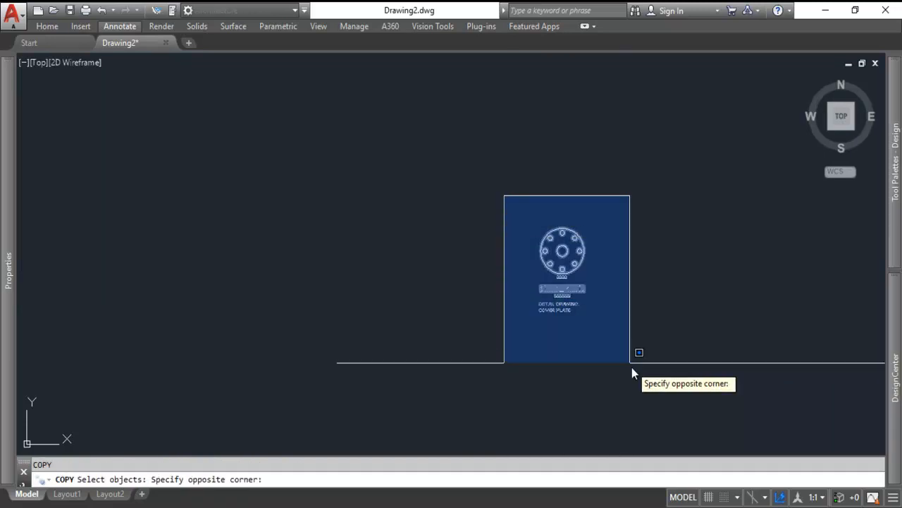
{"action": "left_click", "coordinate": [638, 353]}
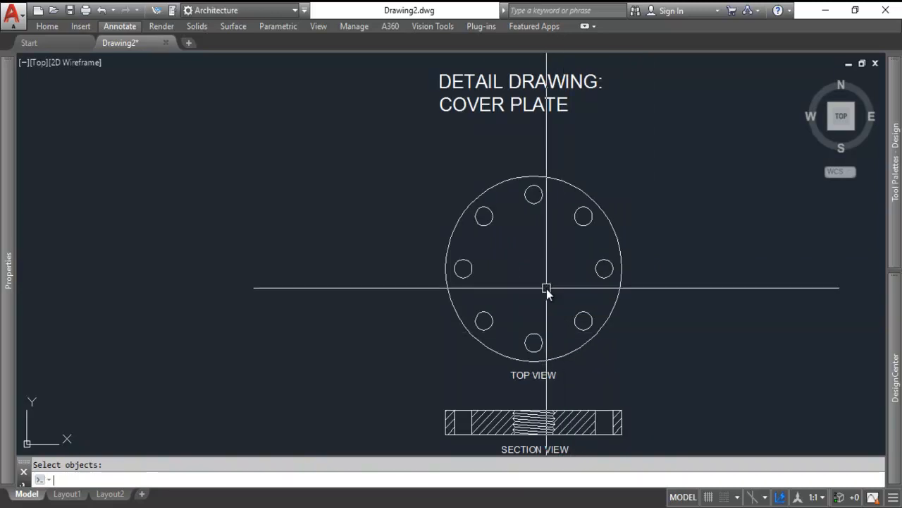
{"action": "key", "text": "Escape"}
{"action": "type", "text": "CIRCLE"}
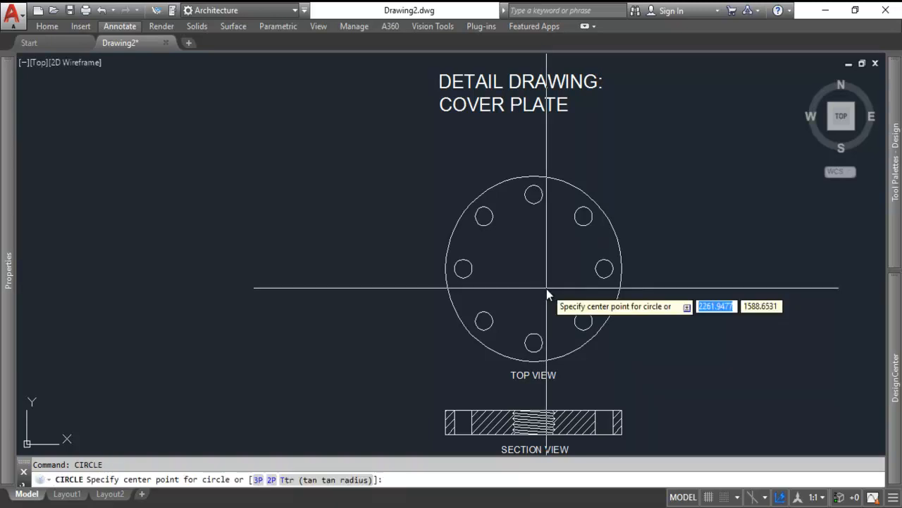
{"action": "type", "text": "D"}
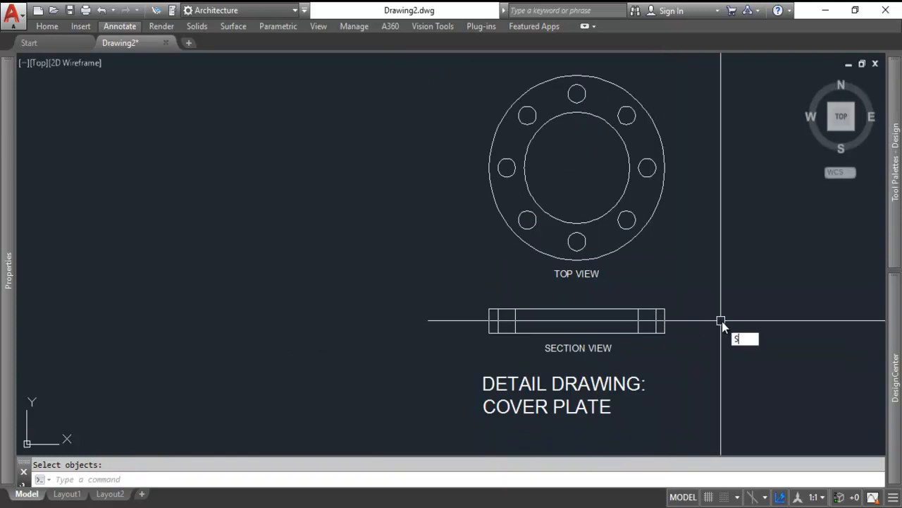
Step: Stretch the copied section view into a thin gasket strip
{"action": "left_click", "coordinate": [722, 320]}
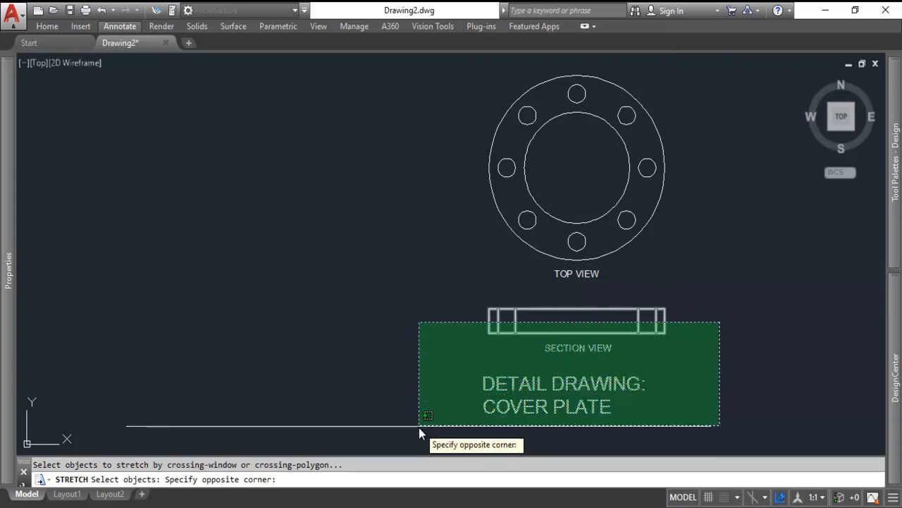
{"action": "left_click", "coordinate": [420, 433]}
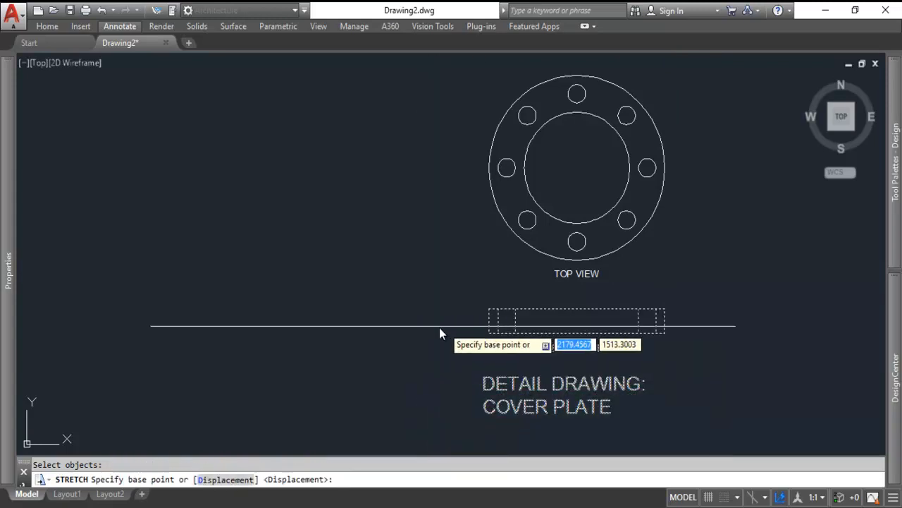
{"action": "left_click", "coordinate": [416, 345]}
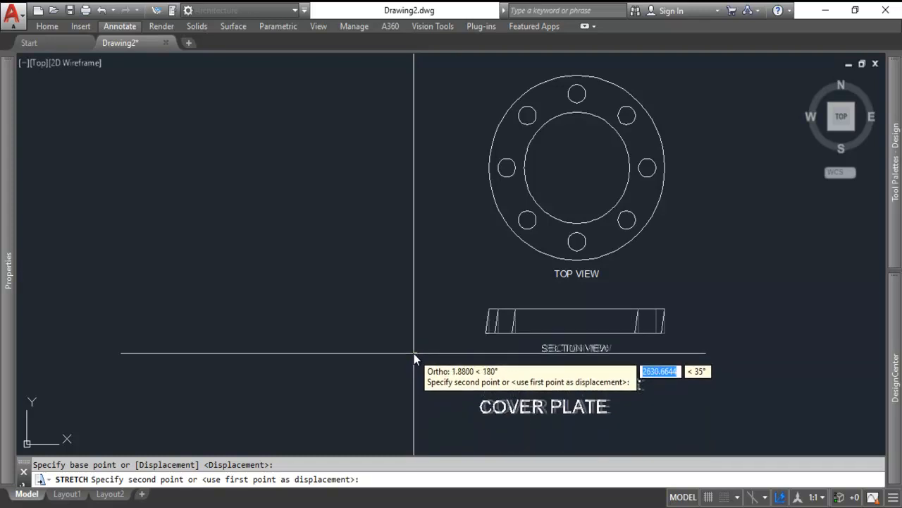
{"action": "mouse_move", "coordinate": [419, 345]}
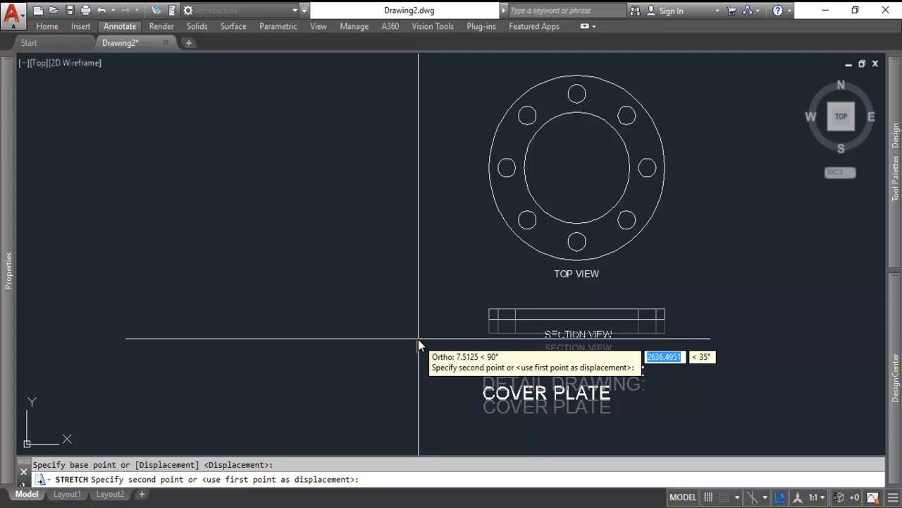
{"action": "key", "text": "Escape"}
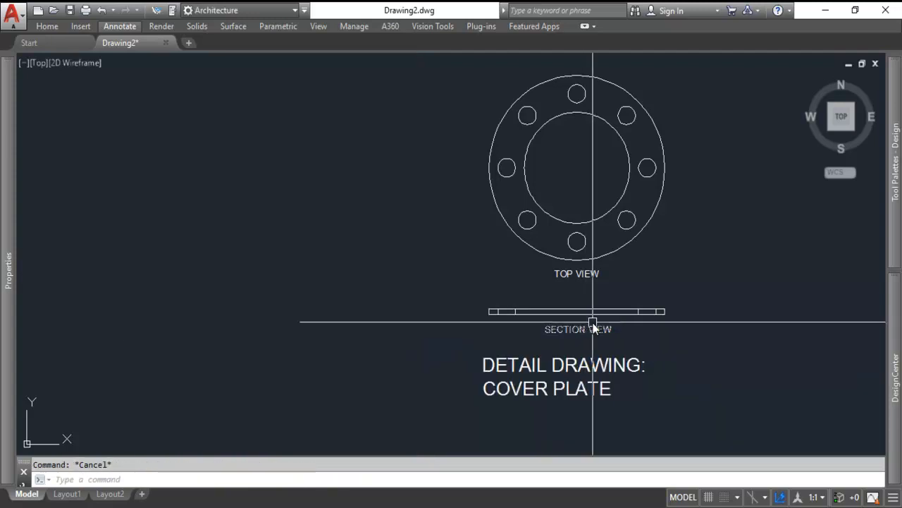
{"action": "mouse_move", "coordinate": [676, 364]}
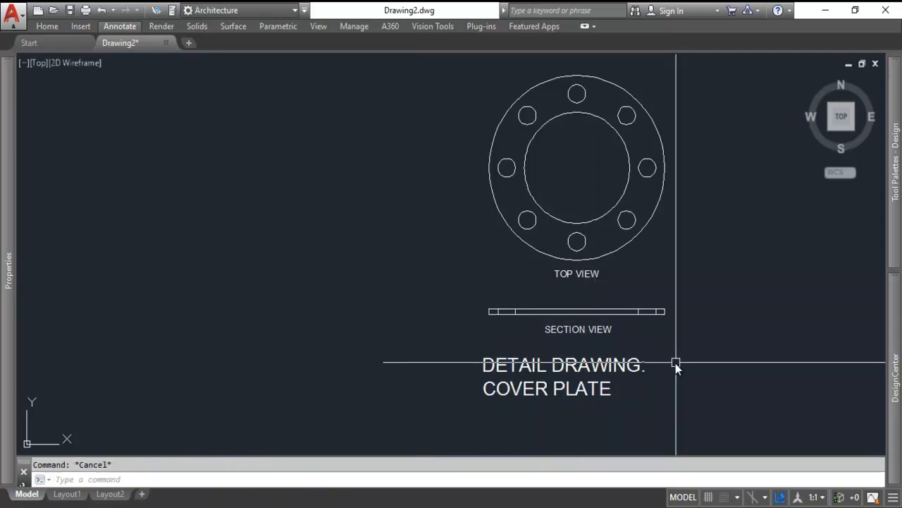
Step: Edit the labels to FRONT VIEW and DETAIL DRAWING: GASKET
{"action": "left_click", "coordinate": [576, 311]}
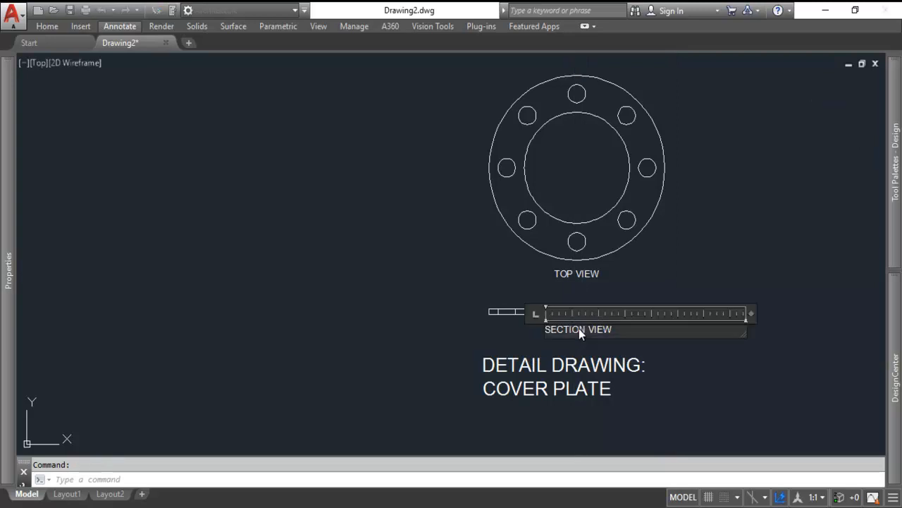
{"action": "double_click", "coordinate": [578, 329]}
{"action": "type", "text": "FRONT"}
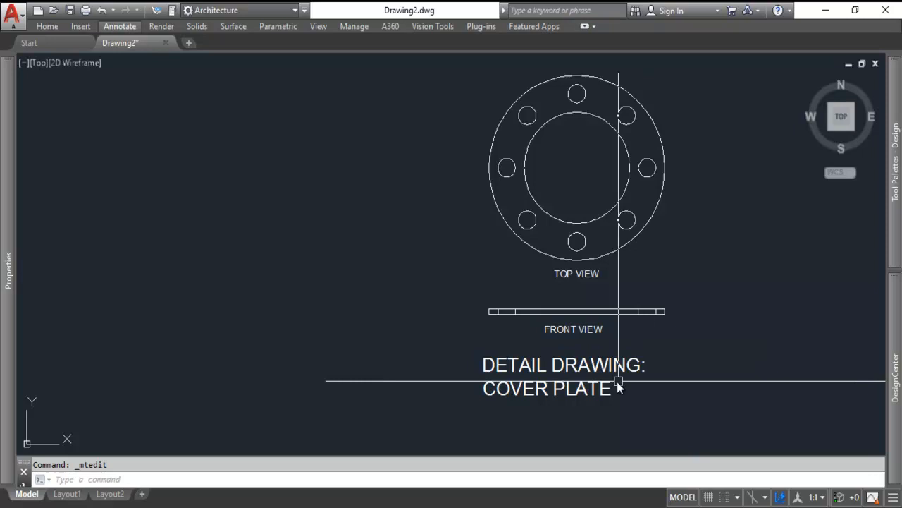
{"action": "double_click", "coordinate": [547, 388]}
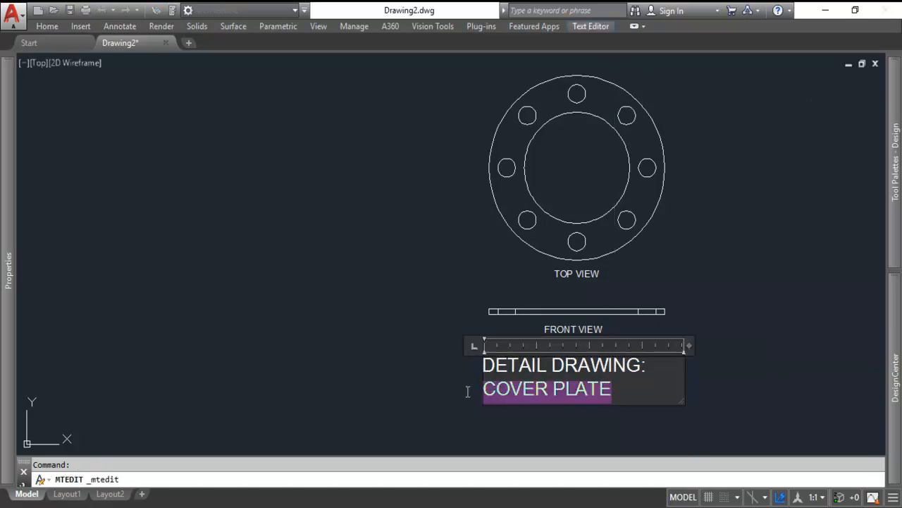
{"action": "type", "text": "GASKET"}
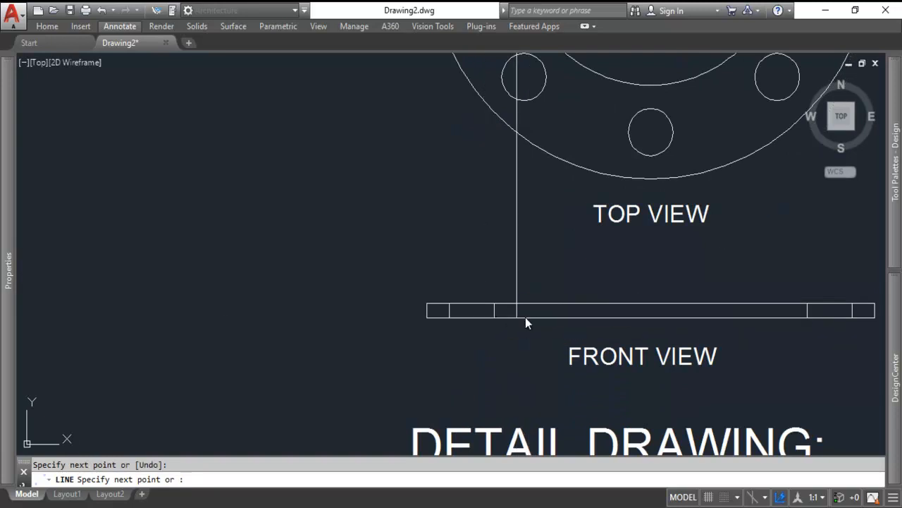
Step: Mirror the short hole lines across the gasket front view and colour them yellow
{"action": "left_click", "coordinate": [524, 311]}
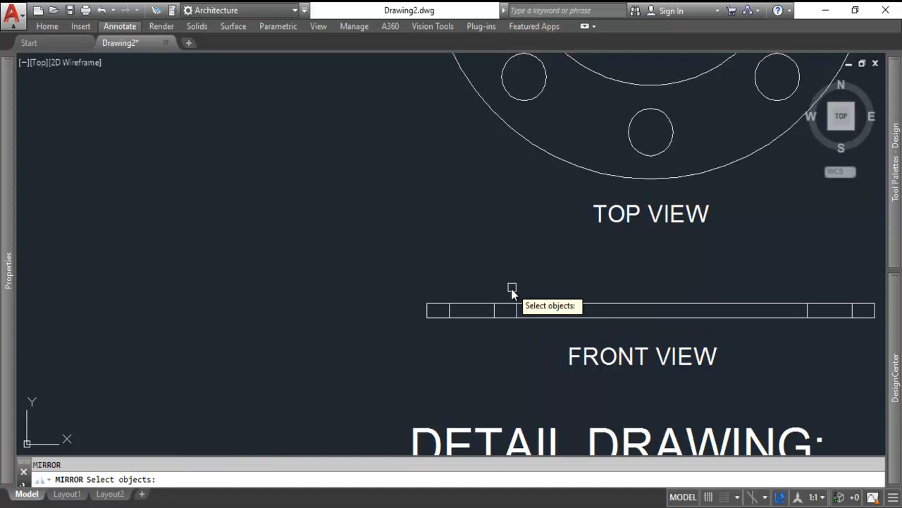
{"action": "left_click", "coordinate": [660, 285]}
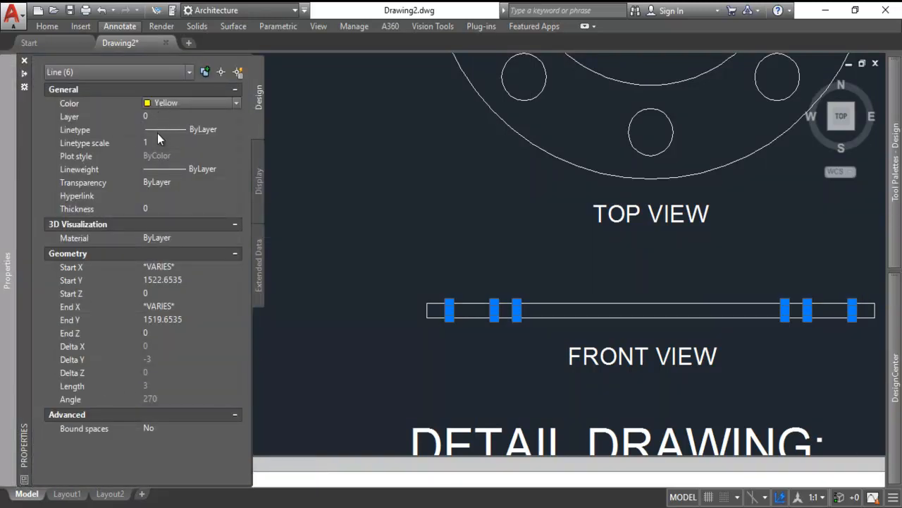
{"action": "left_click", "coordinate": [236, 129]}
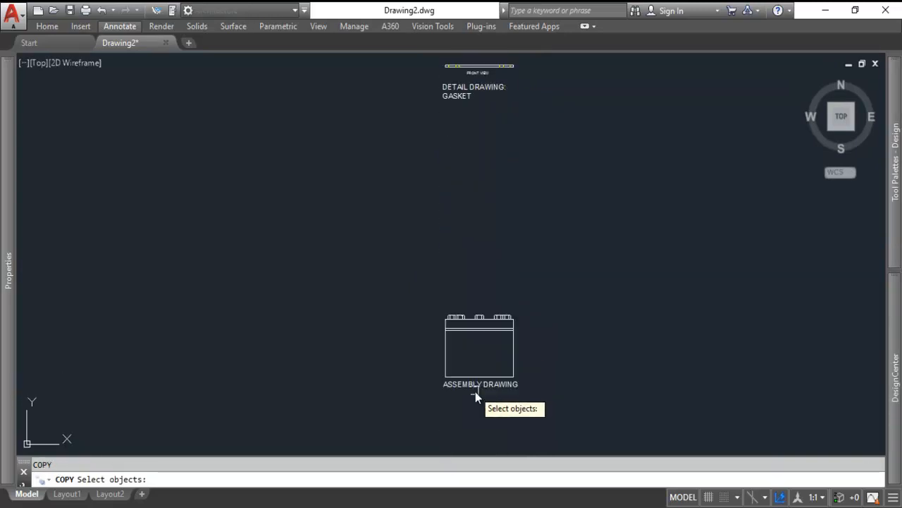
Step: Copy the gasket top view and label downward and retitle it BASE CHAMBER
{"action": "left_click", "coordinate": [479, 346]}
{"action": "type", "text": "C"}
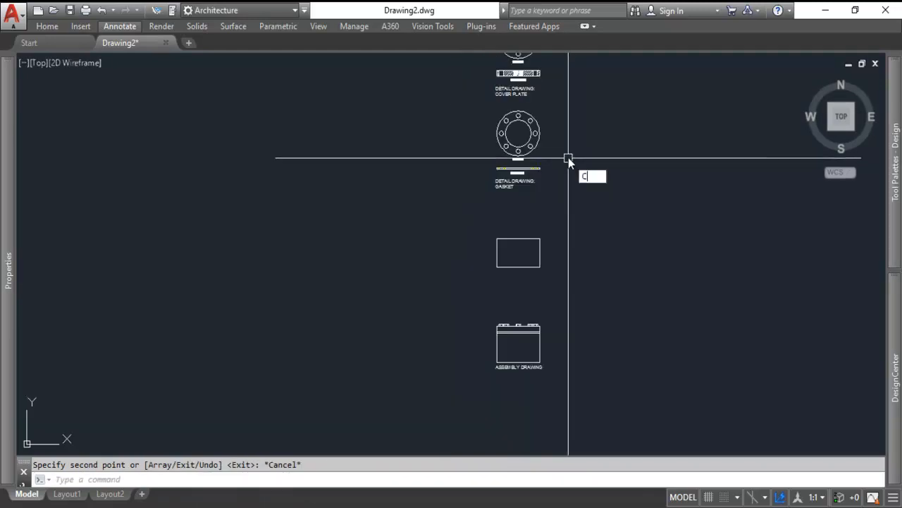
{"action": "key", "text": "Return"}
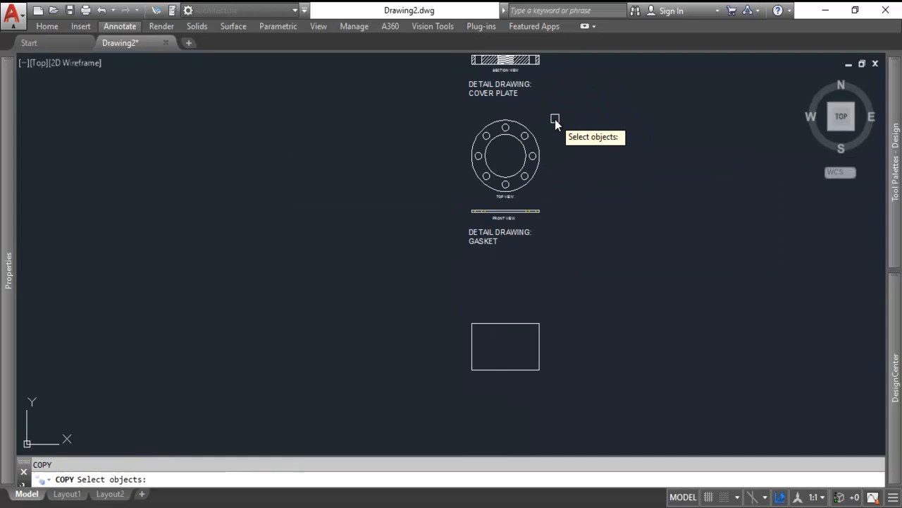
{"action": "left_click_drag", "start_coordinate": [555, 118], "coordinate": [412, 185]}
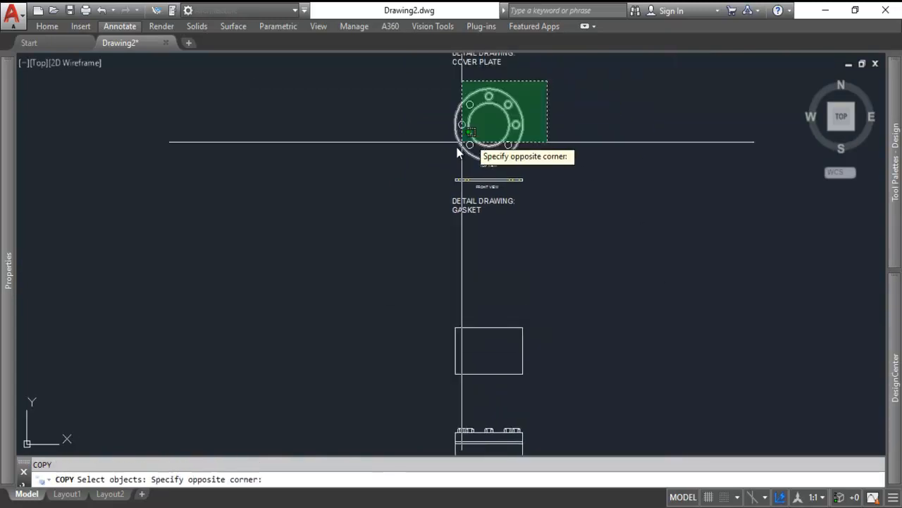
{"action": "left_click", "coordinate": [613, 289]}
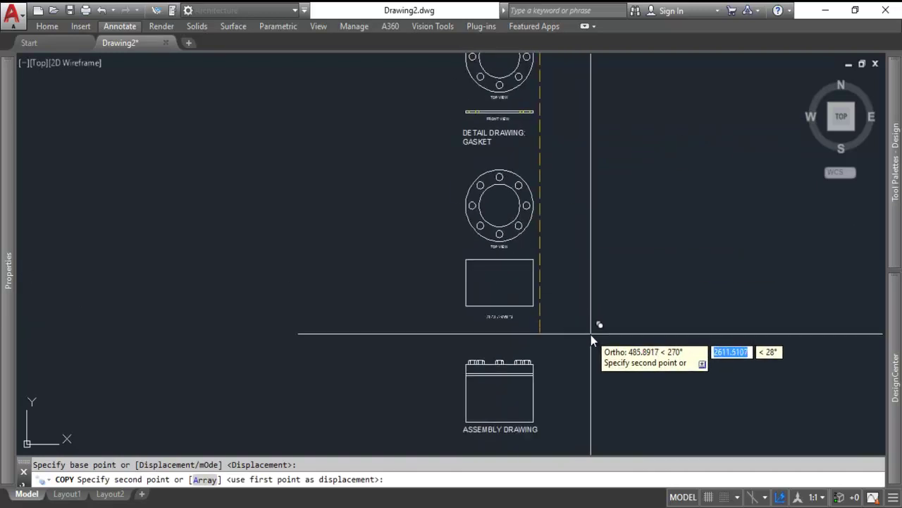
{"action": "key", "text": "Escape"}
{"action": "type", "text": "BASE"}
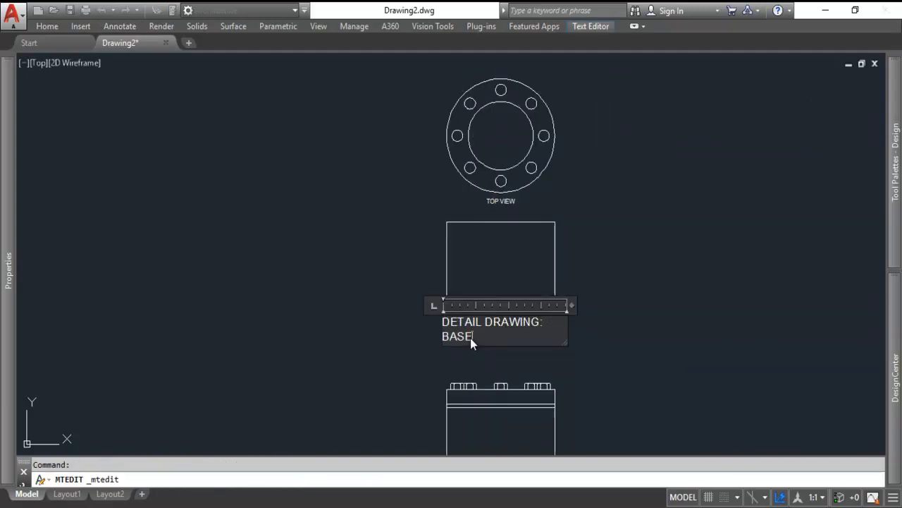
{"action": "type", "text": "CHAMBER"}
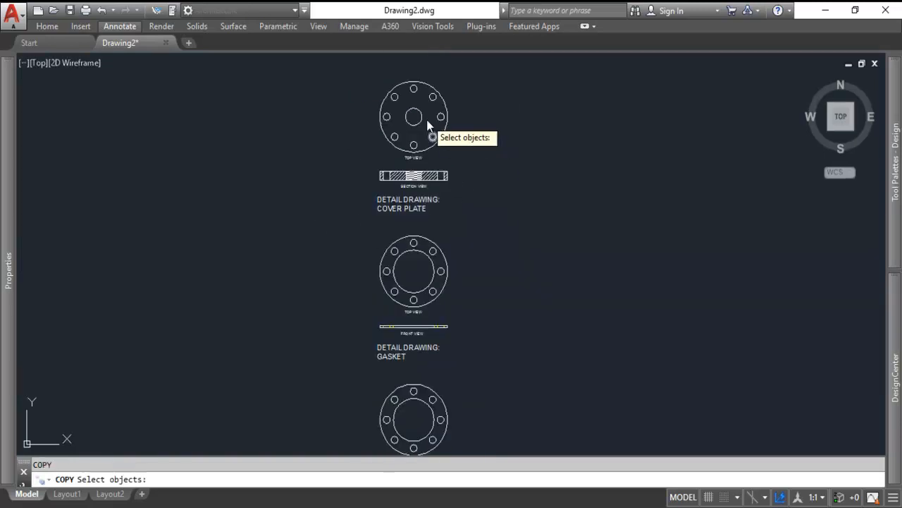
Step: Copy the cover plate's centre circles onto the matching bolt hole of the base chamber view
{"action": "left_click", "coordinate": [445, 116]}
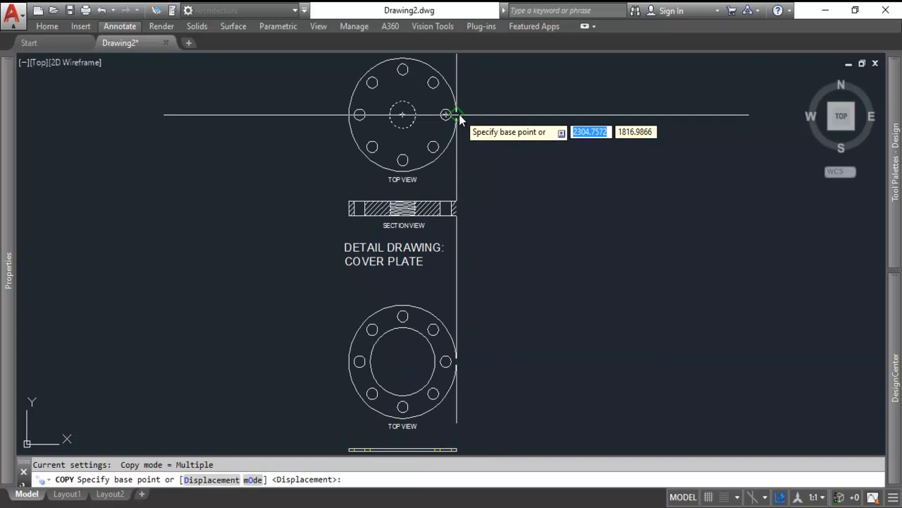
{"action": "left_click", "coordinate": [446, 114]}
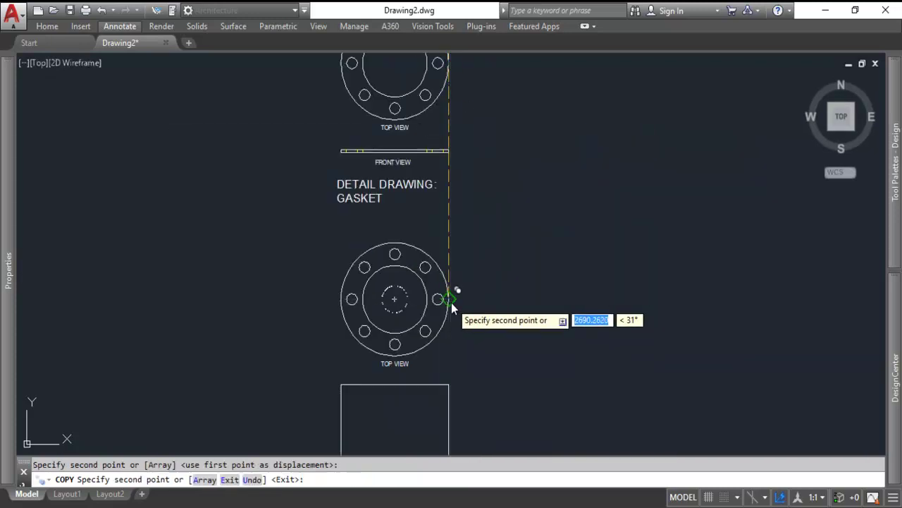
{"action": "key", "text": "Escape"}
{"action": "type", "text": "20"}
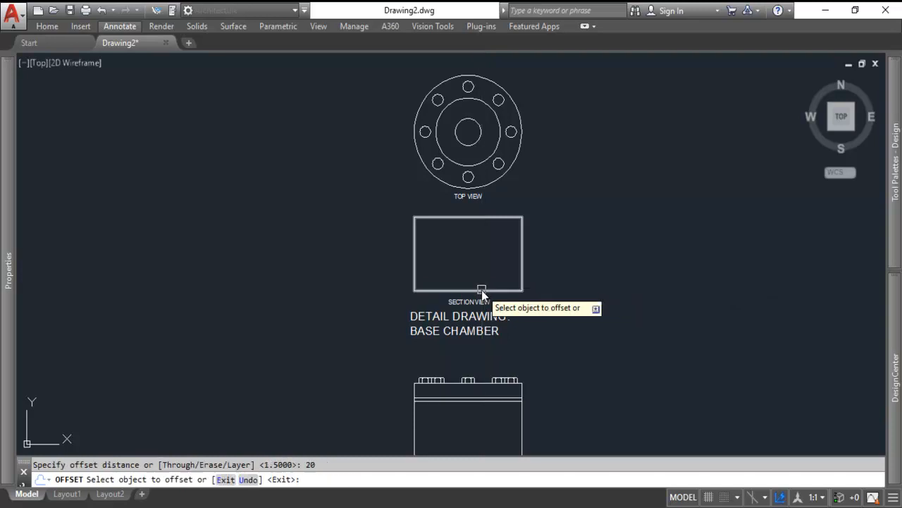
Step: Offset the section rectangle by 20 for the inner wall, copy the thread lines and trim the excess
{"action": "left_click", "coordinate": [468, 289]}
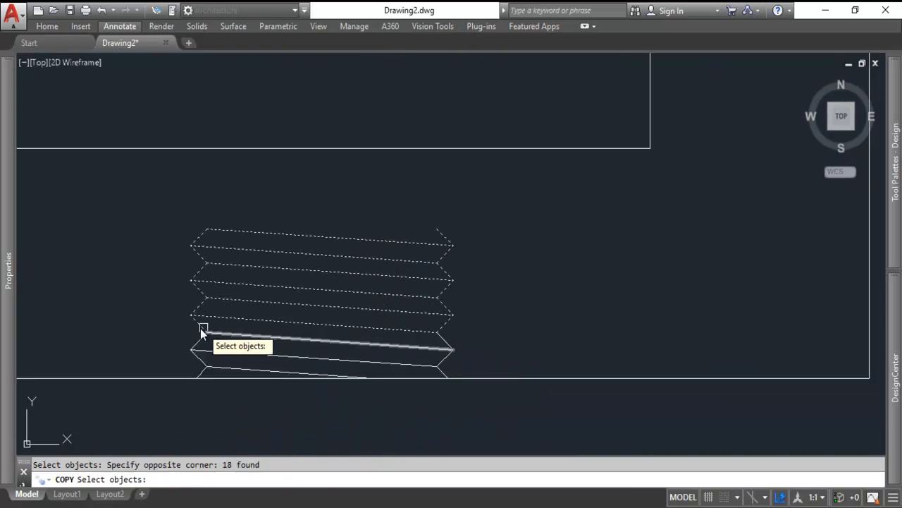
{"action": "left_click", "coordinate": [203, 330]}
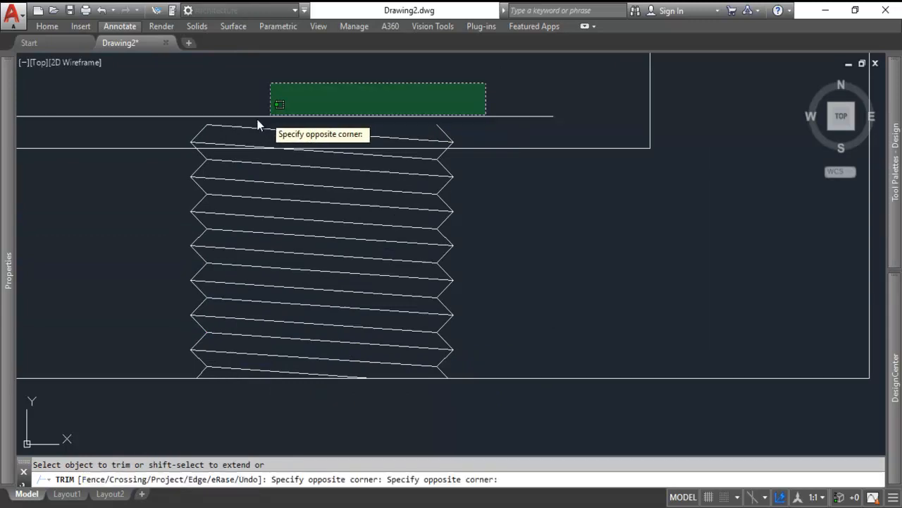
{"action": "left_click", "coordinate": [465, 106]}
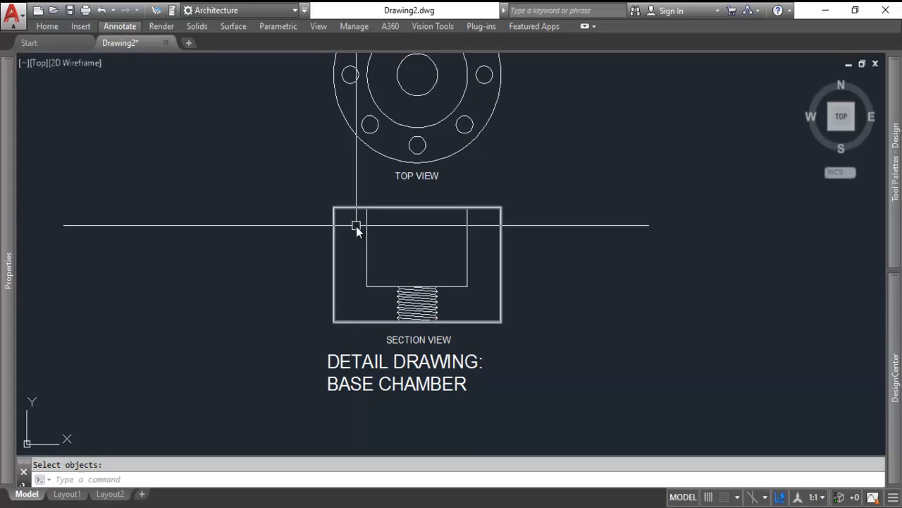
Step: Erase the extra doubled circles from the bolt holes in the top view
{"action": "scroll", "scroll_direction": "down", "scroll_amount": 3}
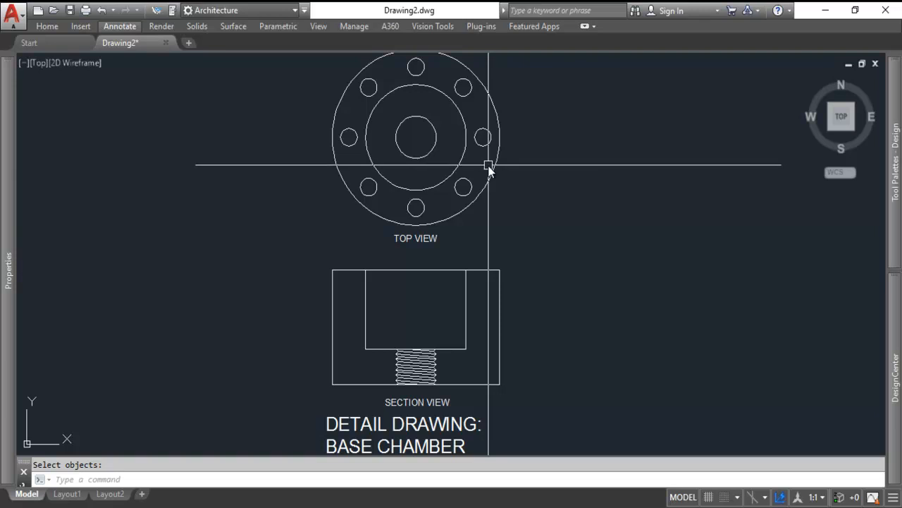
{"action": "mouse_move", "coordinate": [485, 140]}
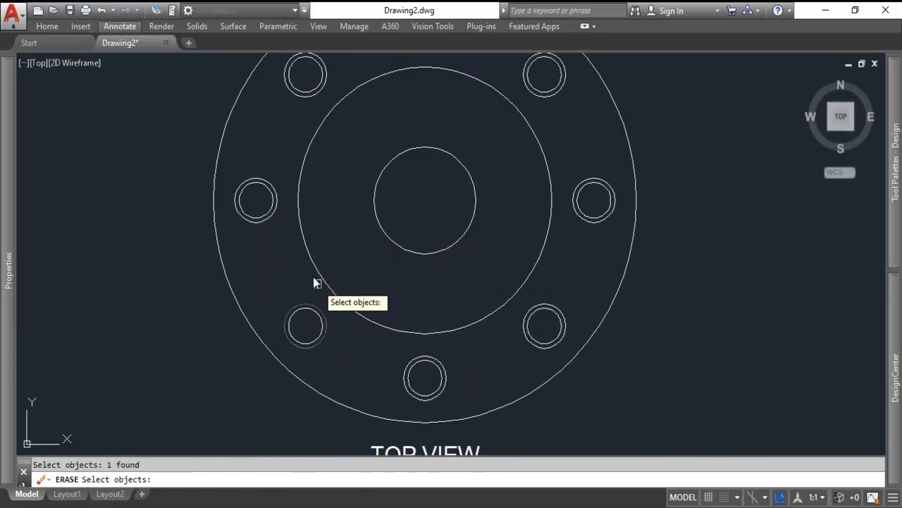
{"action": "left_click", "coordinate": [544, 73]}
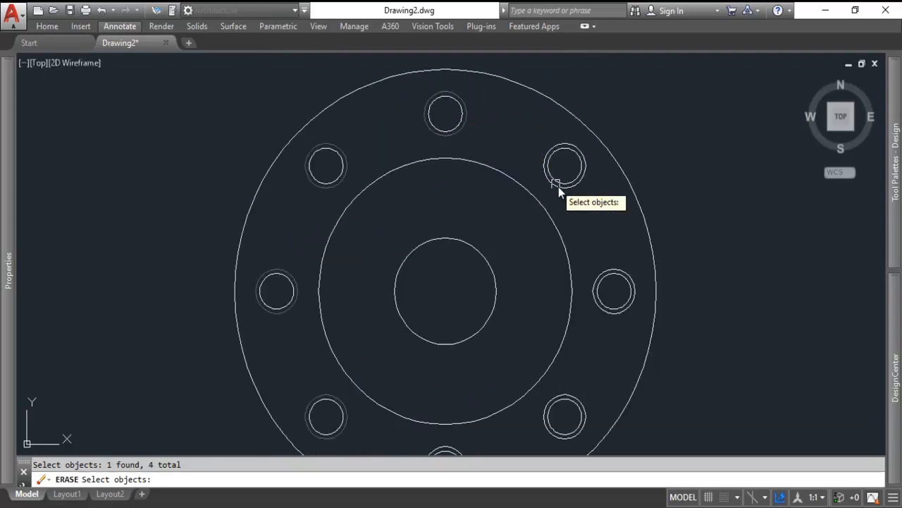
{"action": "left_click", "coordinate": [607, 275]}
{"action": "type", "text": "LINE"}
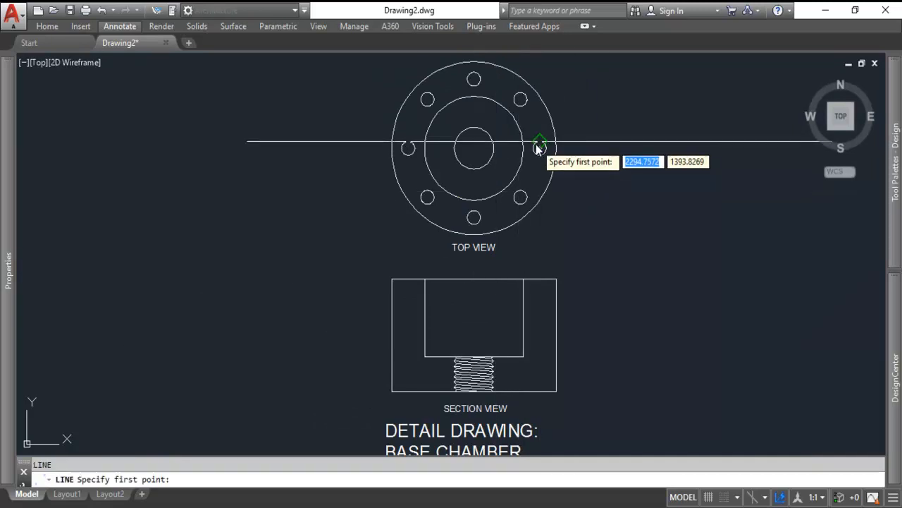
Step: Draw a projection line down from a bolt hole and total 16.5 in Windows Calculator
{"action": "left_click", "coordinate": [539, 148]}
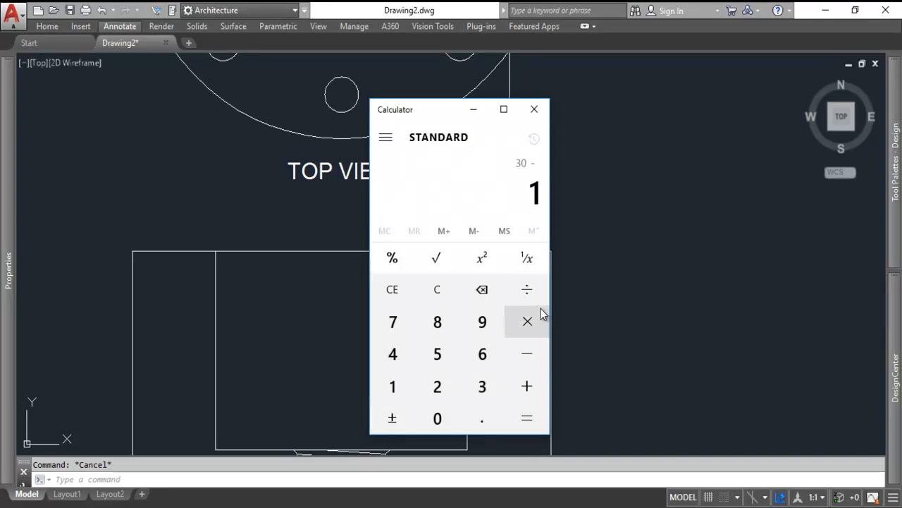
{"action": "left_click", "coordinate": [392, 354]}
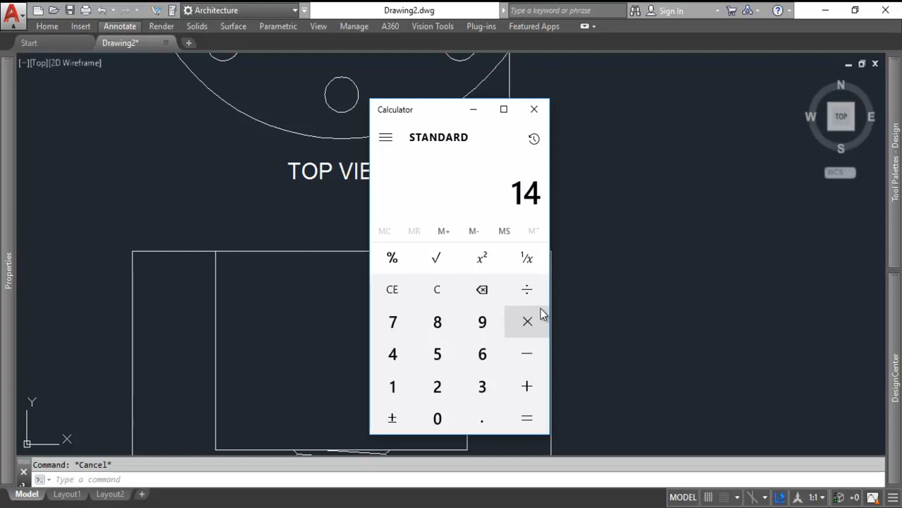
{"action": "left_click", "coordinate": [528, 387]}
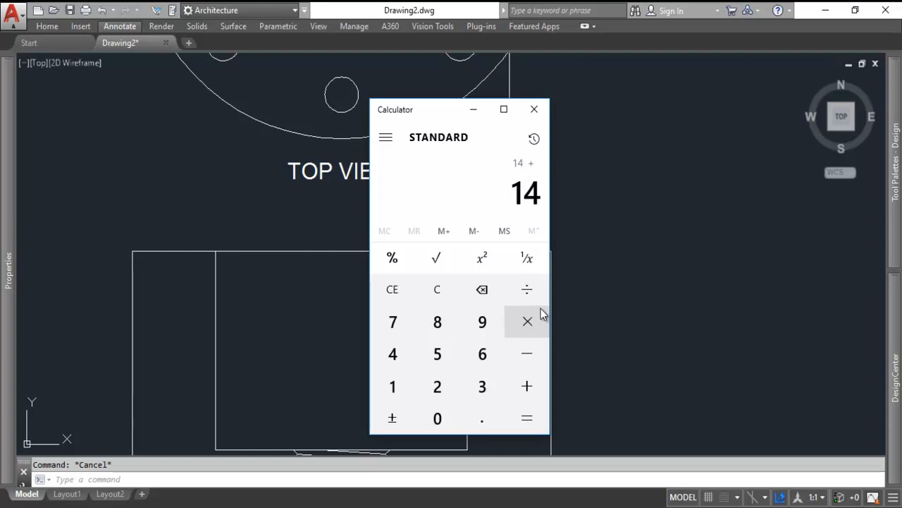
{"action": "left_click", "coordinate": [527, 417]}
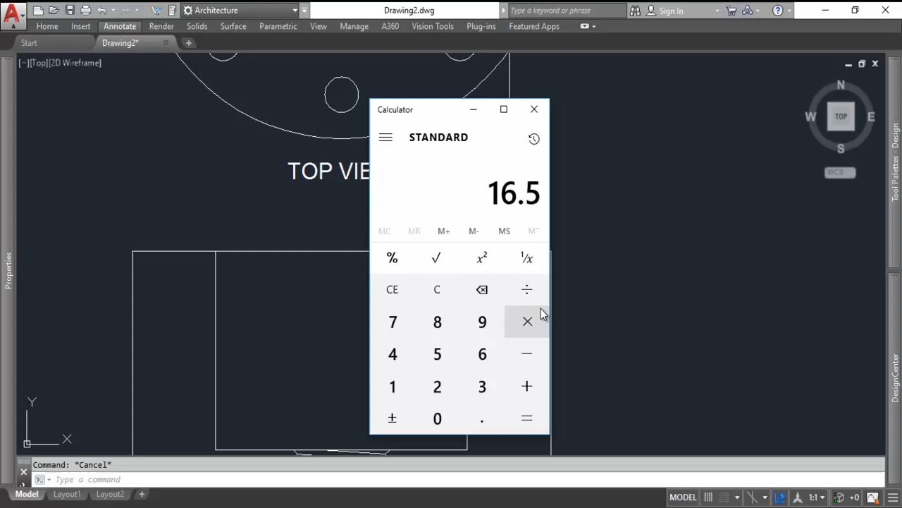
{"action": "mouse_move", "coordinate": [533, 110]}
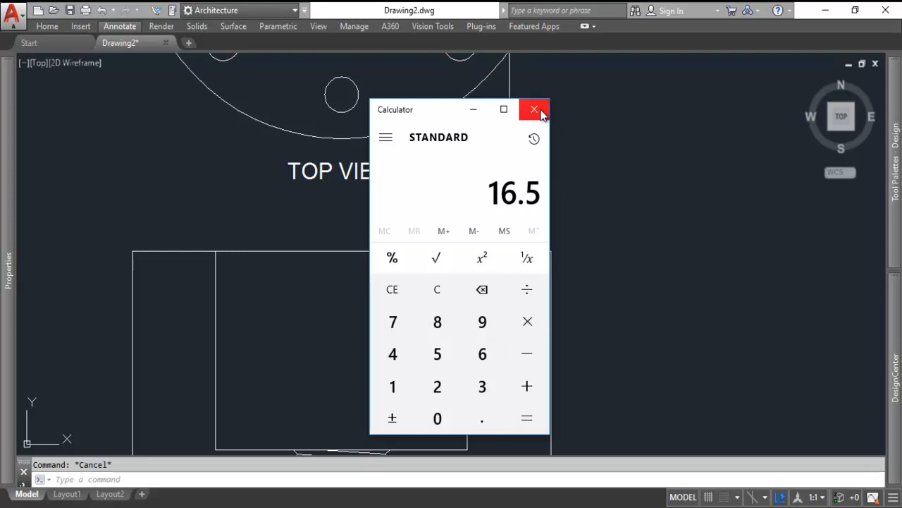
{"action": "left_click", "coordinate": [533, 110]}
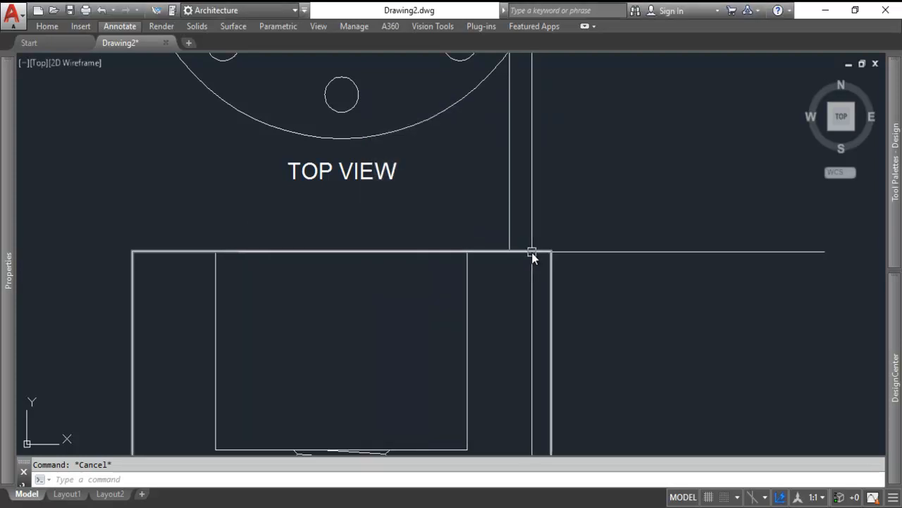
Step: Finish the projection line and offset the section wall by 4 and 3 to lay out the bore walls
{"action": "left_click", "coordinate": [533, 253]}
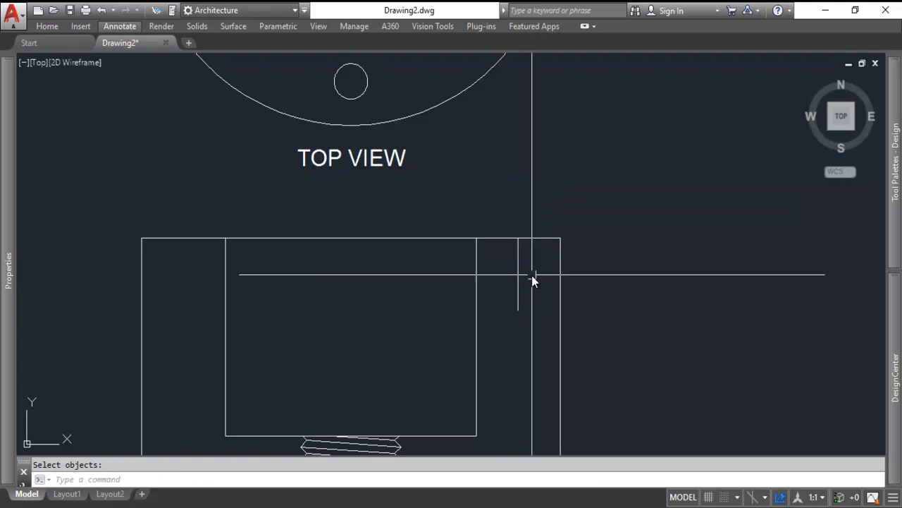
{"action": "left_click", "coordinate": [533, 275]}
{"action": "type", "text": "4"}
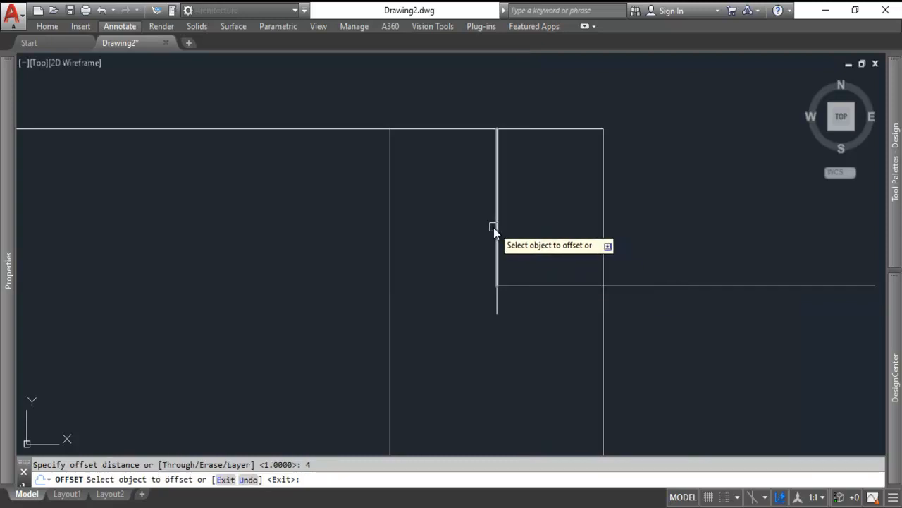
{"action": "key", "text": "Escape"}
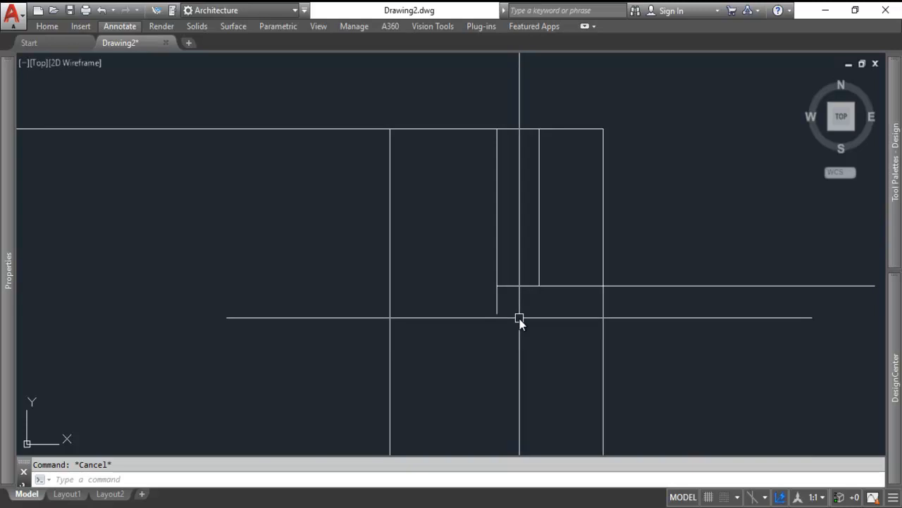
{"action": "mouse_move", "coordinate": [496, 291]}
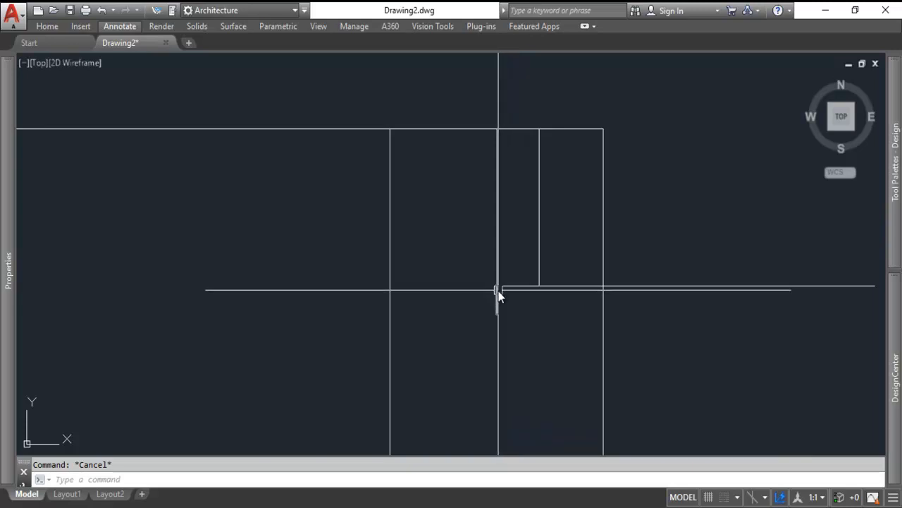
{"action": "mouse_move", "coordinate": [500, 318]}
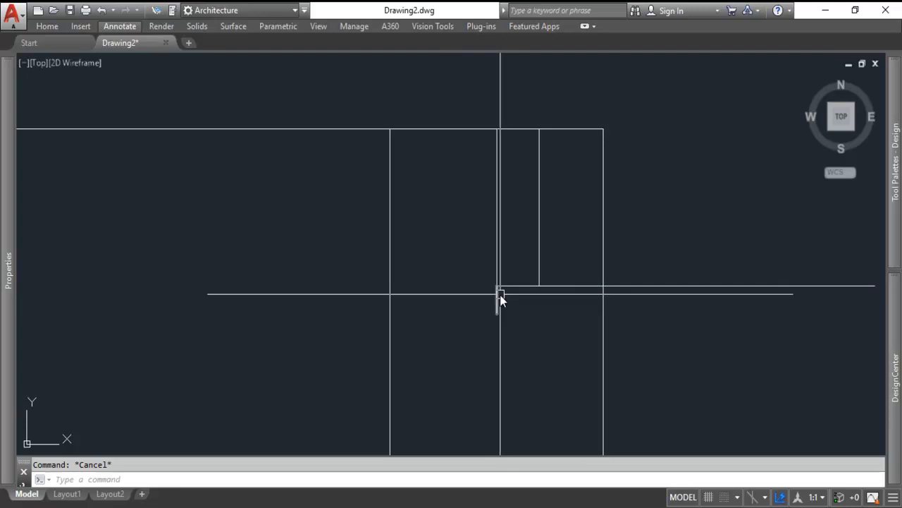
{"action": "mouse_move", "coordinate": [501, 292]}
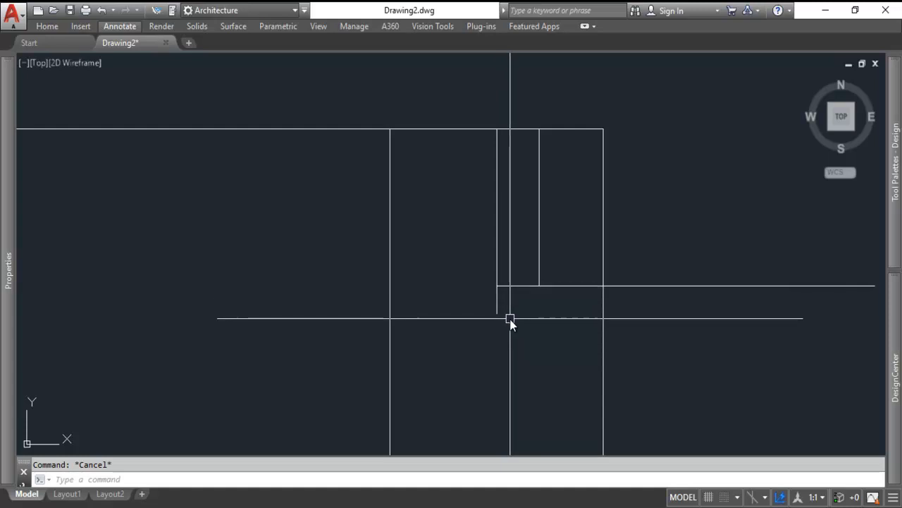
{"action": "type", "text": "3"}
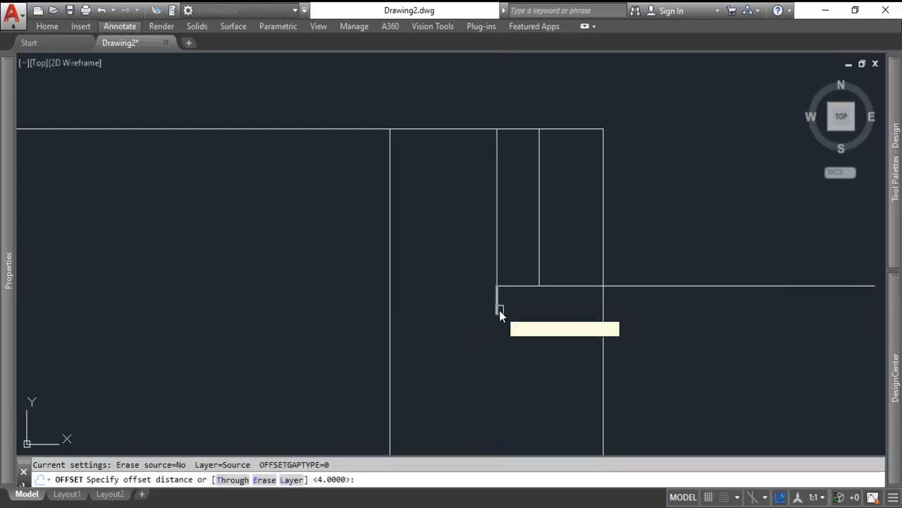
{"action": "left_click", "coordinate": [501, 310]}
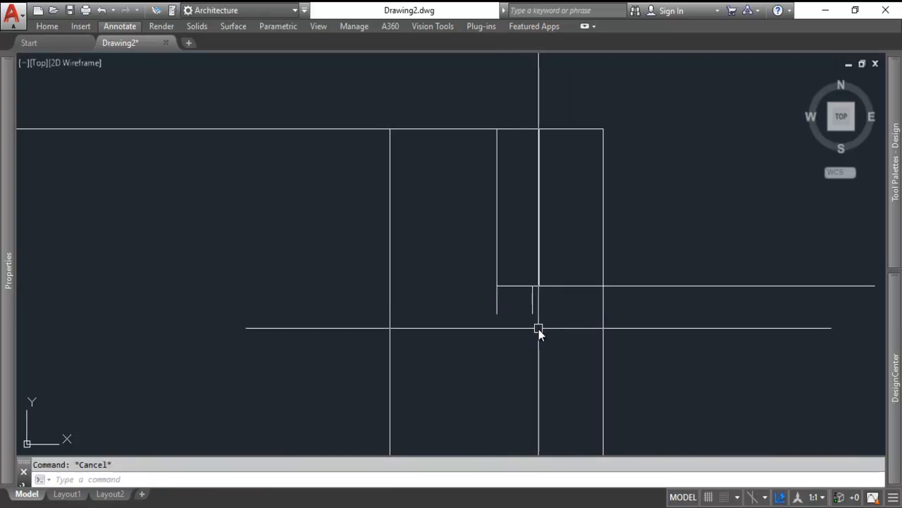
Step: Draw the first short angled thread edge from the bore wall corner
{"action": "left_click", "coordinate": [539, 330]}
{"action": "type", "text": "5"}
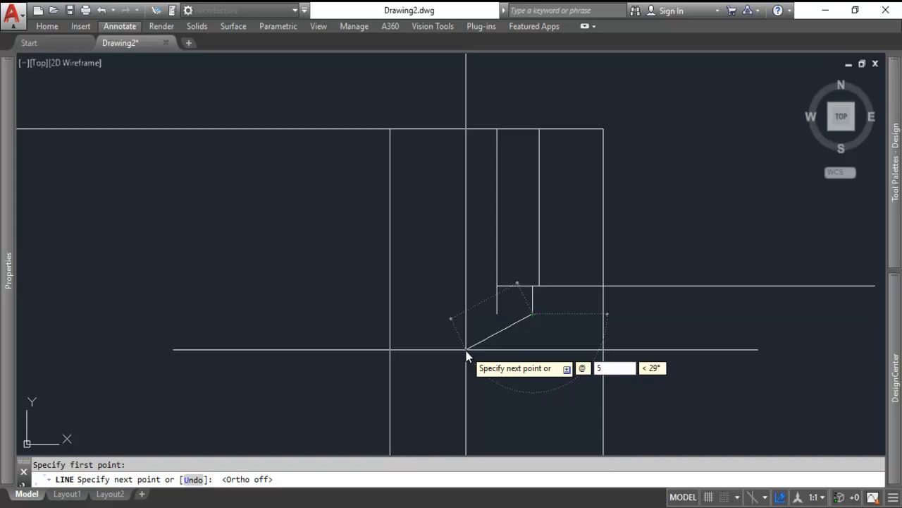
{"action": "left_click", "coordinate": [469, 353]}
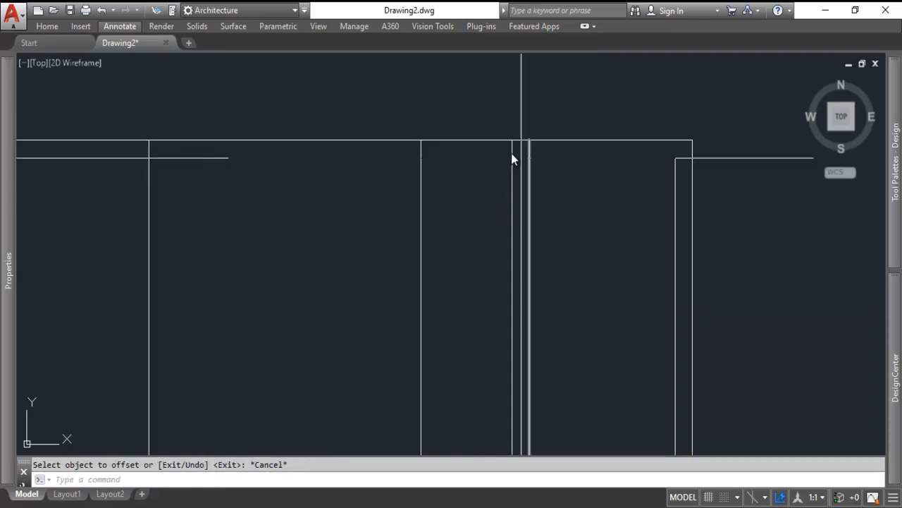
Step: Mirror the angled edge into a V tooth and copy it down the bore wall
{"action": "left_click", "coordinate": [521, 156]}
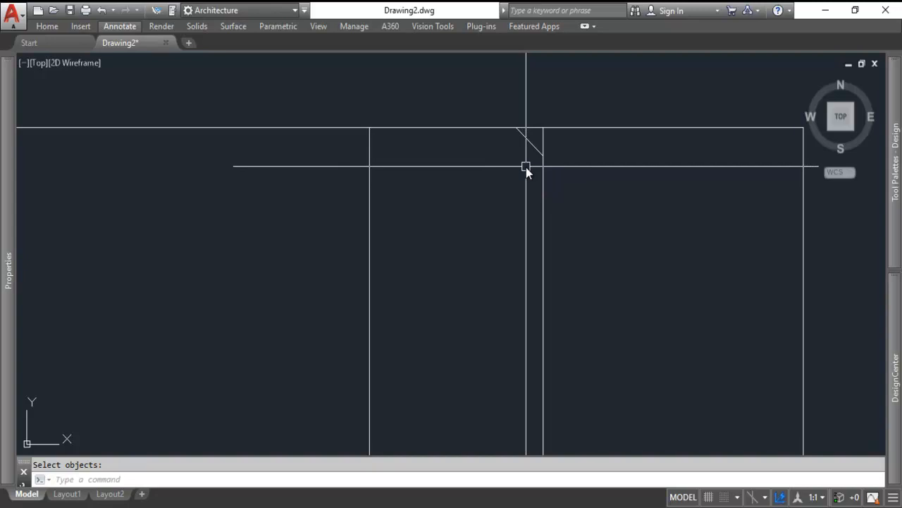
{"action": "left_click", "coordinate": [527, 166]}
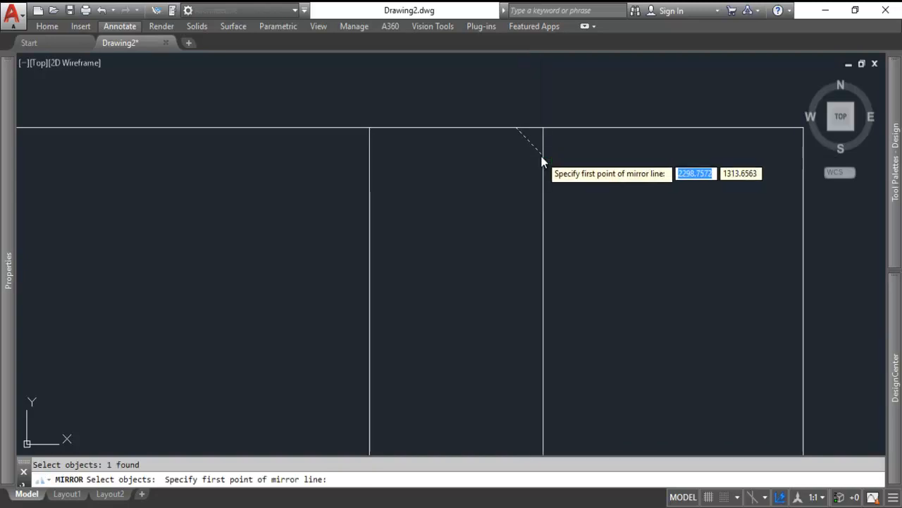
{"action": "left_click", "coordinate": [541, 155]}
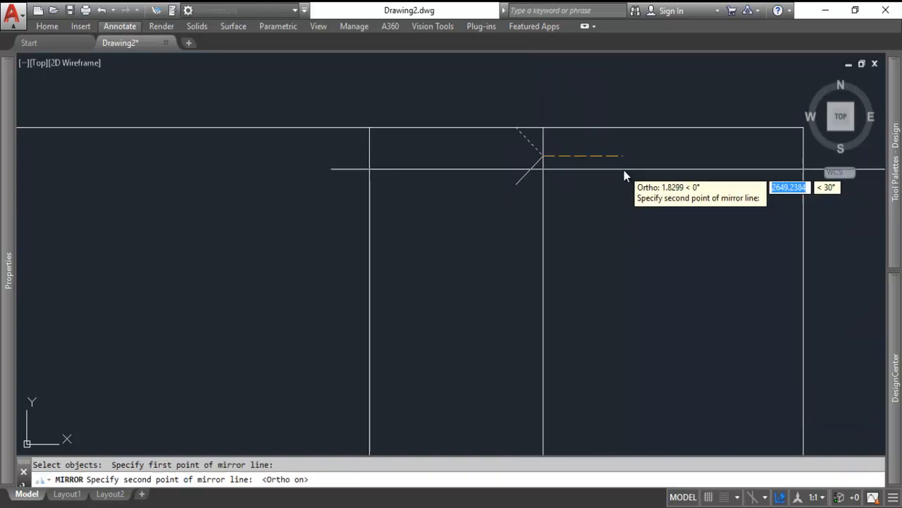
{"action": "left_click", "coordinate": [604, 177]}
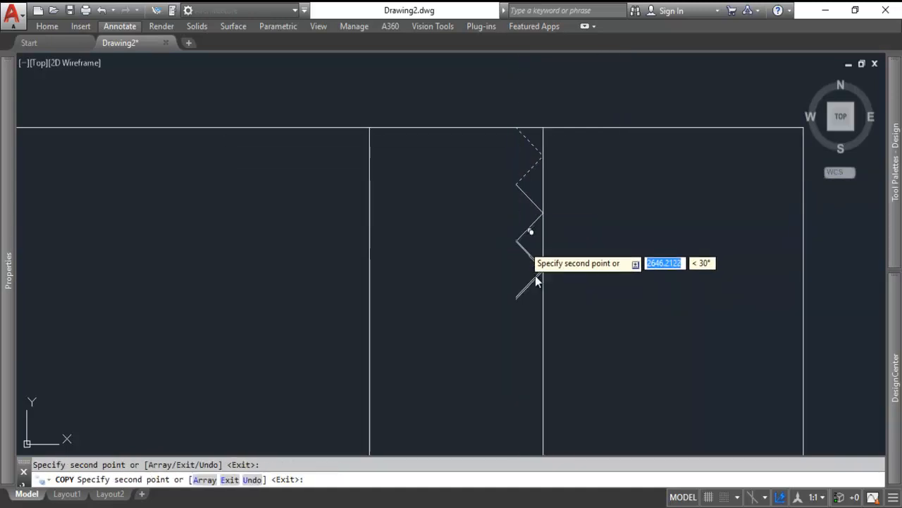
{"action": "mouse_move", "coordinate": [525, 208]}
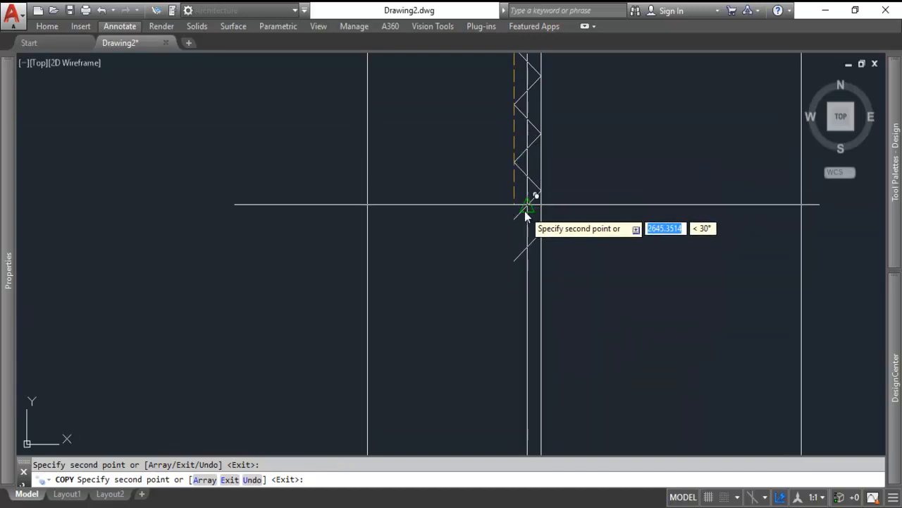
{"action": "mouse_move", "coordinate": [525, 197]}
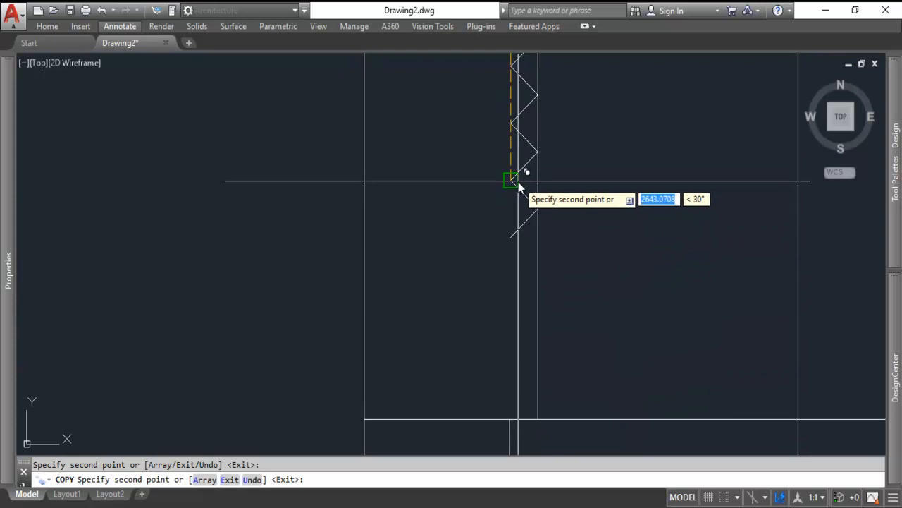
{"action": "mouse_move", "coordinate": [524, 285]}
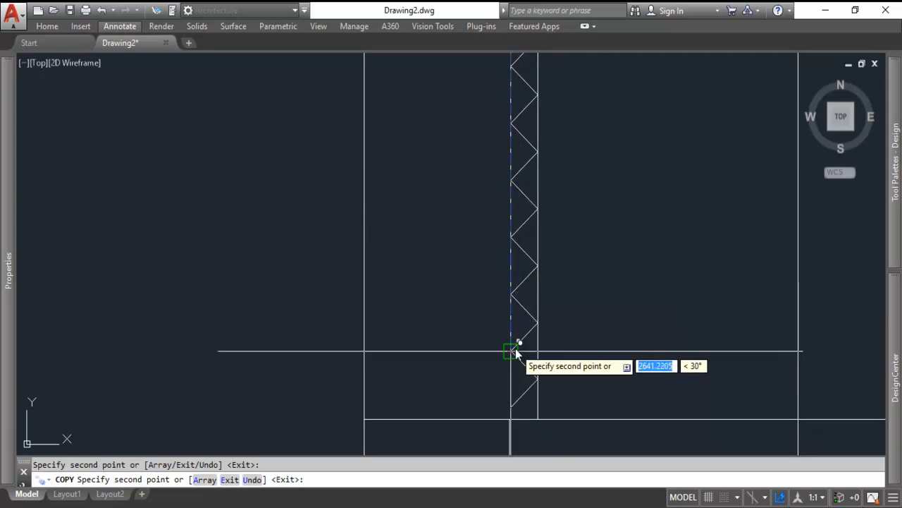
{"action": "mouse_move", "coordinate": [528, 384]}
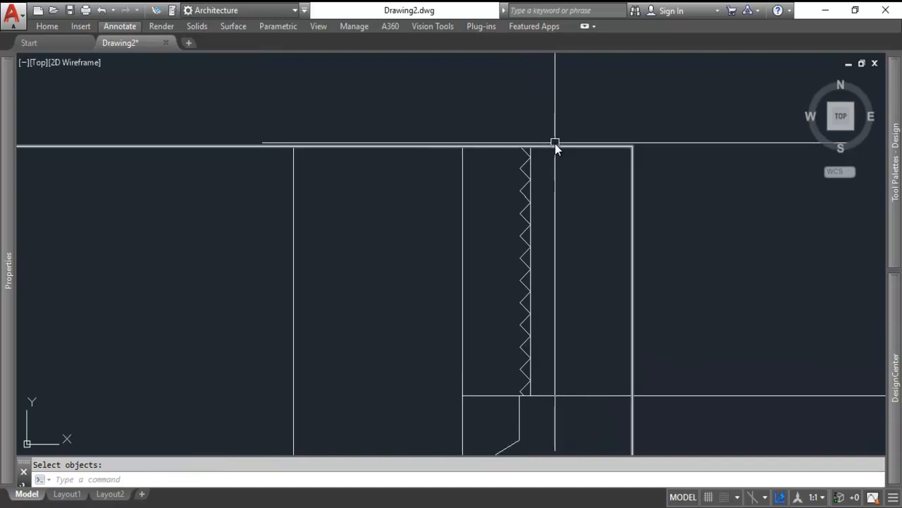
{"action": "mouse_move", "coordinate": [543, 176]}
{"action": "type", "text": "M"}
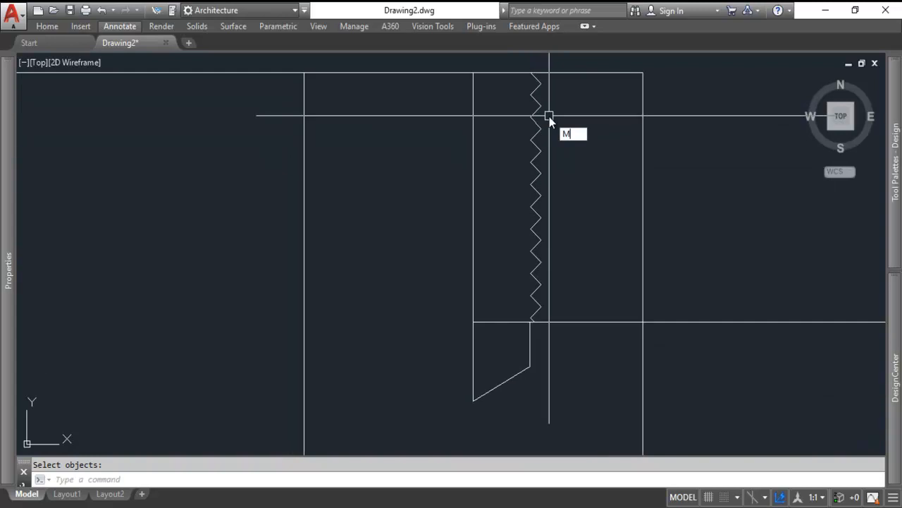
Step: Mirror the whole zigzag thread profile across the bore centreline onto the opposite wall
{"action": "left_click_drag", "start_coordinate": [549, 116], "coordinate": [567, 71]}
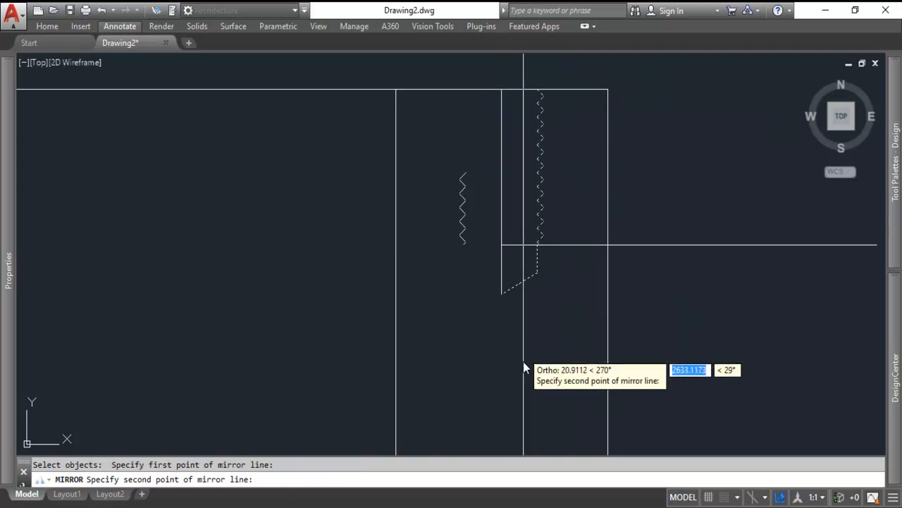
{"action": "left_click", "coordinate": [544, 296]}
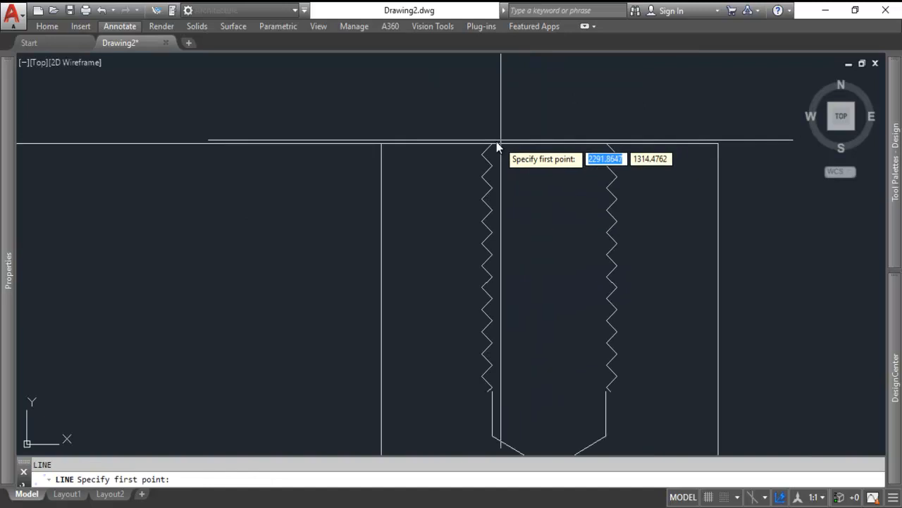
Step: Draw a slanted line between opposite crests and copy it repeatedly down the bore
{"action": "left_click", "coordinate": [499, 148]}
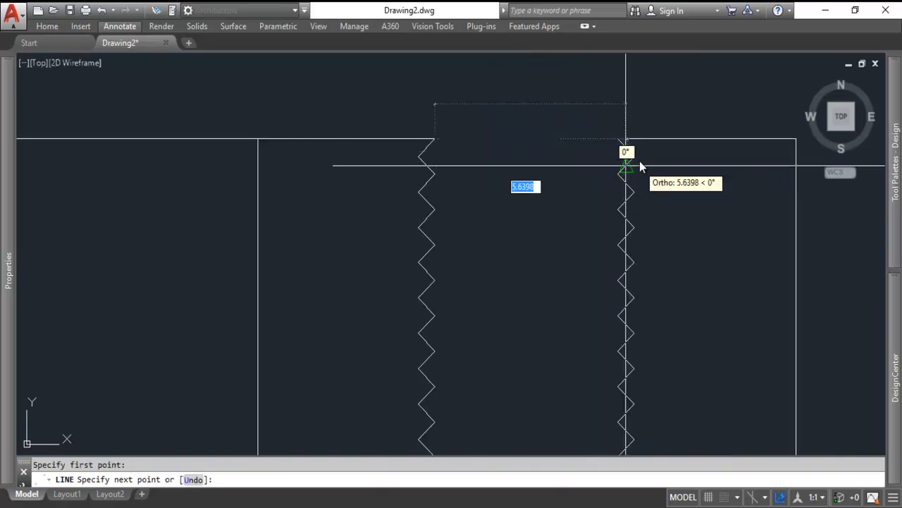
{"action": "left_click", "coordinate": [635, 155]}
{"action": "type", "text": "COPY"}
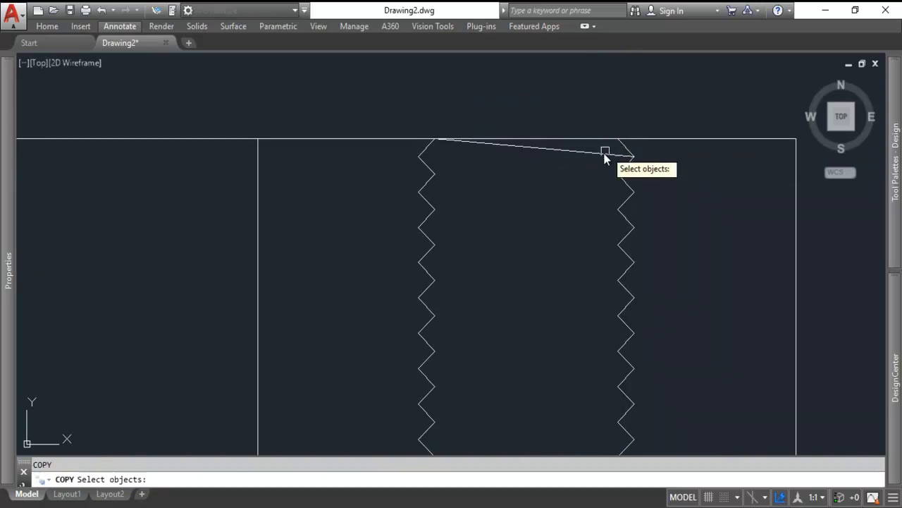
{"action": "left_click", "coordinate": [426, 140]}
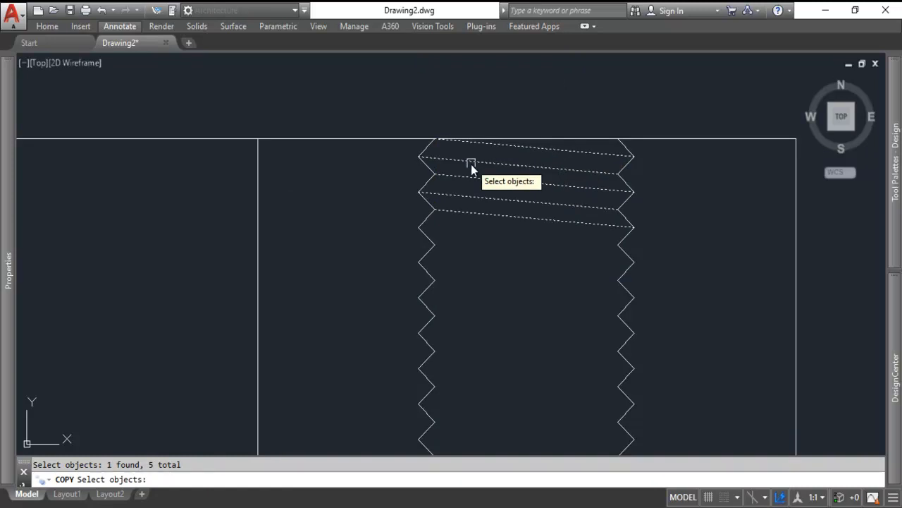
{"action": "mouse_move", "coordinate": [499, 149]}
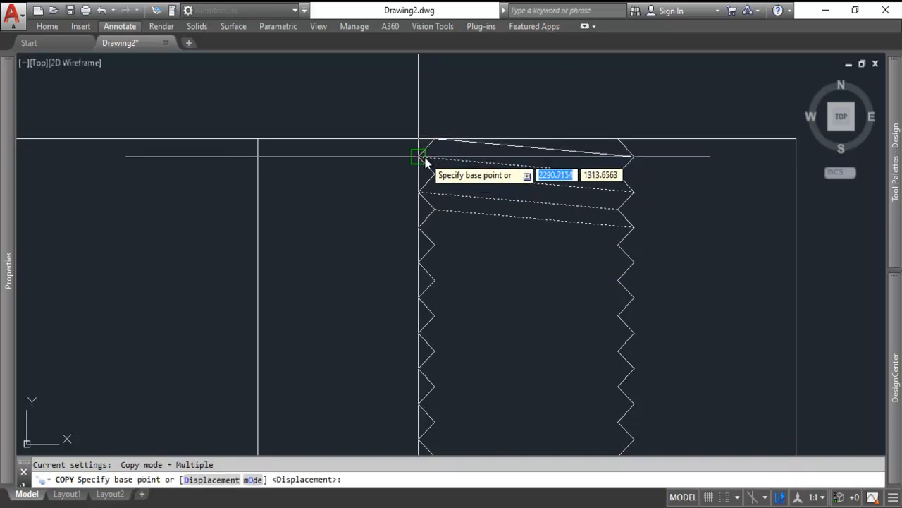
{"action": "left_click", "coordinate": [420, 157]}
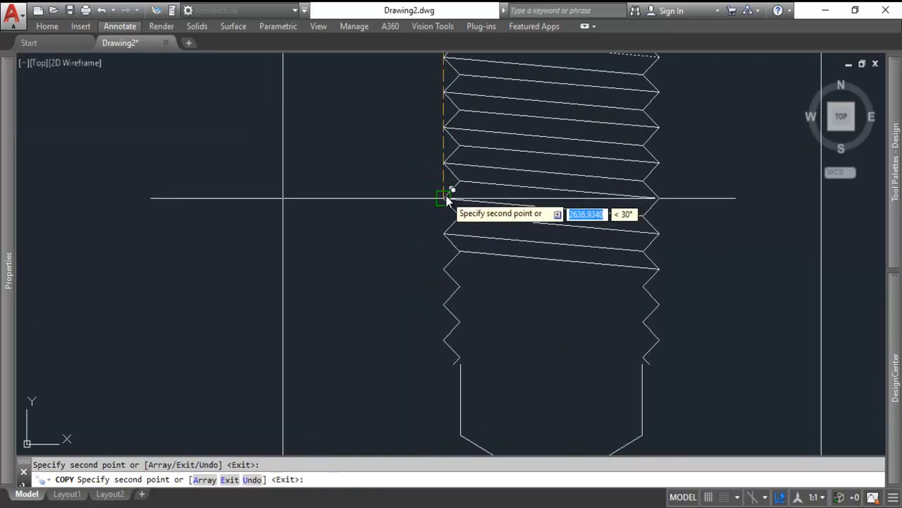
{"action": "mouse_move", "coordinate": [448, 270]}
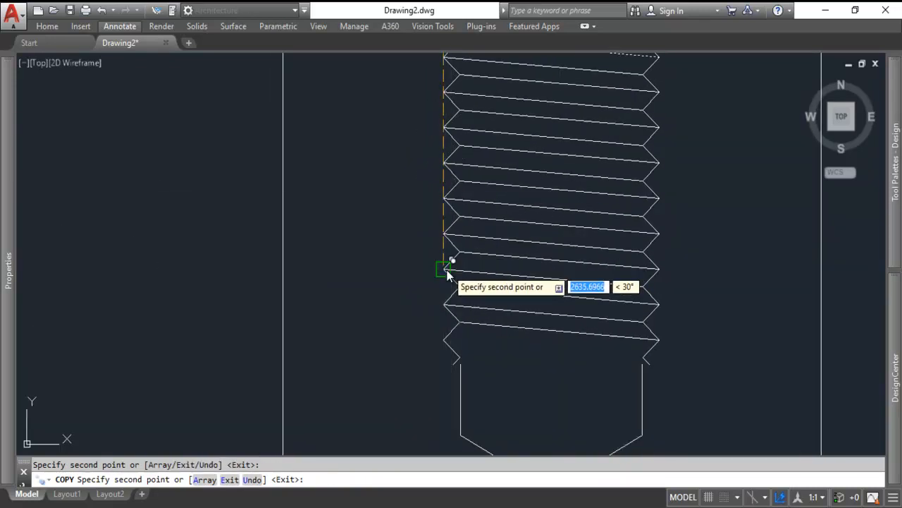
{"action": "mouse_move", "coordinate": [445, 338]}
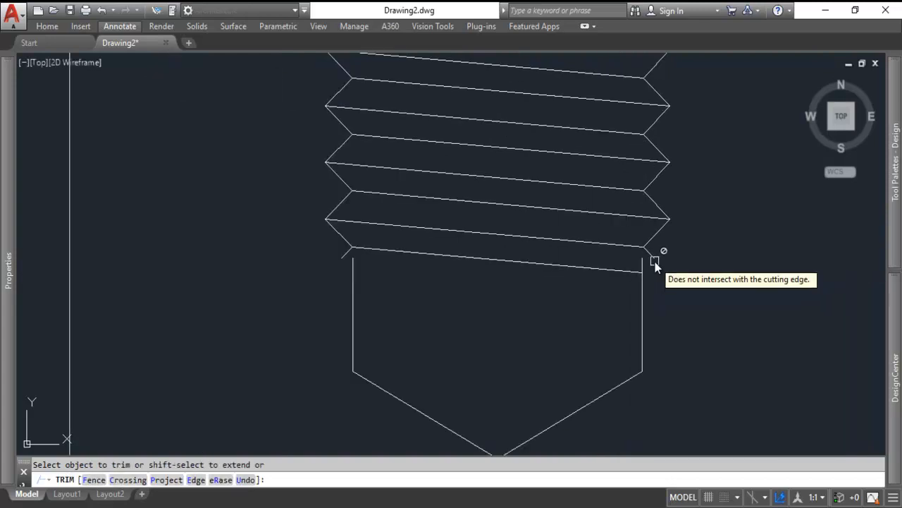
Step: Draw the lines for the tapped hole's pointed drill end below the last thread
{"action": "key", "text": "Escape"}
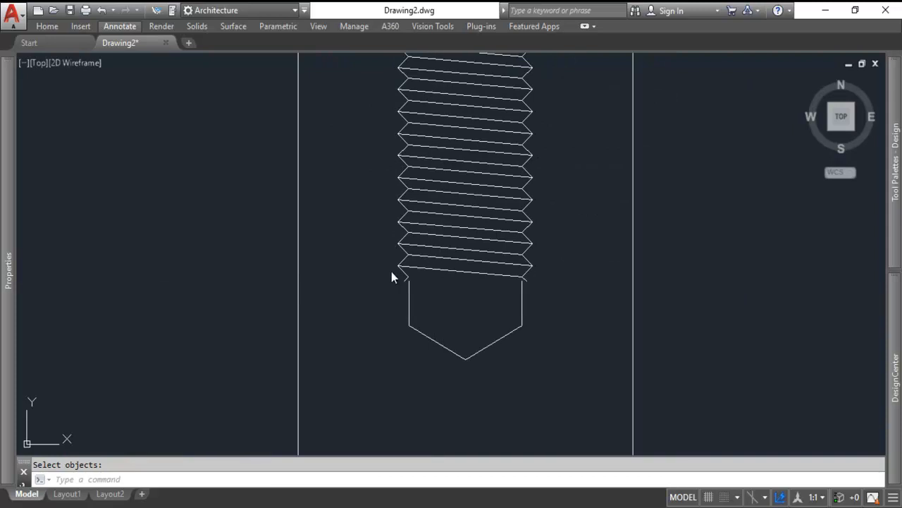
{"action": "left_click", "coordinate": [389, 273]}
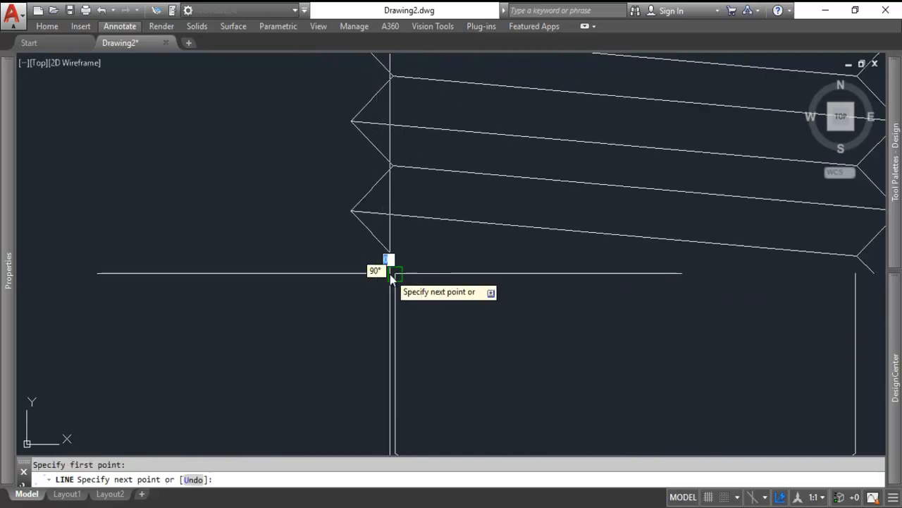
{"action": "key", "text": "Escape"}
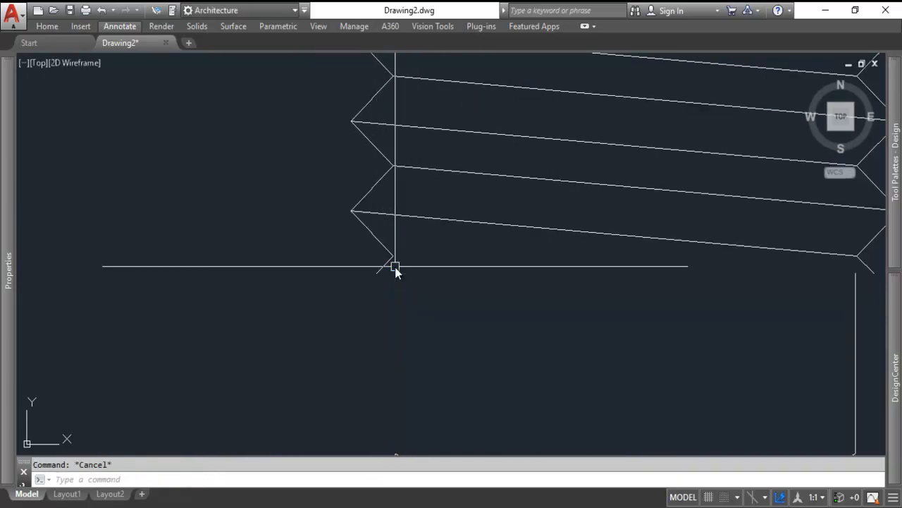
{"action": "left_click", "coordinate": [386, 266]}
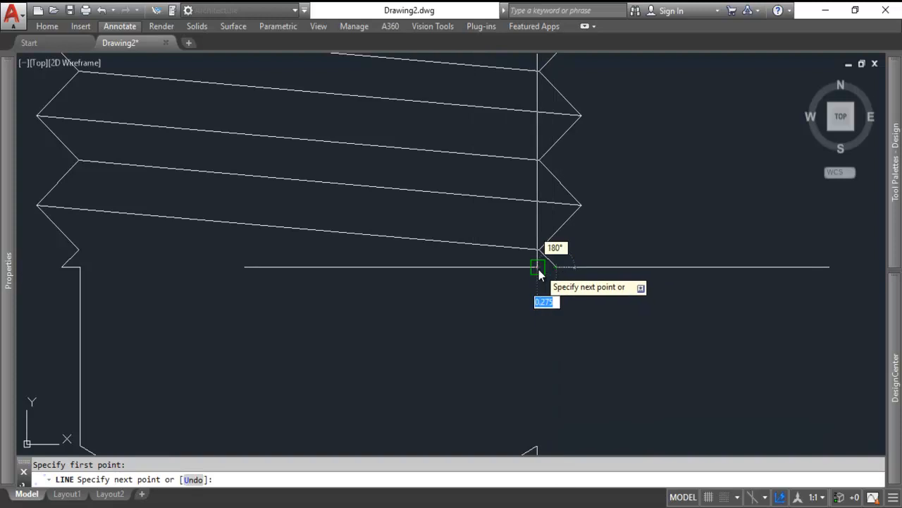
{"action": "key", "text": "Escape"}
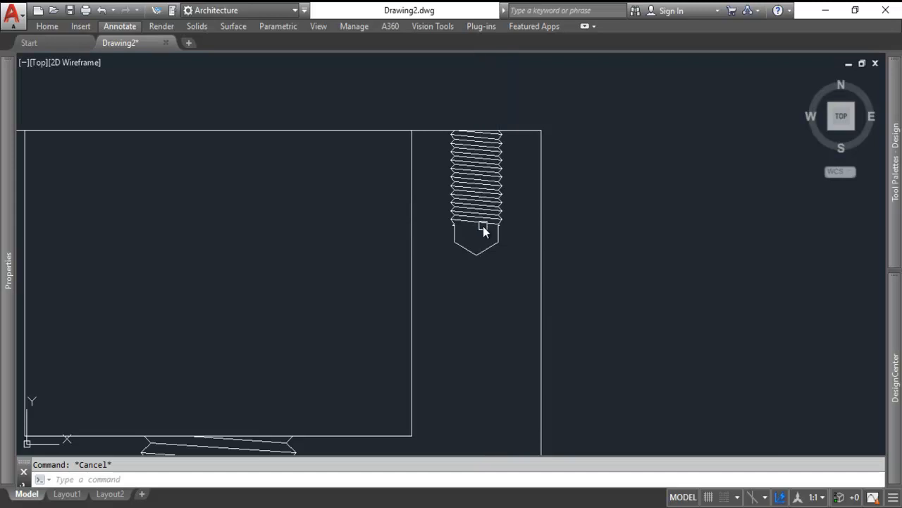
{"action": "mouse_move", "coordinate": [450, 112]}
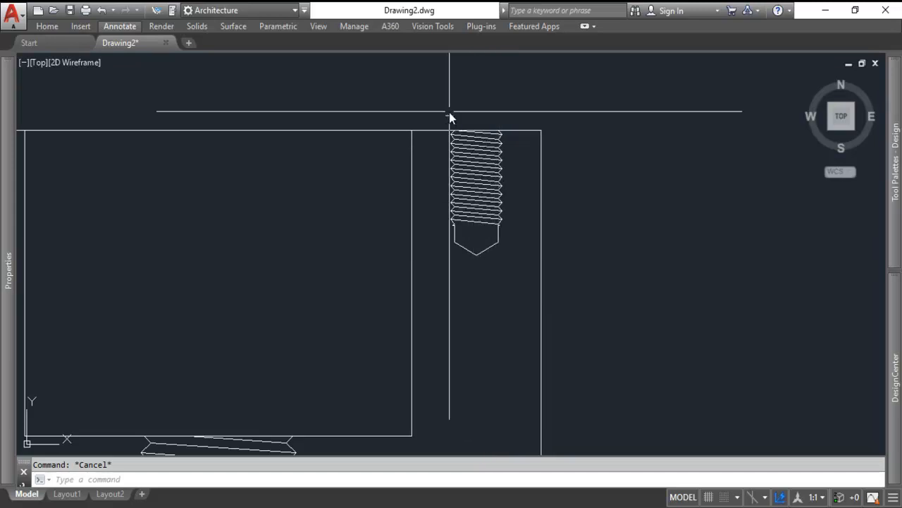
{"action": "mouse_move", "coordinate": [502, 110]}
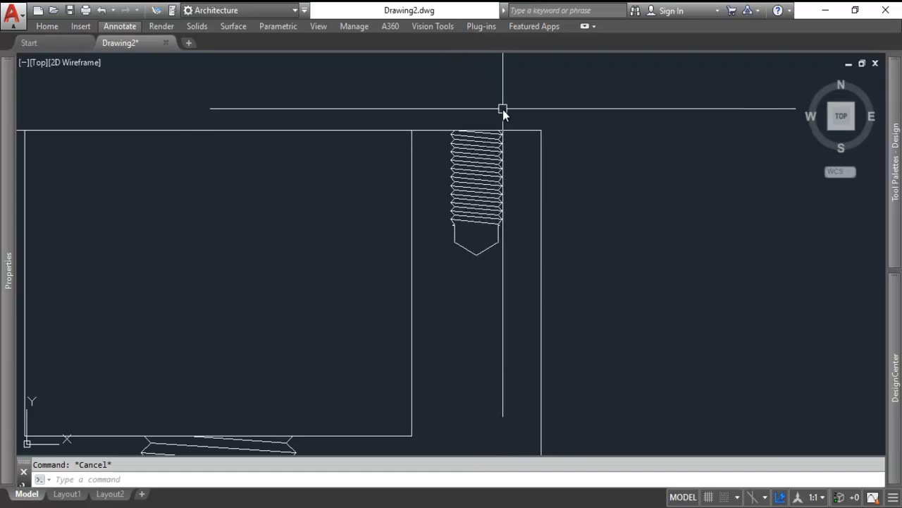
{"action": "mouse_move", "coordinate": [454, 285]}
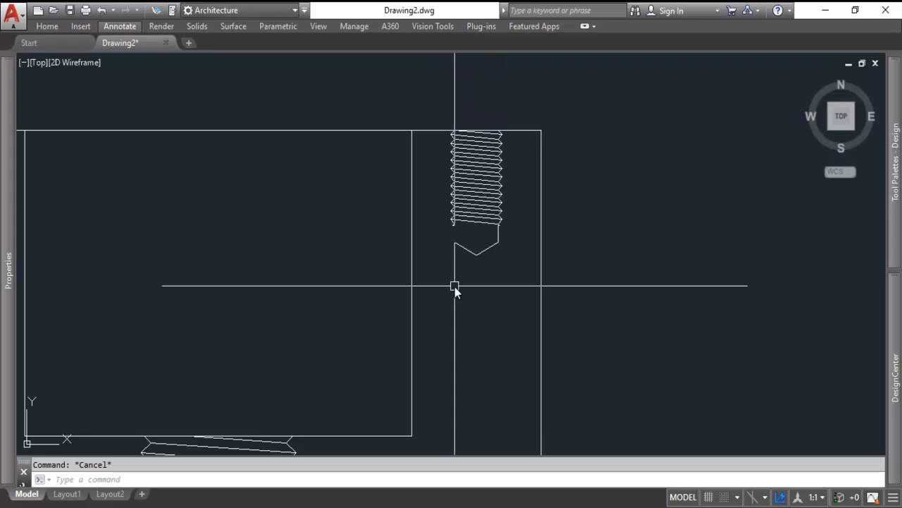
{"action": "mouse_move", "coordinate": [493, 295]}
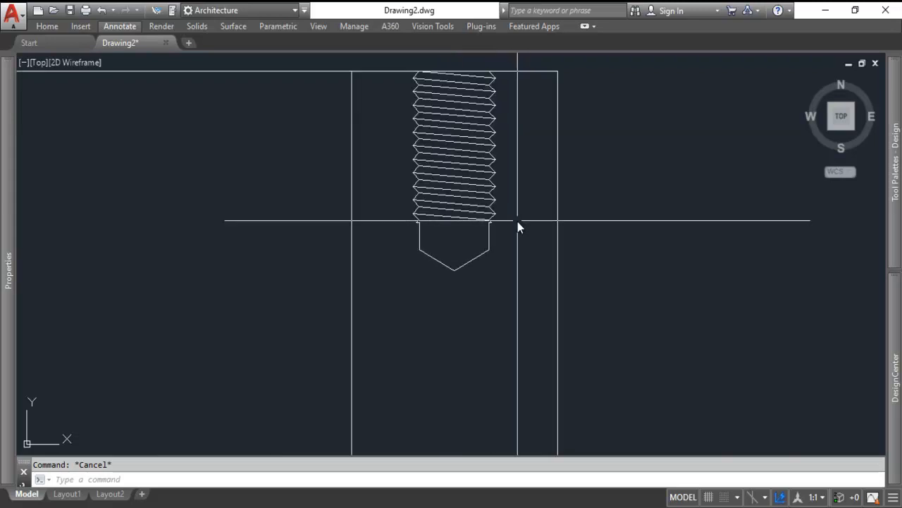
{"action": "mouse_move", "coordinate": [519, 227]}
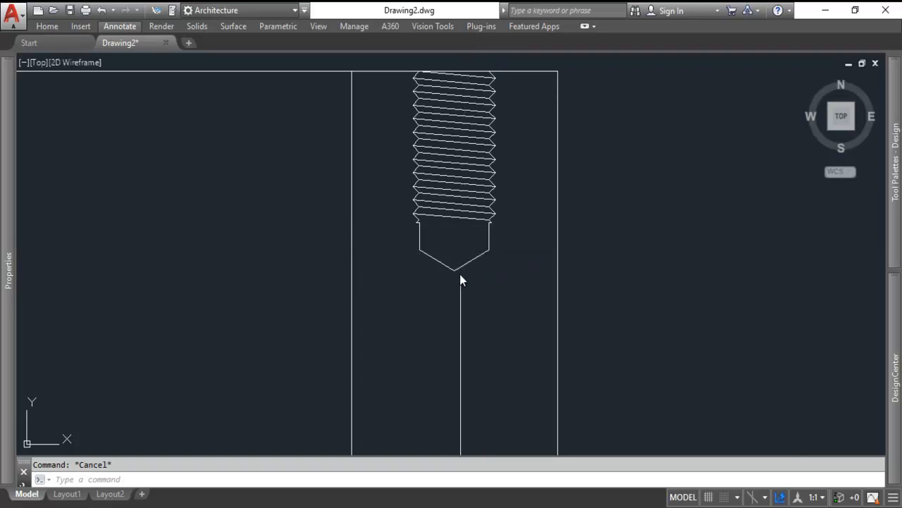
{"action": "mouse_move", "coordinate": [431, 86]}
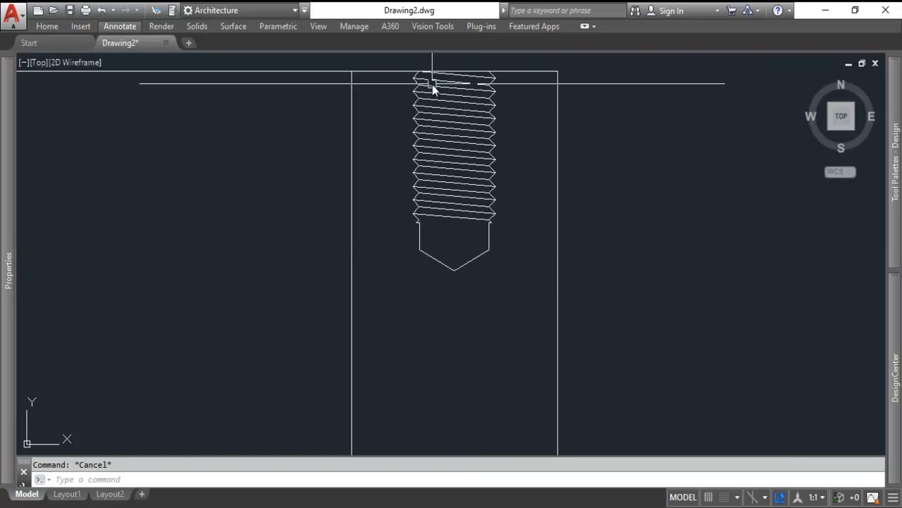
Step: Hatch the solid material regions of the base chamber section view
{"action": "scroll", "scroll_direction": "down", "scroll_amount": 3}
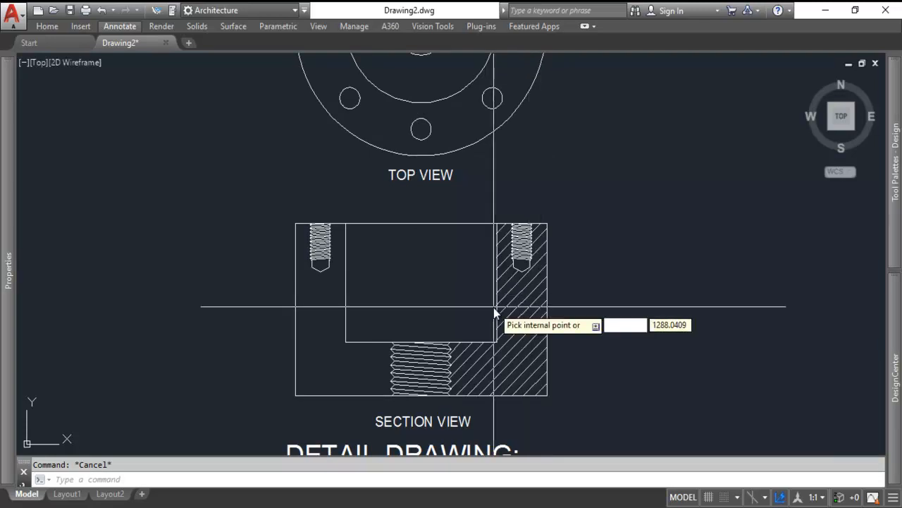
{"action": "left_click", "coordinate": [421, 282]}
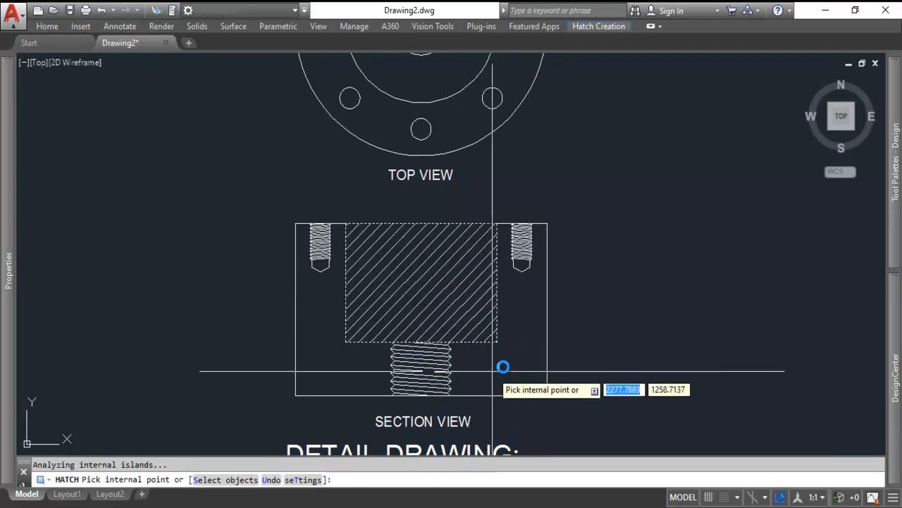
{"action": "key", "text": "Escape"}
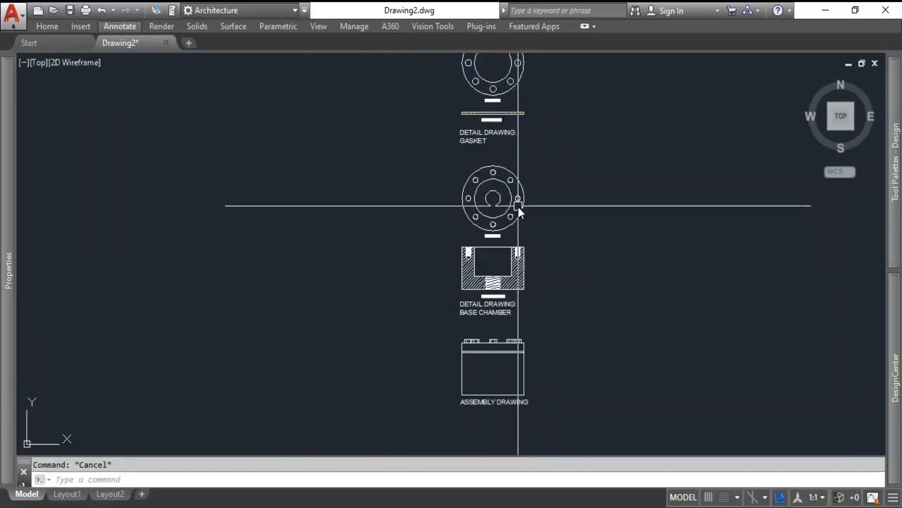
Step: Zoom out until all the detail drawings are in view
{"action": "scroll", "scroll_direction": "up", "scroll_amount": 3}
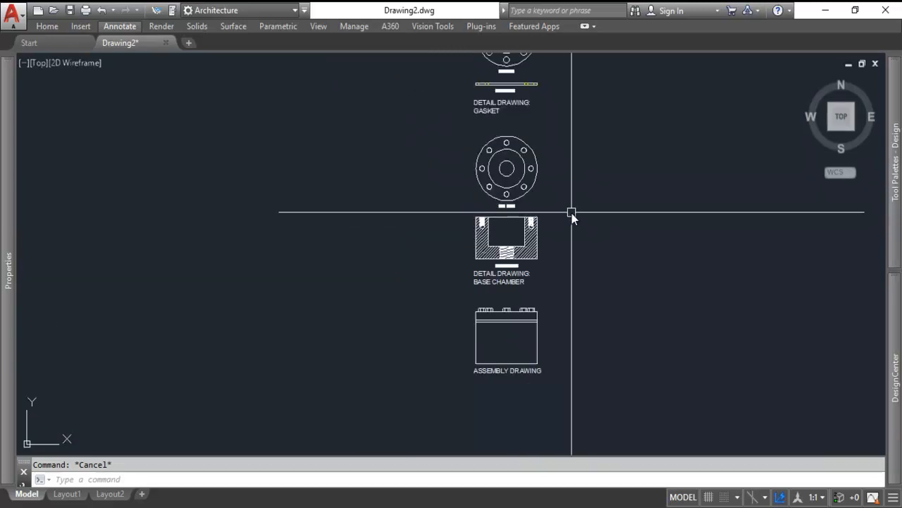
{"action": "scroll", "scroll_direction": "up", "scroll_amount": 3}
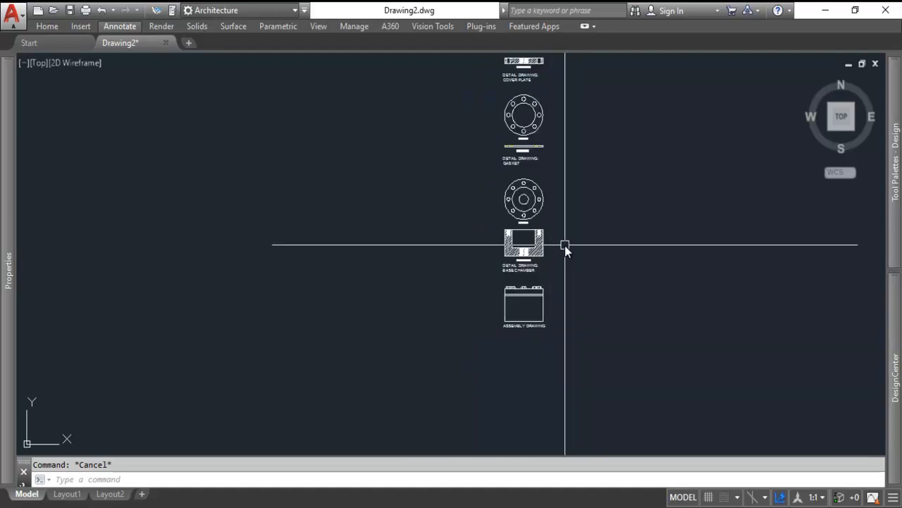
{"action": "scroll", "scroll_direction": "up", "scroll_amount": 3}
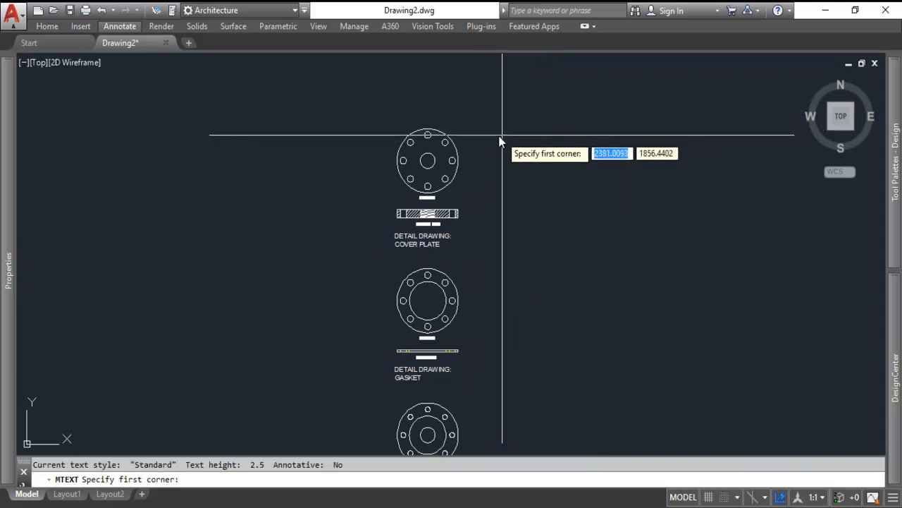
Step: Start the MATERIAL LIST note with its first entry, (8) M8 x 1.25 x 30 BOLTS
{"action": "left_click", "coordinate": [500, 141]}
{"action": "type", "text": "B"}
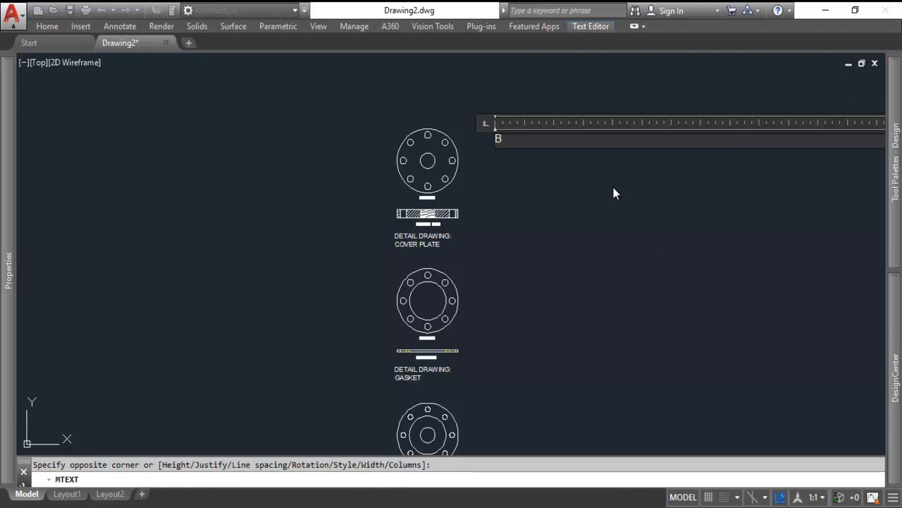
{"action": "key", "text": "Backspace"}
{"action": "type", "text": "MATERIA"}
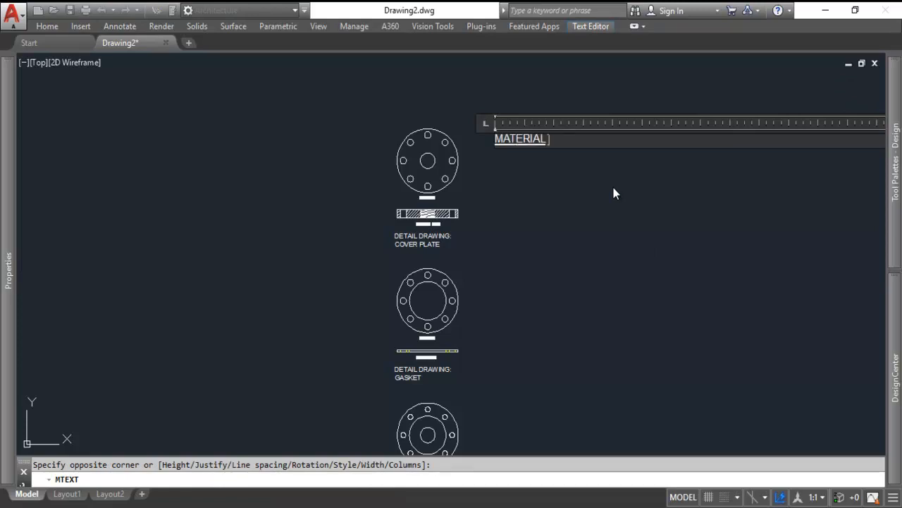
{"action": "type", "text": "LIST:"}
{"action": "type", "text": "(8"}
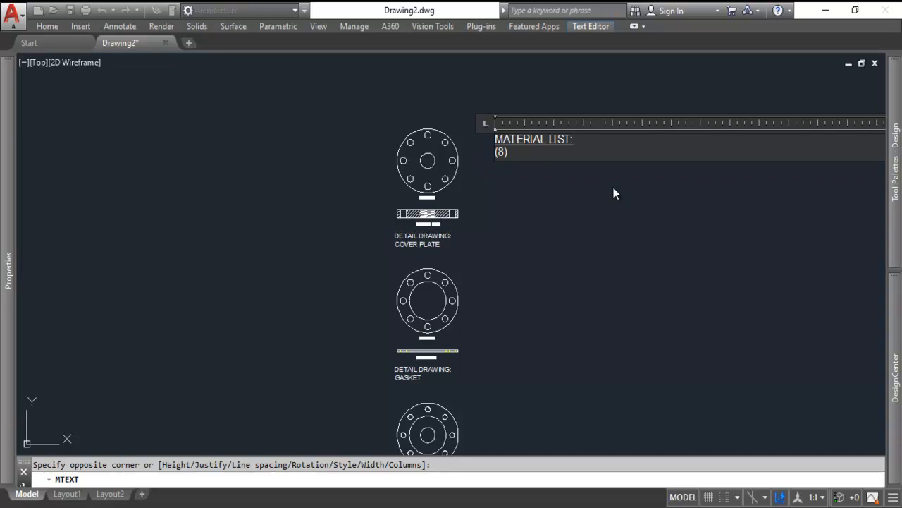
{"action": "type", "text": "M8"}
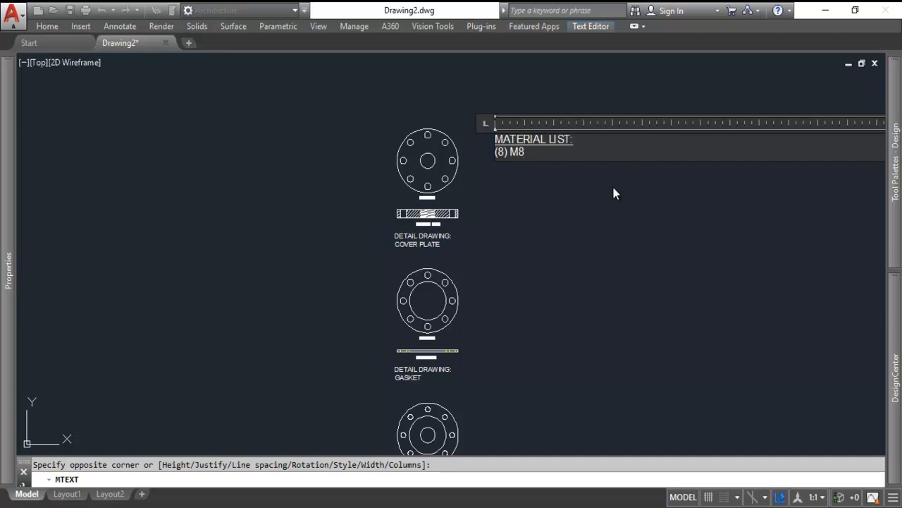
{"action": "type", "text": "x 1.25"}
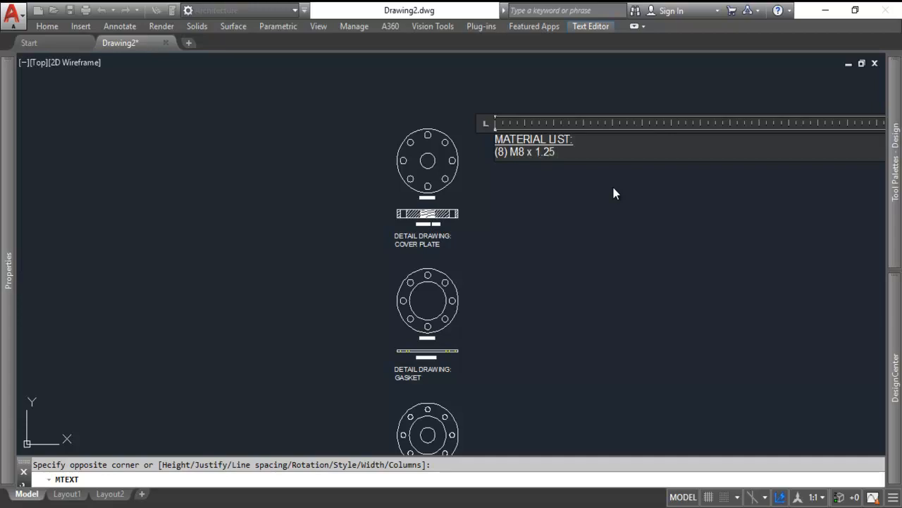
{"action": "type", "text": "x 30"}
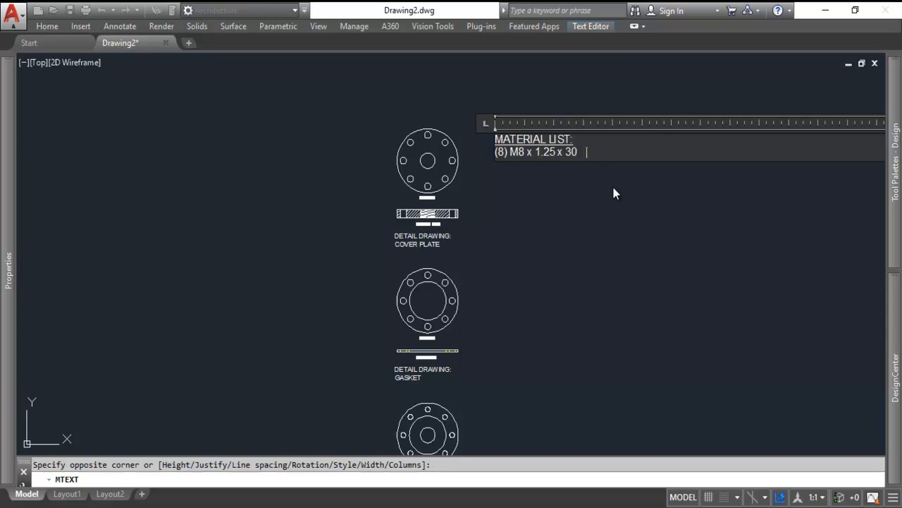
{"action": "type", "text": "BOLTS"}
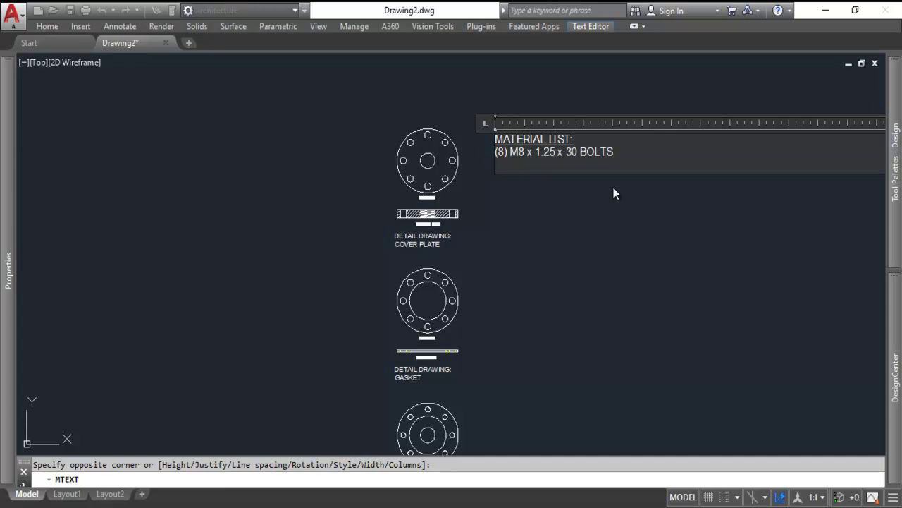
Step: Add the (1) COVER PLATE, (1) GASKET and (1) BASE CHAMBER entries, correcting the quantity digit
{"action": "type", "text": "(2"}
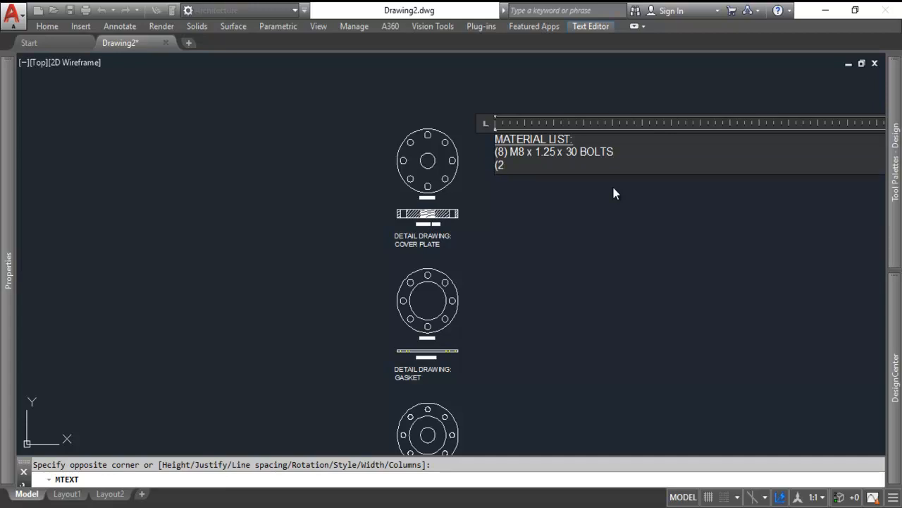
{"action": "key", "text": "Backspace"}
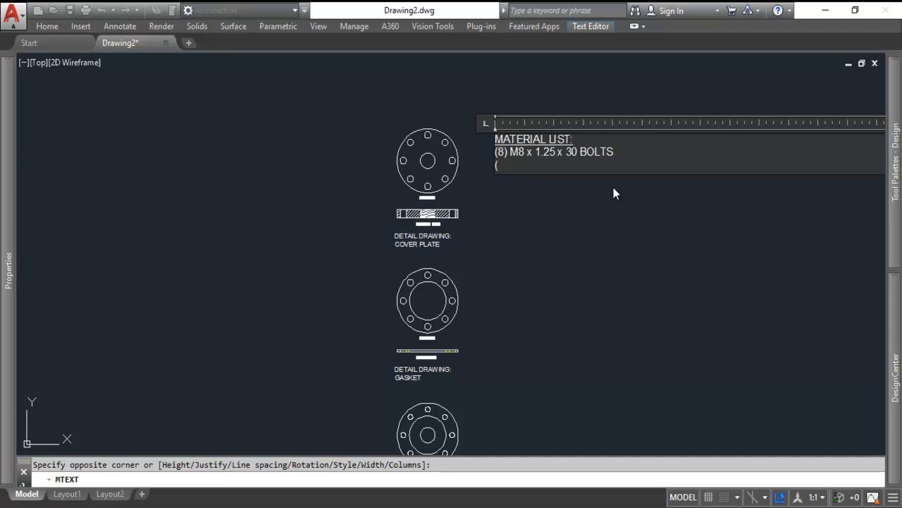
{"action": "type", "text": "1)"}
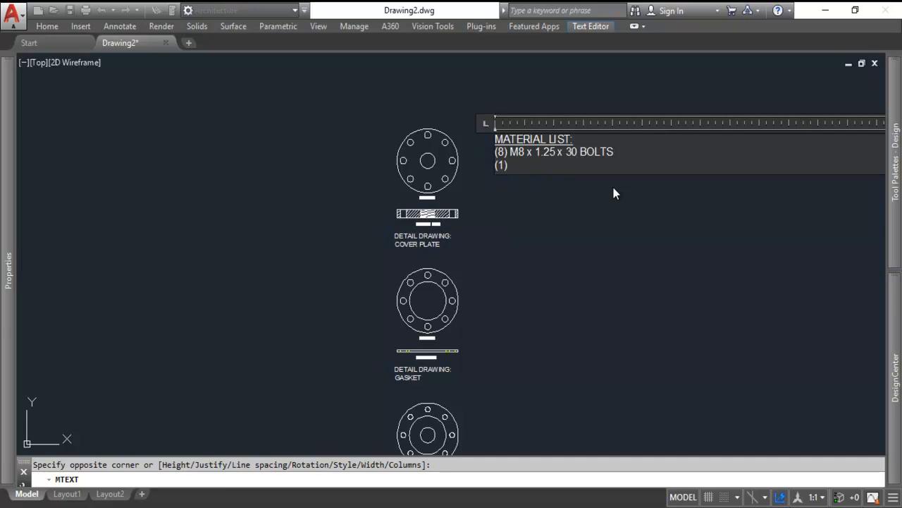
{"action": "type", "text": "COVER PLATE"}
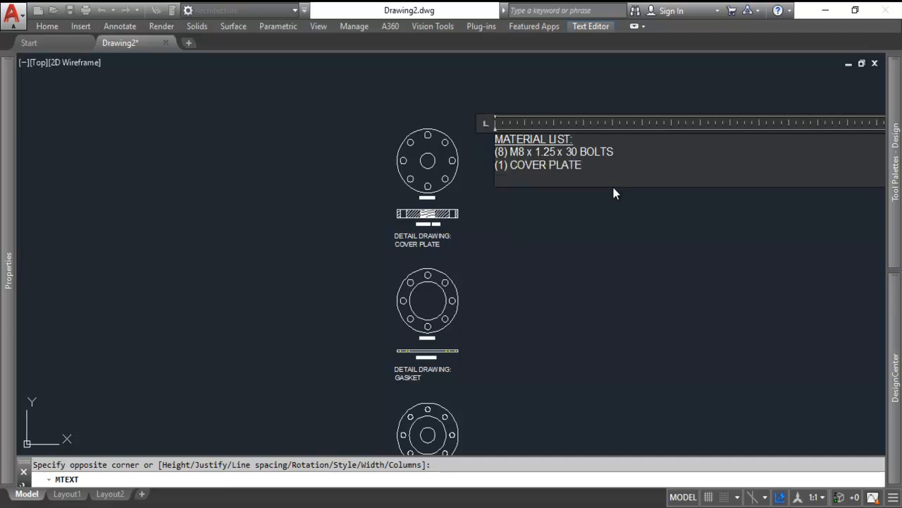
{"action": "type", "text": "(1)"}
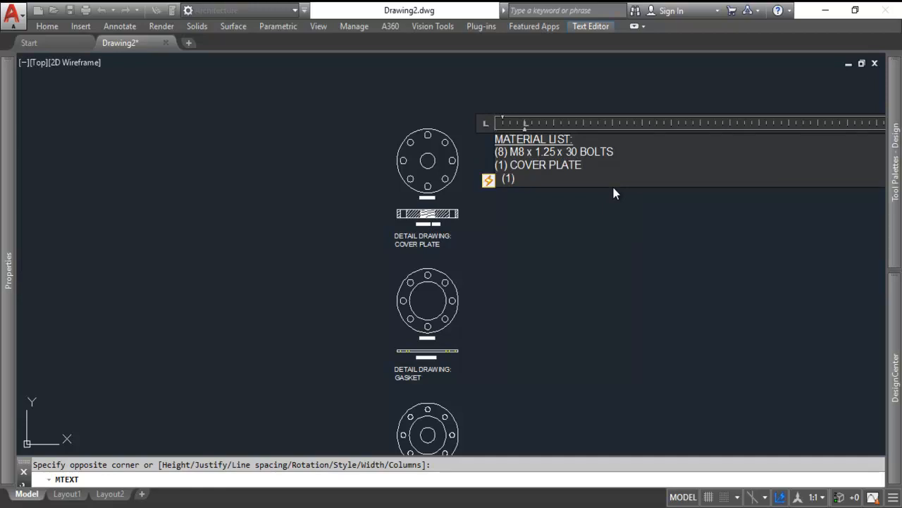
{"action": "type", "text": "GA"}
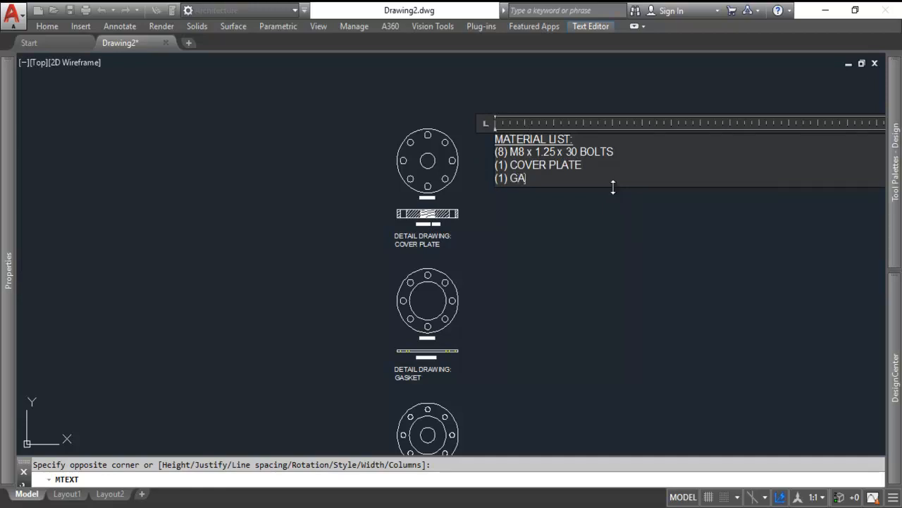
{"action": "type", "text": "SKET"}
{"action": "type", "text": "(1"}
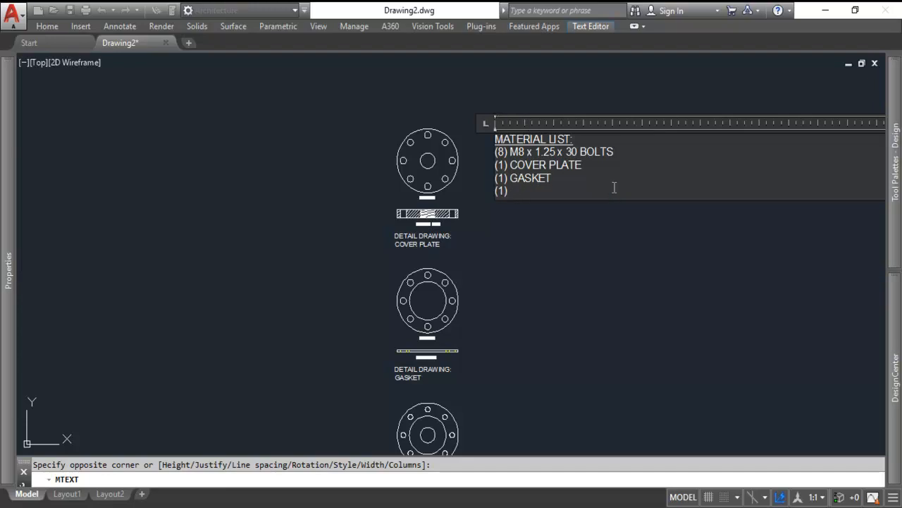
{"action": "type", "text": "BASE CHAMBER"}
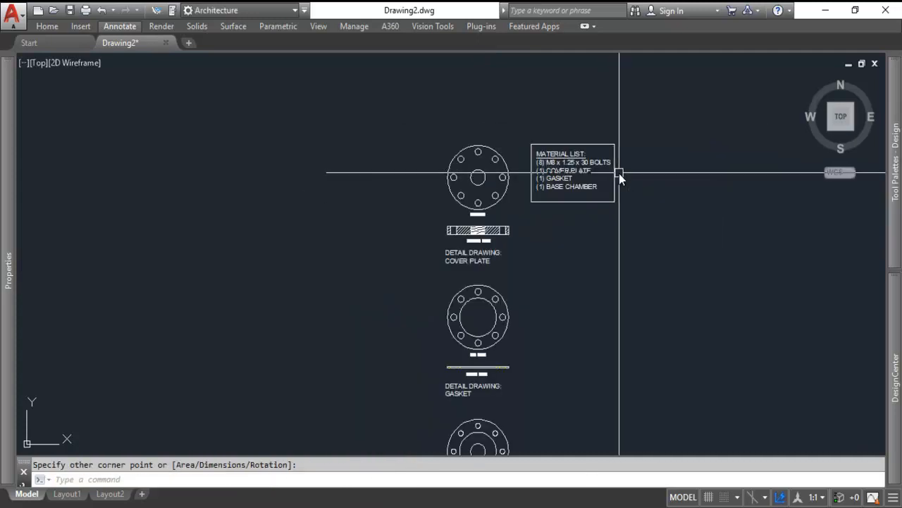
Step: Zoom out to see the boxed material list beside the column of detail drawings
{"action": "scroll", "scroll_direction": "down", "scroll_amount": 3}
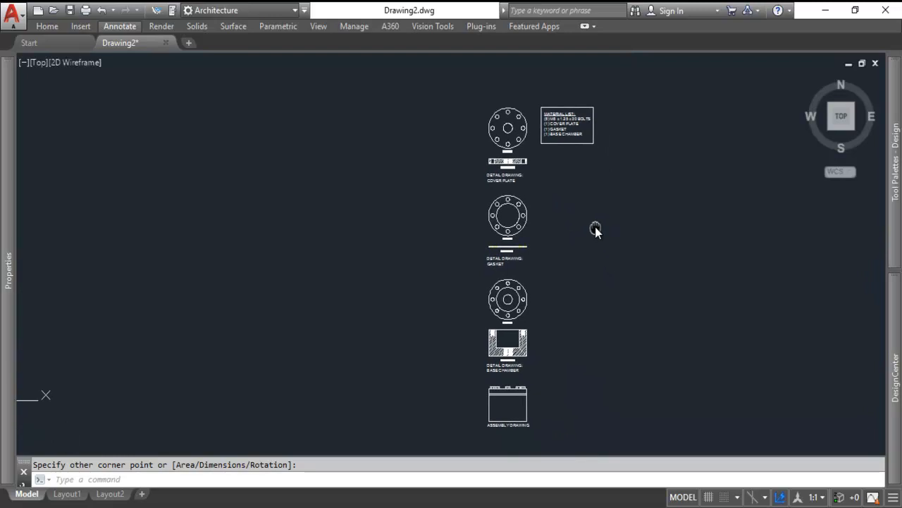
{"action": "mouse_move", "coordinate": [656, 231]}
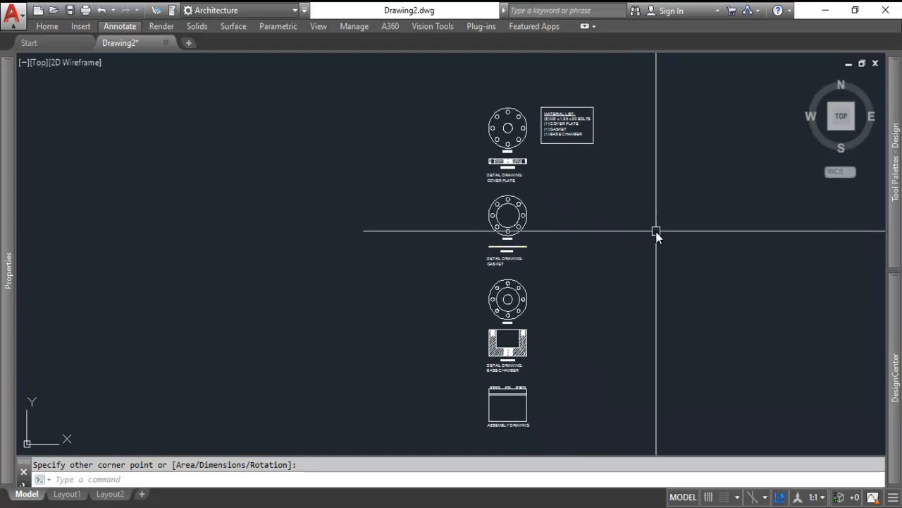